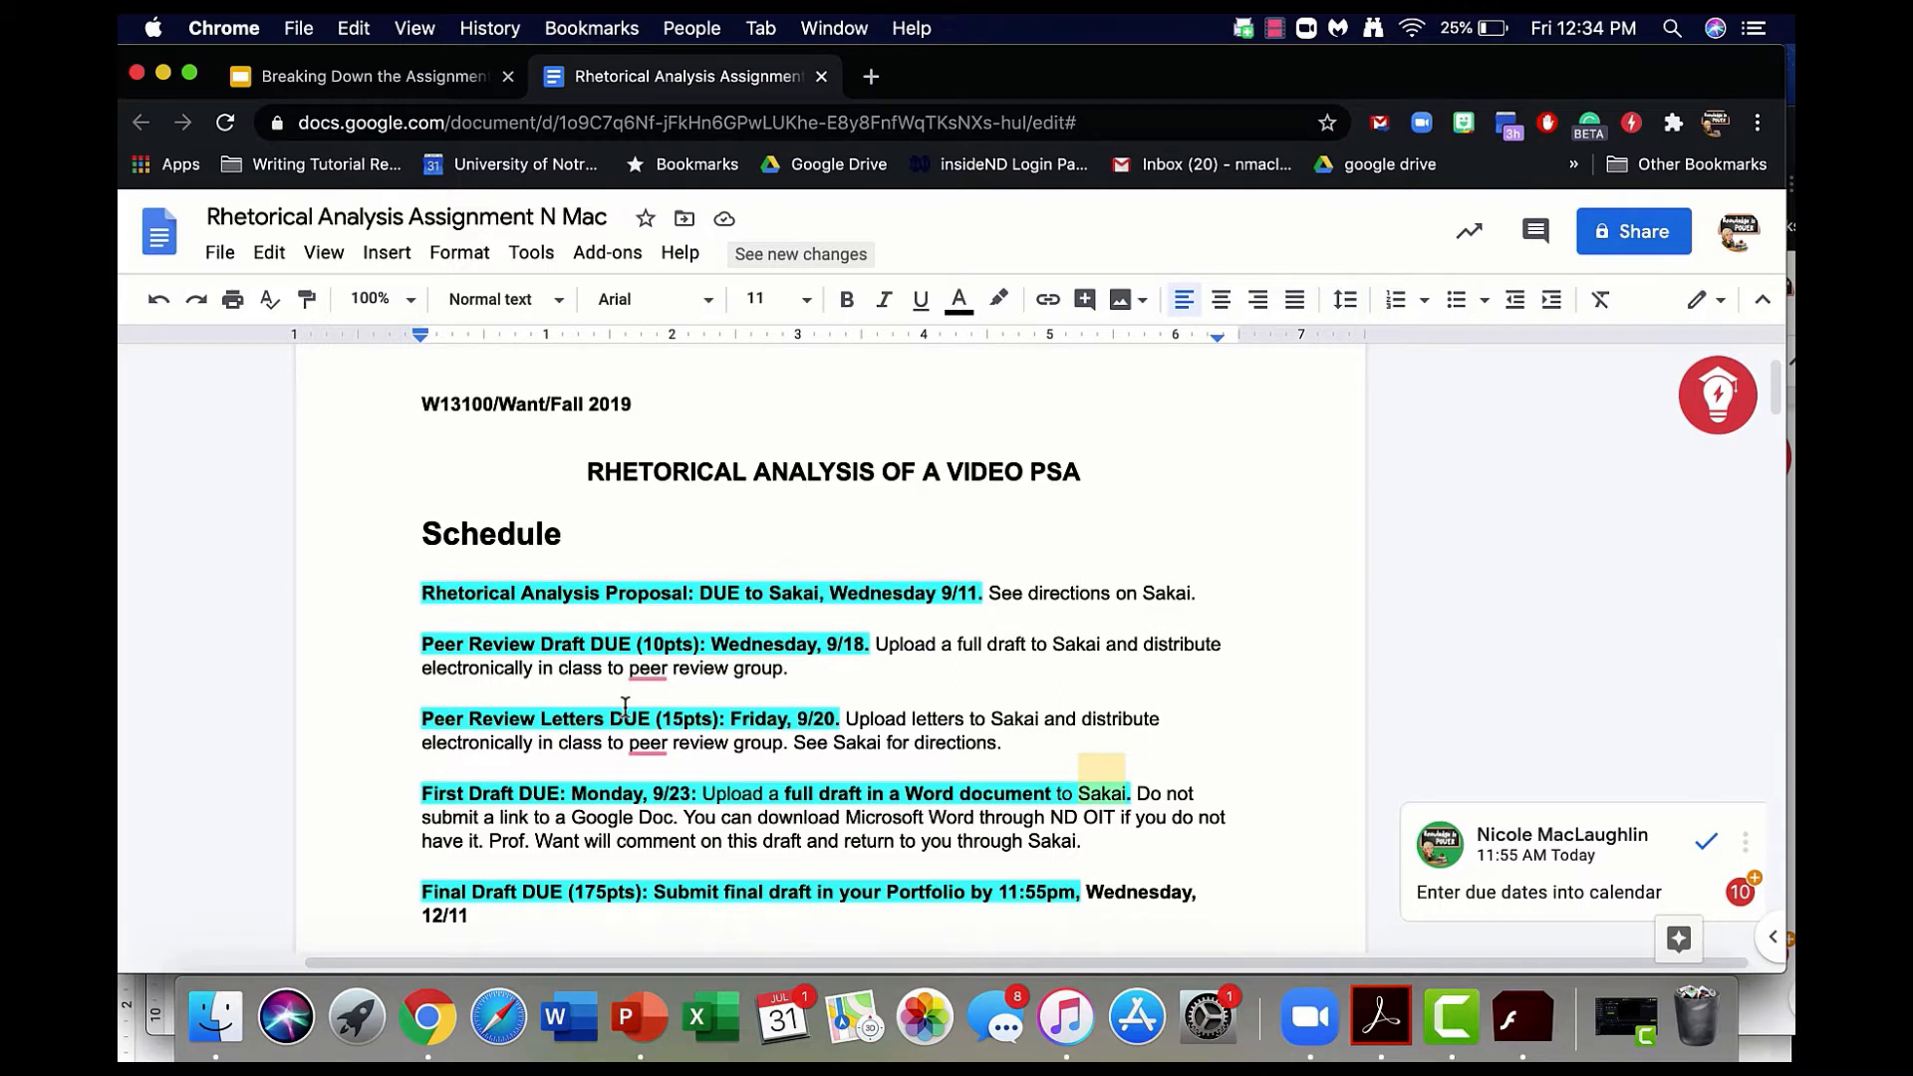
- Review the copy options and highlight colours, then move down to the Task section
{"action": "left_click", "coordinate": [219, 253]}
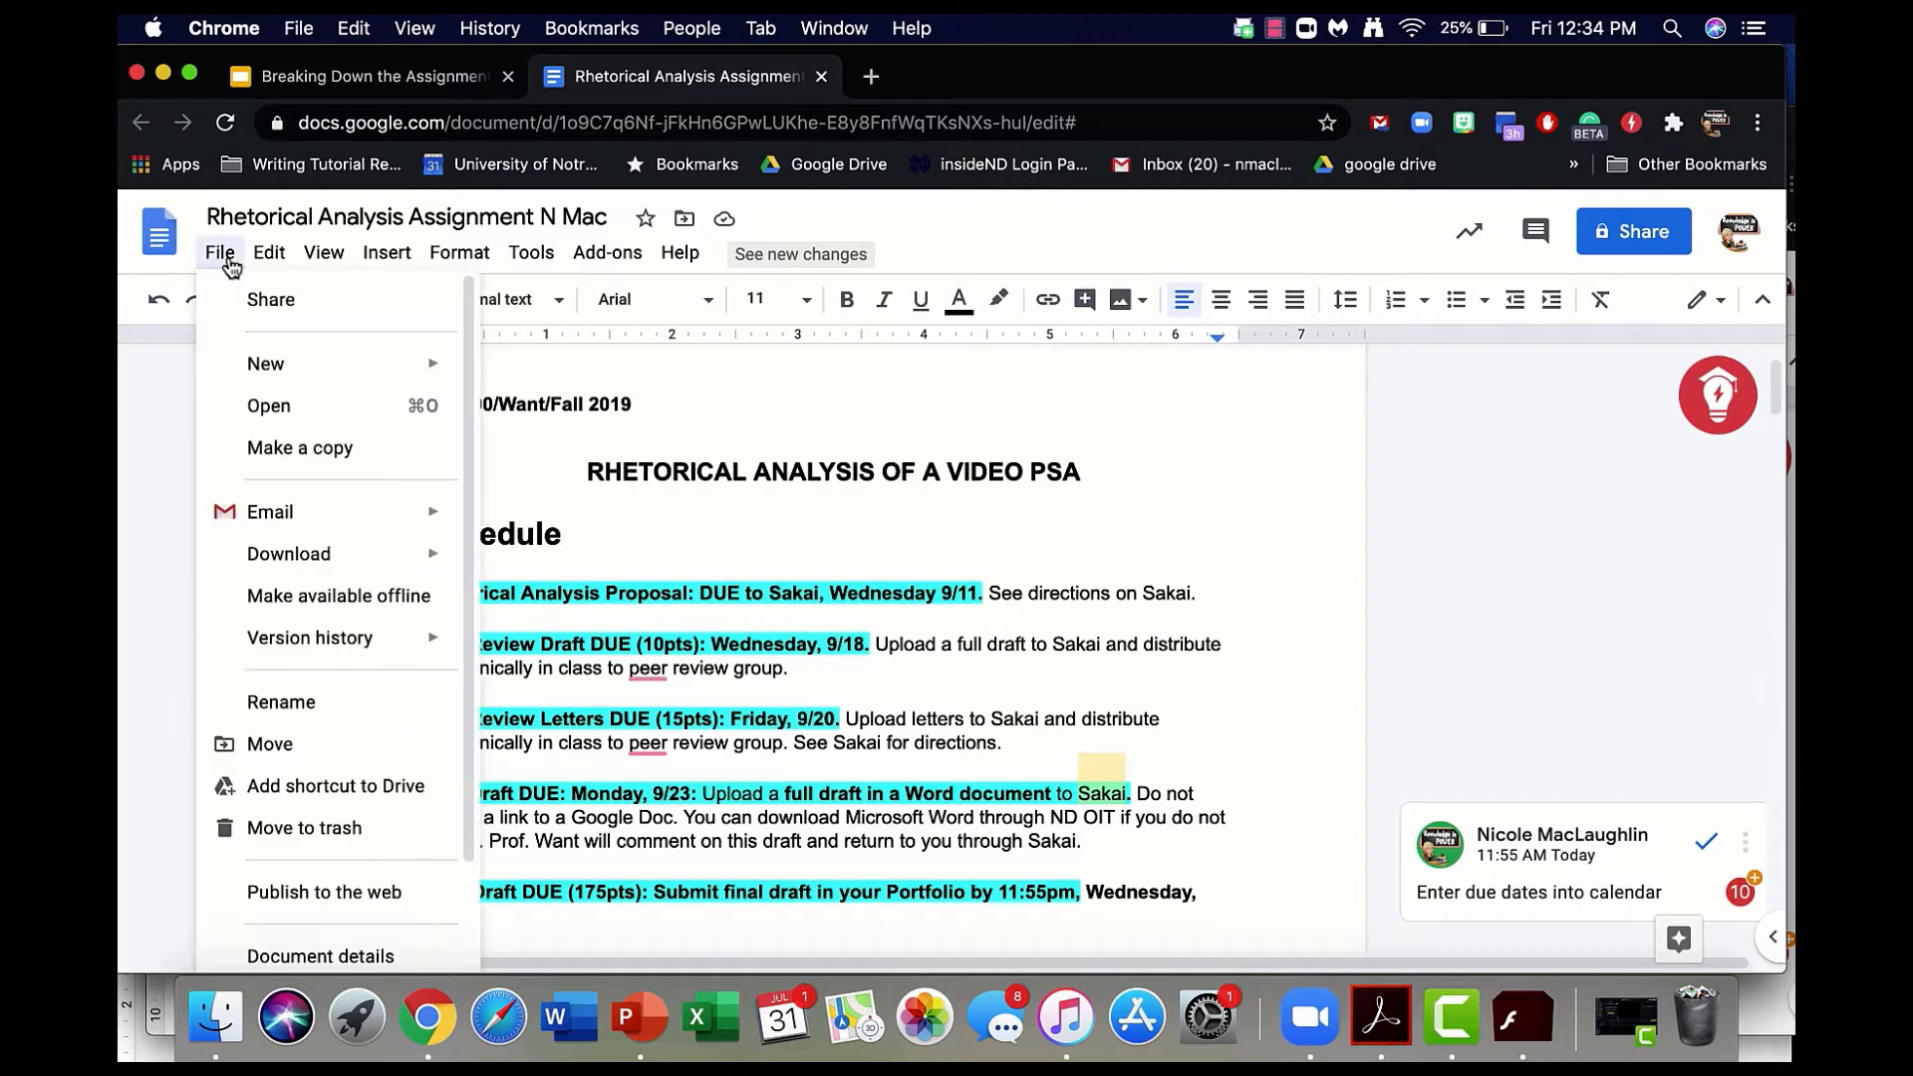
{"action": "mouse_move", "coordinate": [299, 449]}
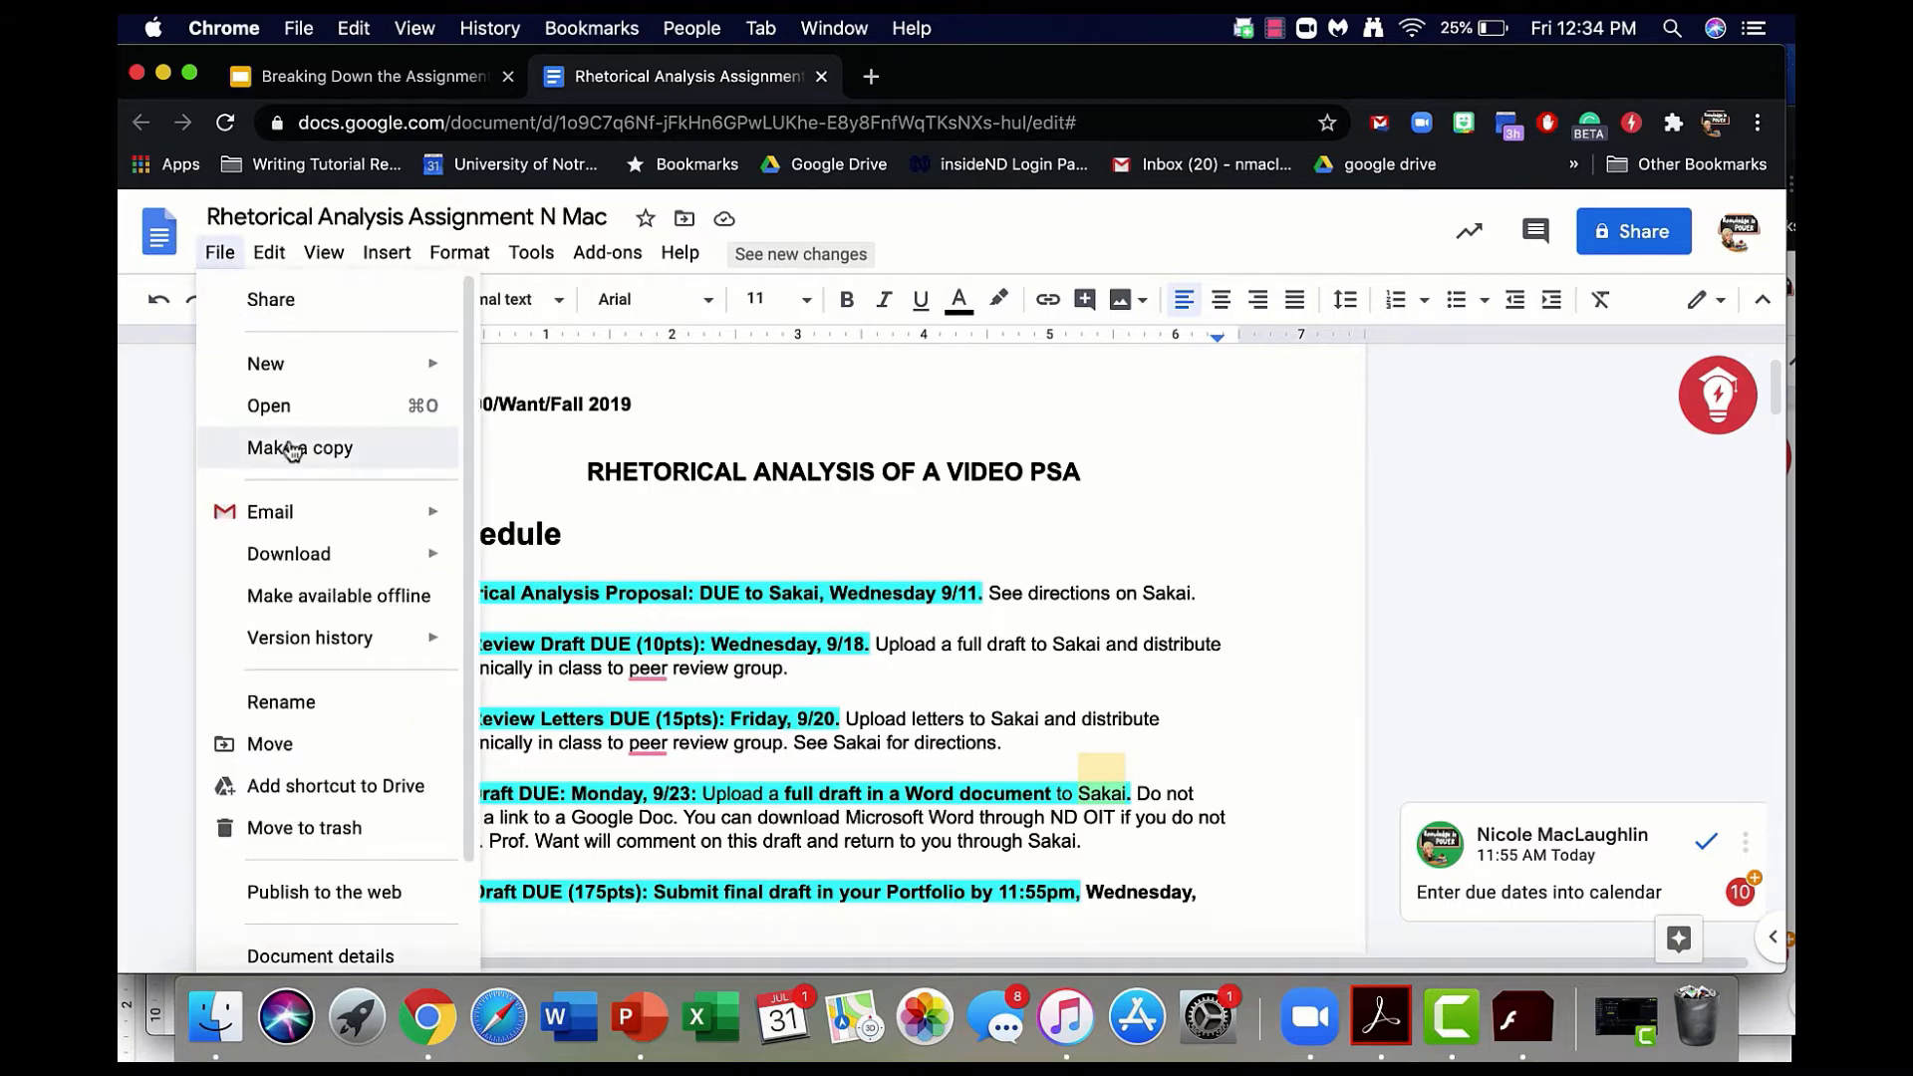
{"action": "mouse_move", "coordinate": [291, 454]}
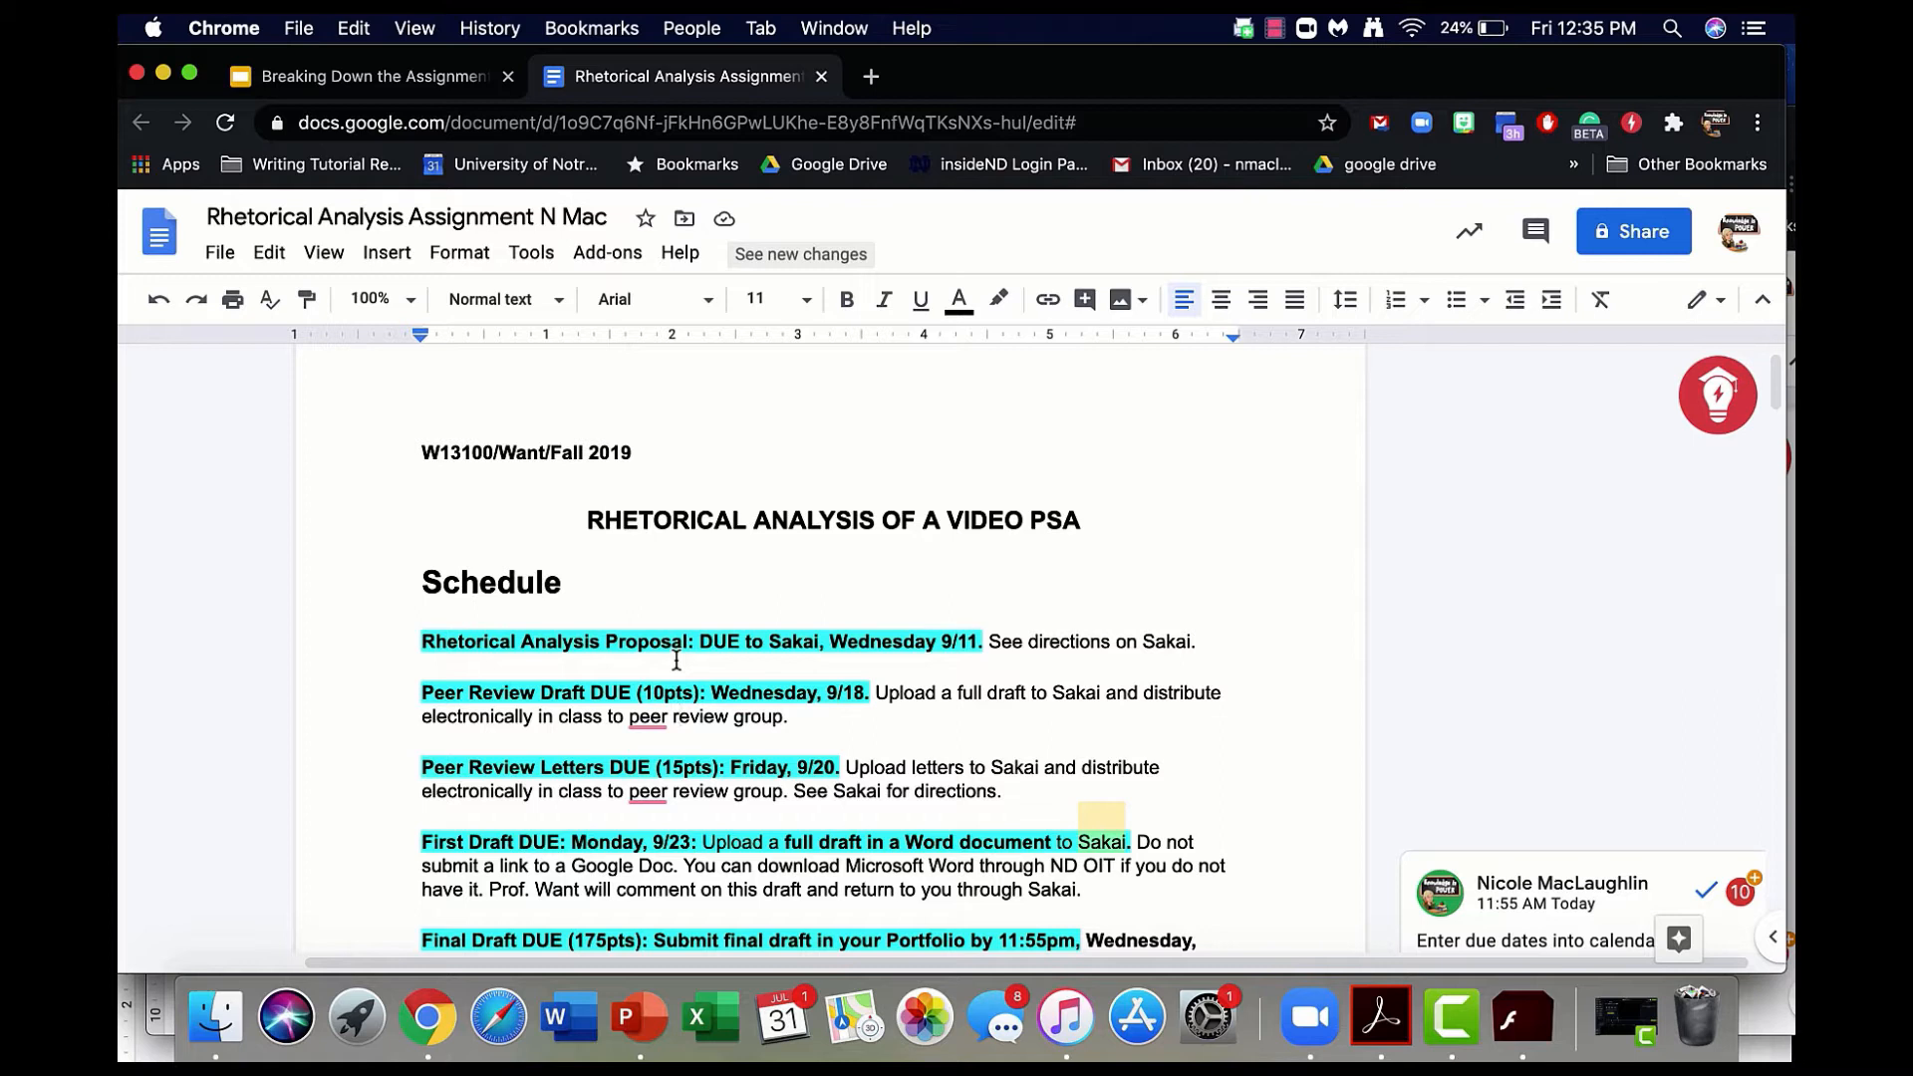
{"action": "left_click", "coordinate": [998, 299]}
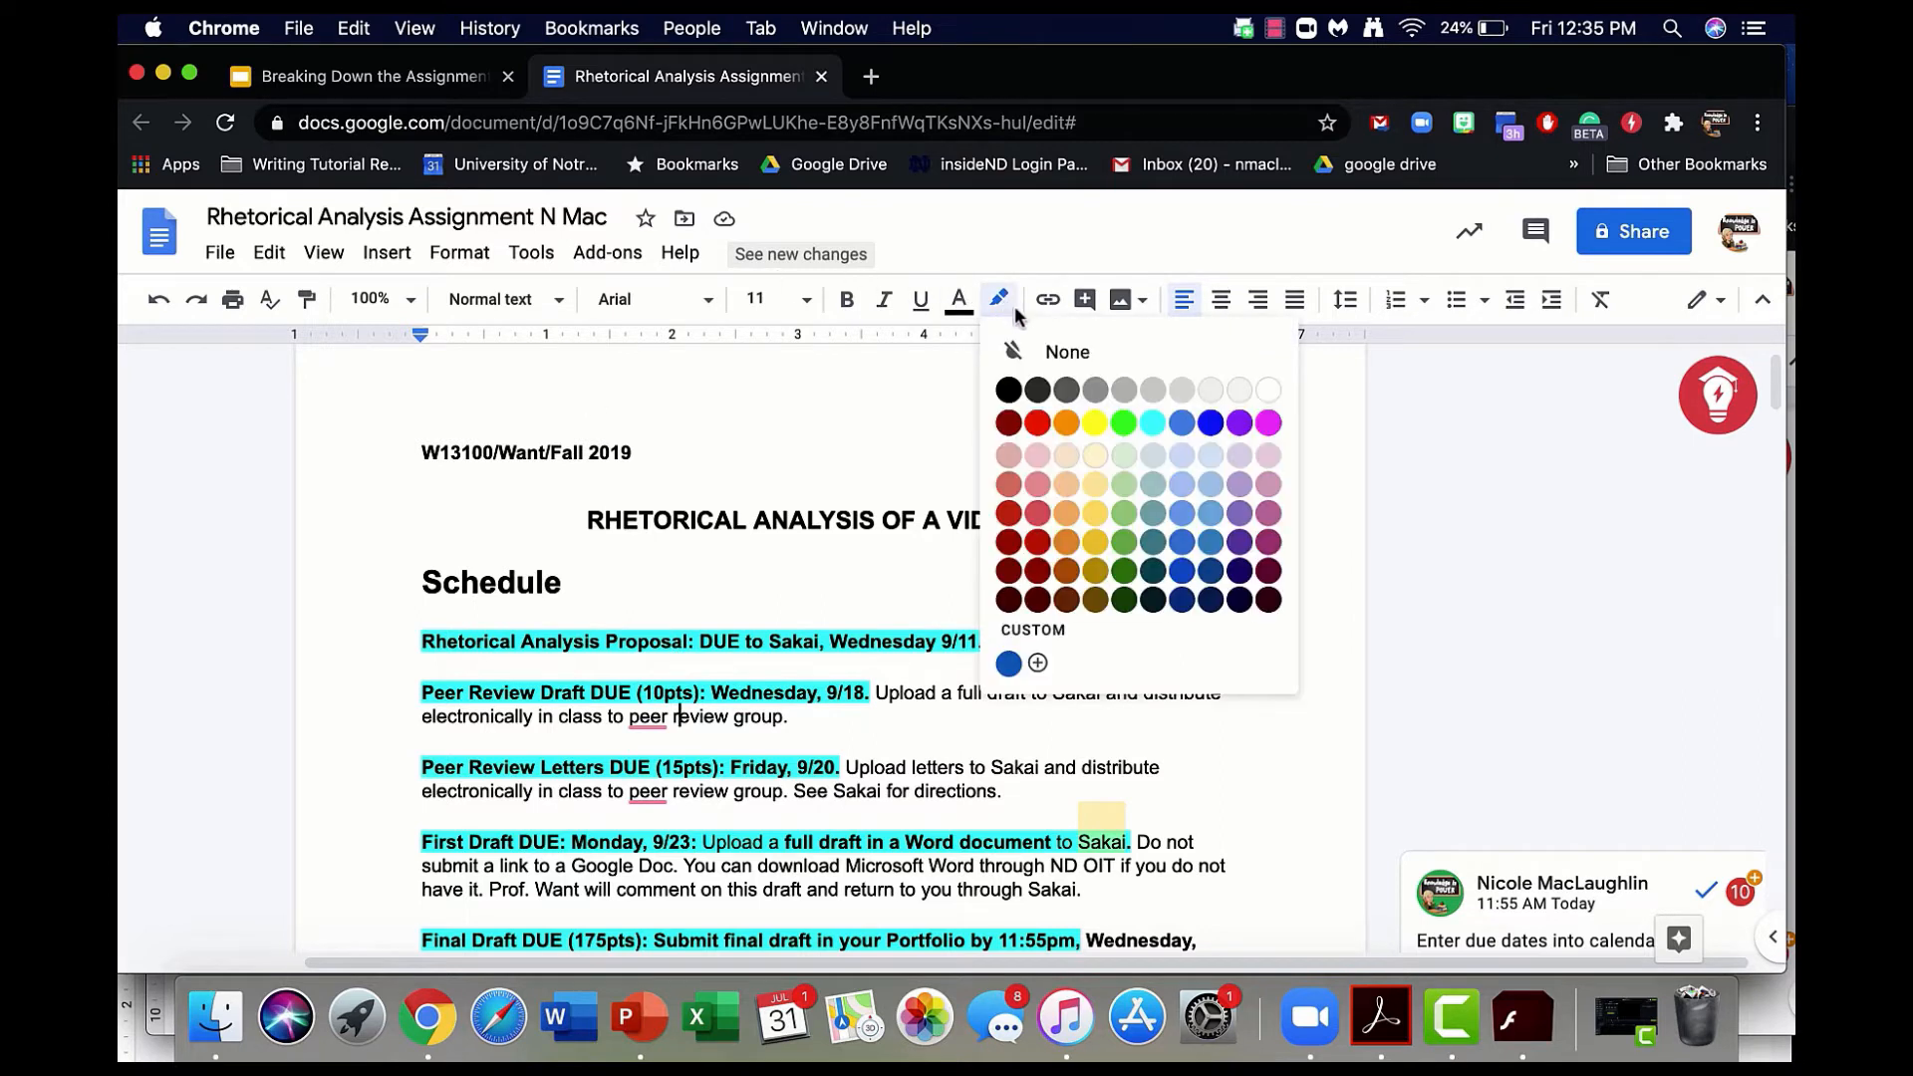
{"action": "mouse_move", "coordinate": [820, 421]}
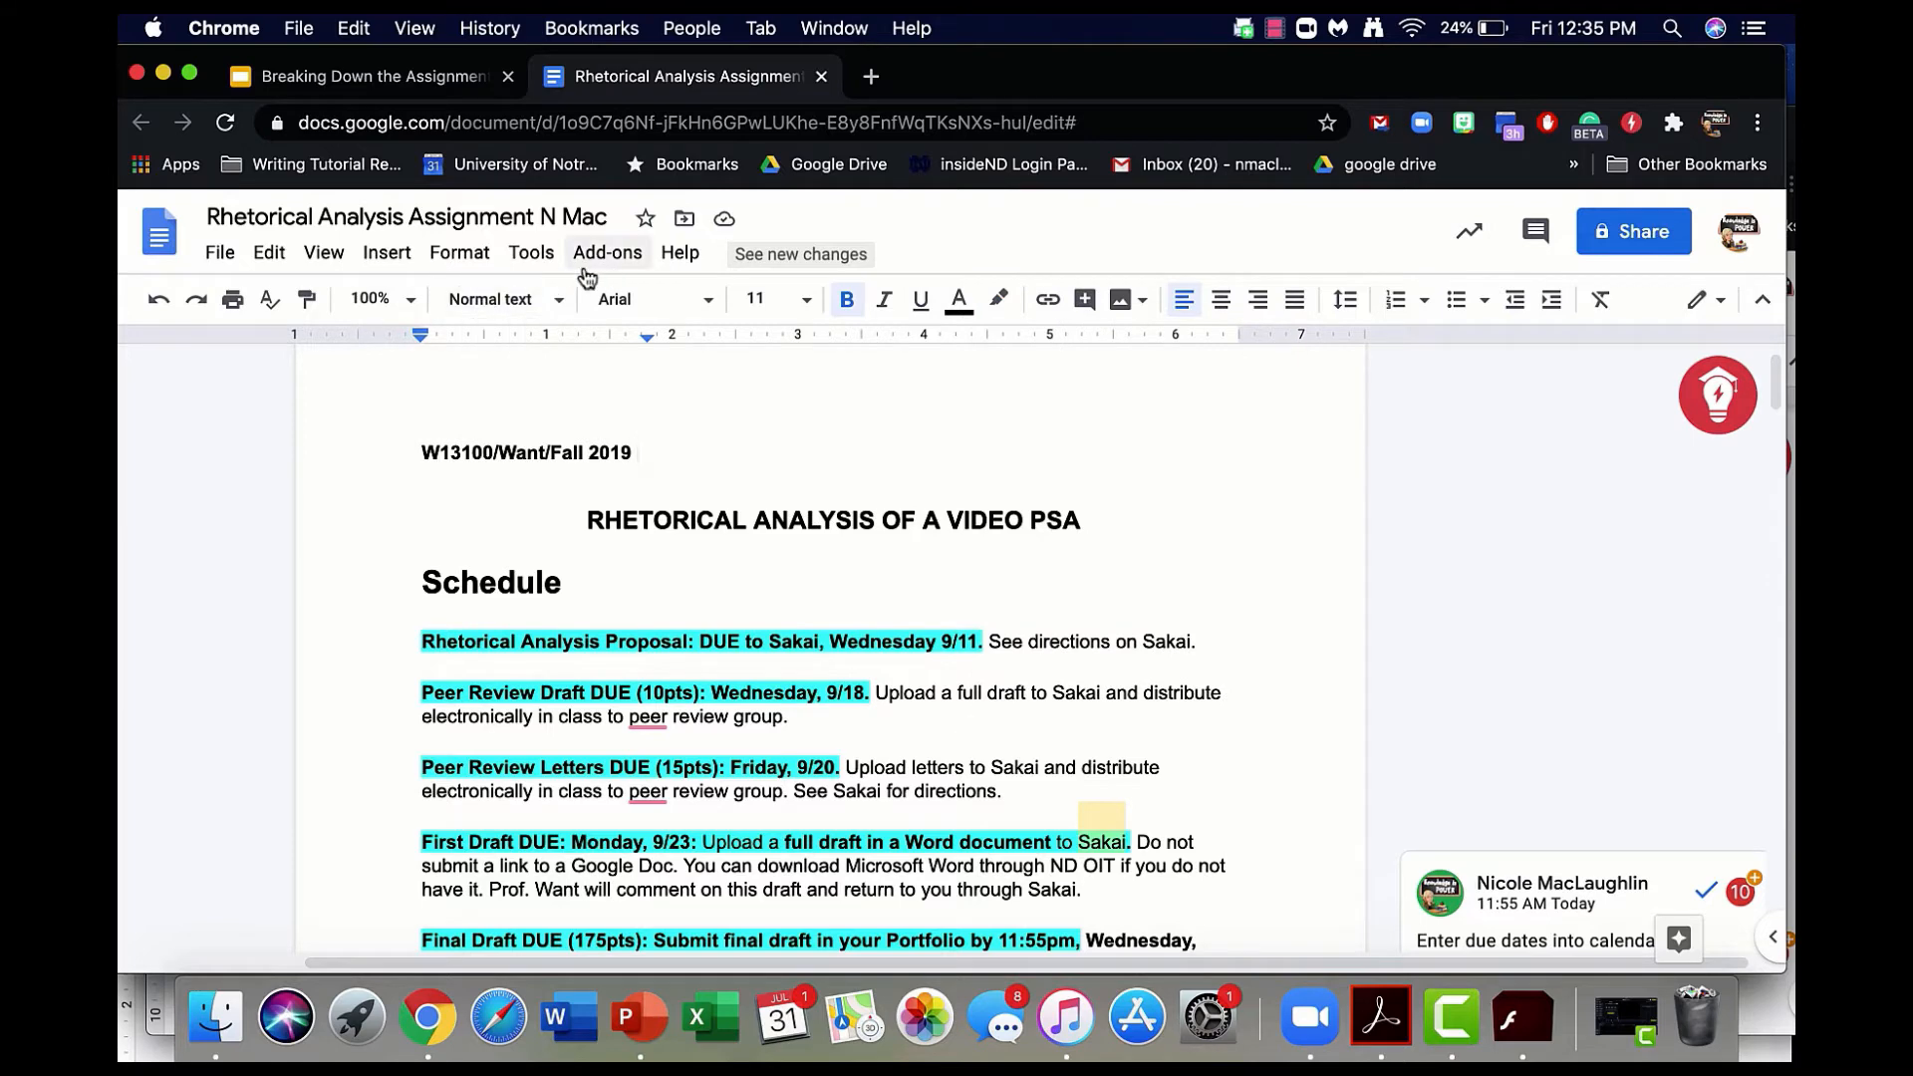
{"action": "mouse_move", "coordinate": [1083, 299]}
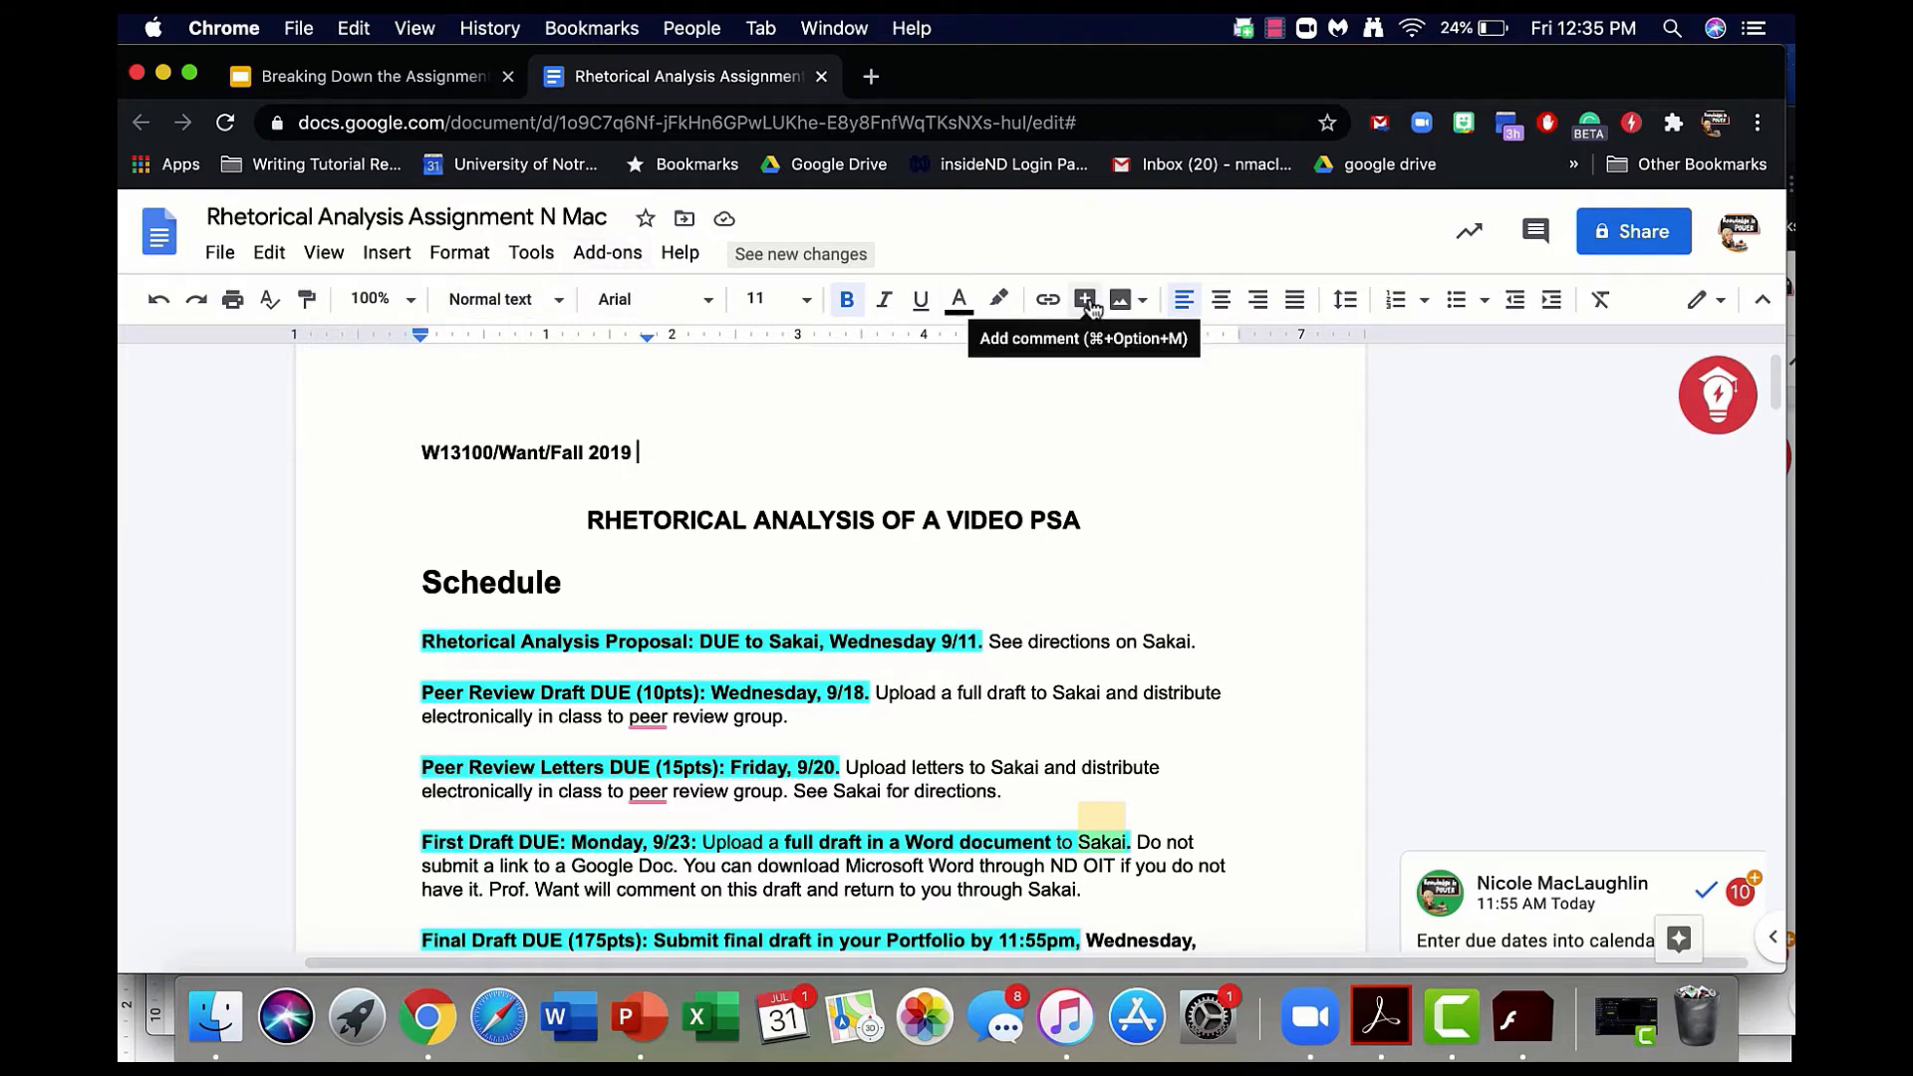
{"action": "mouse_move", "coordinate": [1105, 645]}
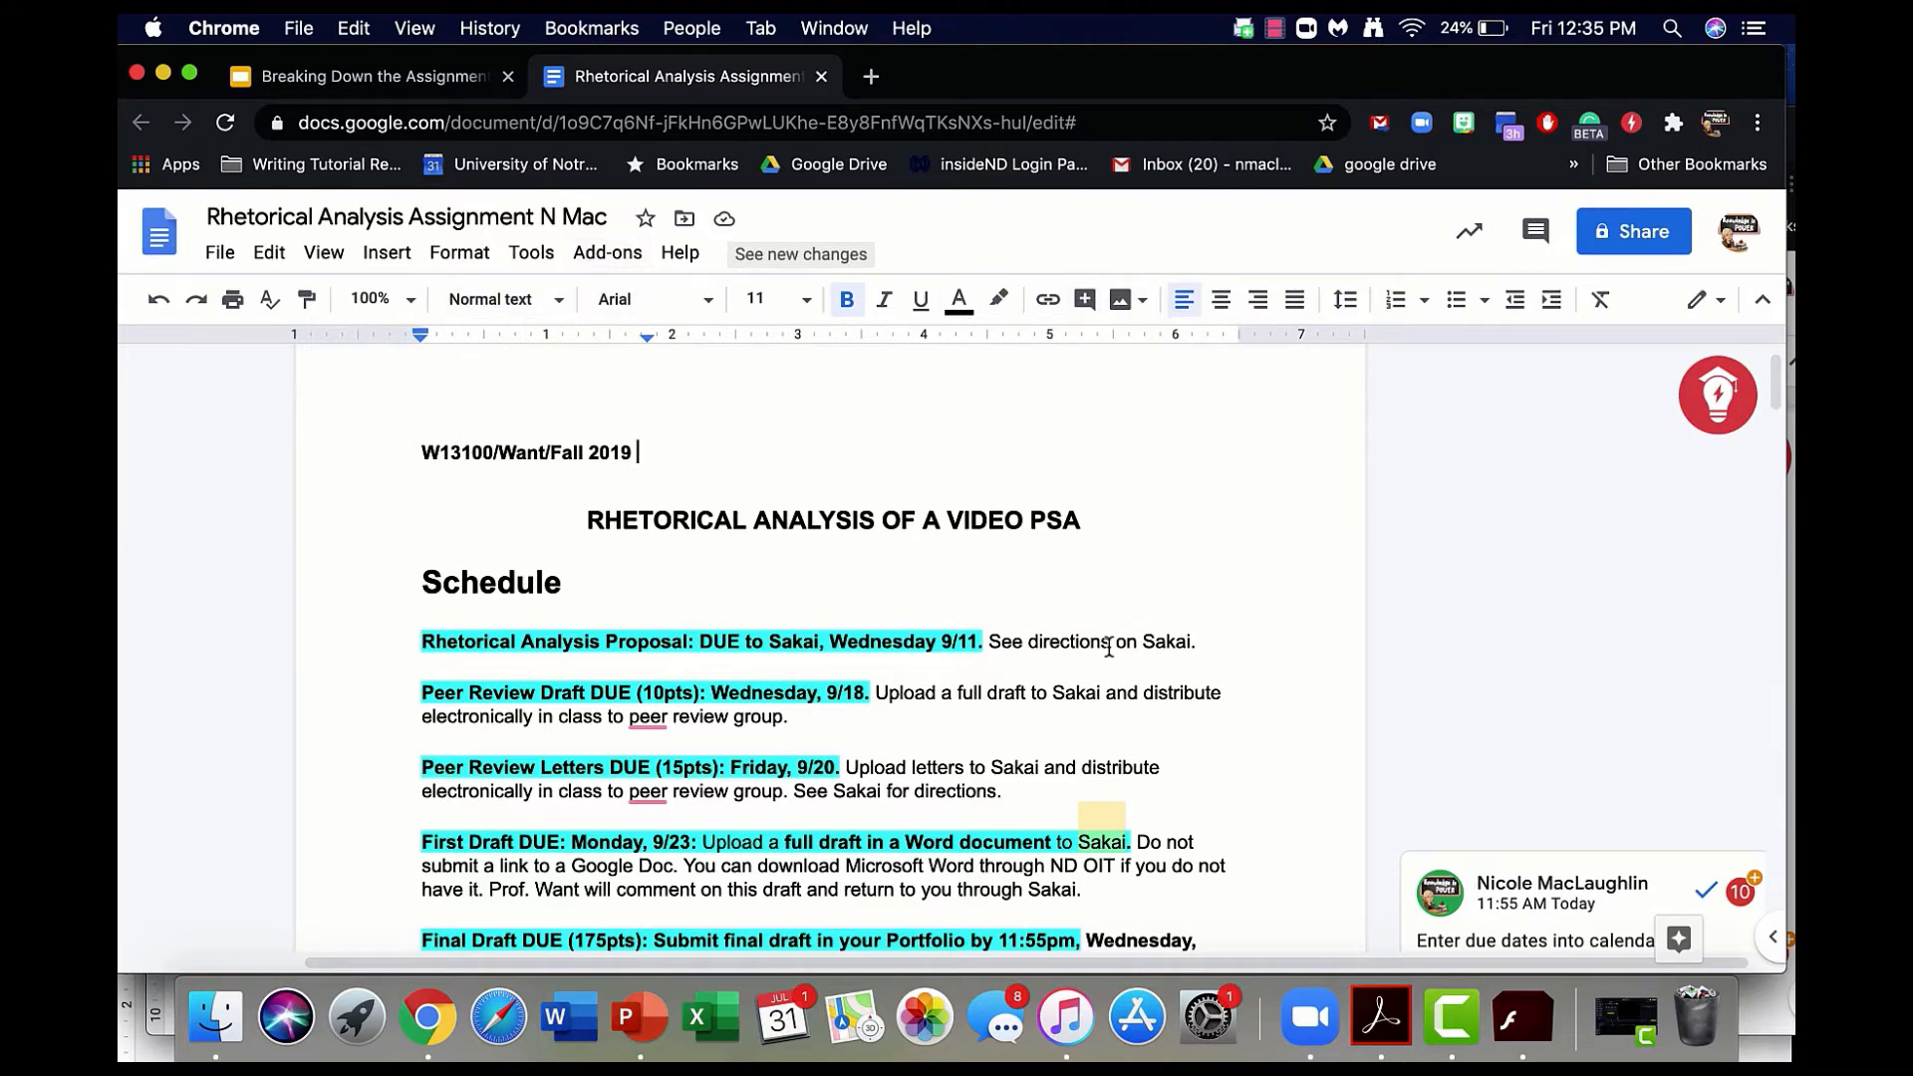
{"action": "scroll", "scroll_direction": "down", "scroll_amount": 3}
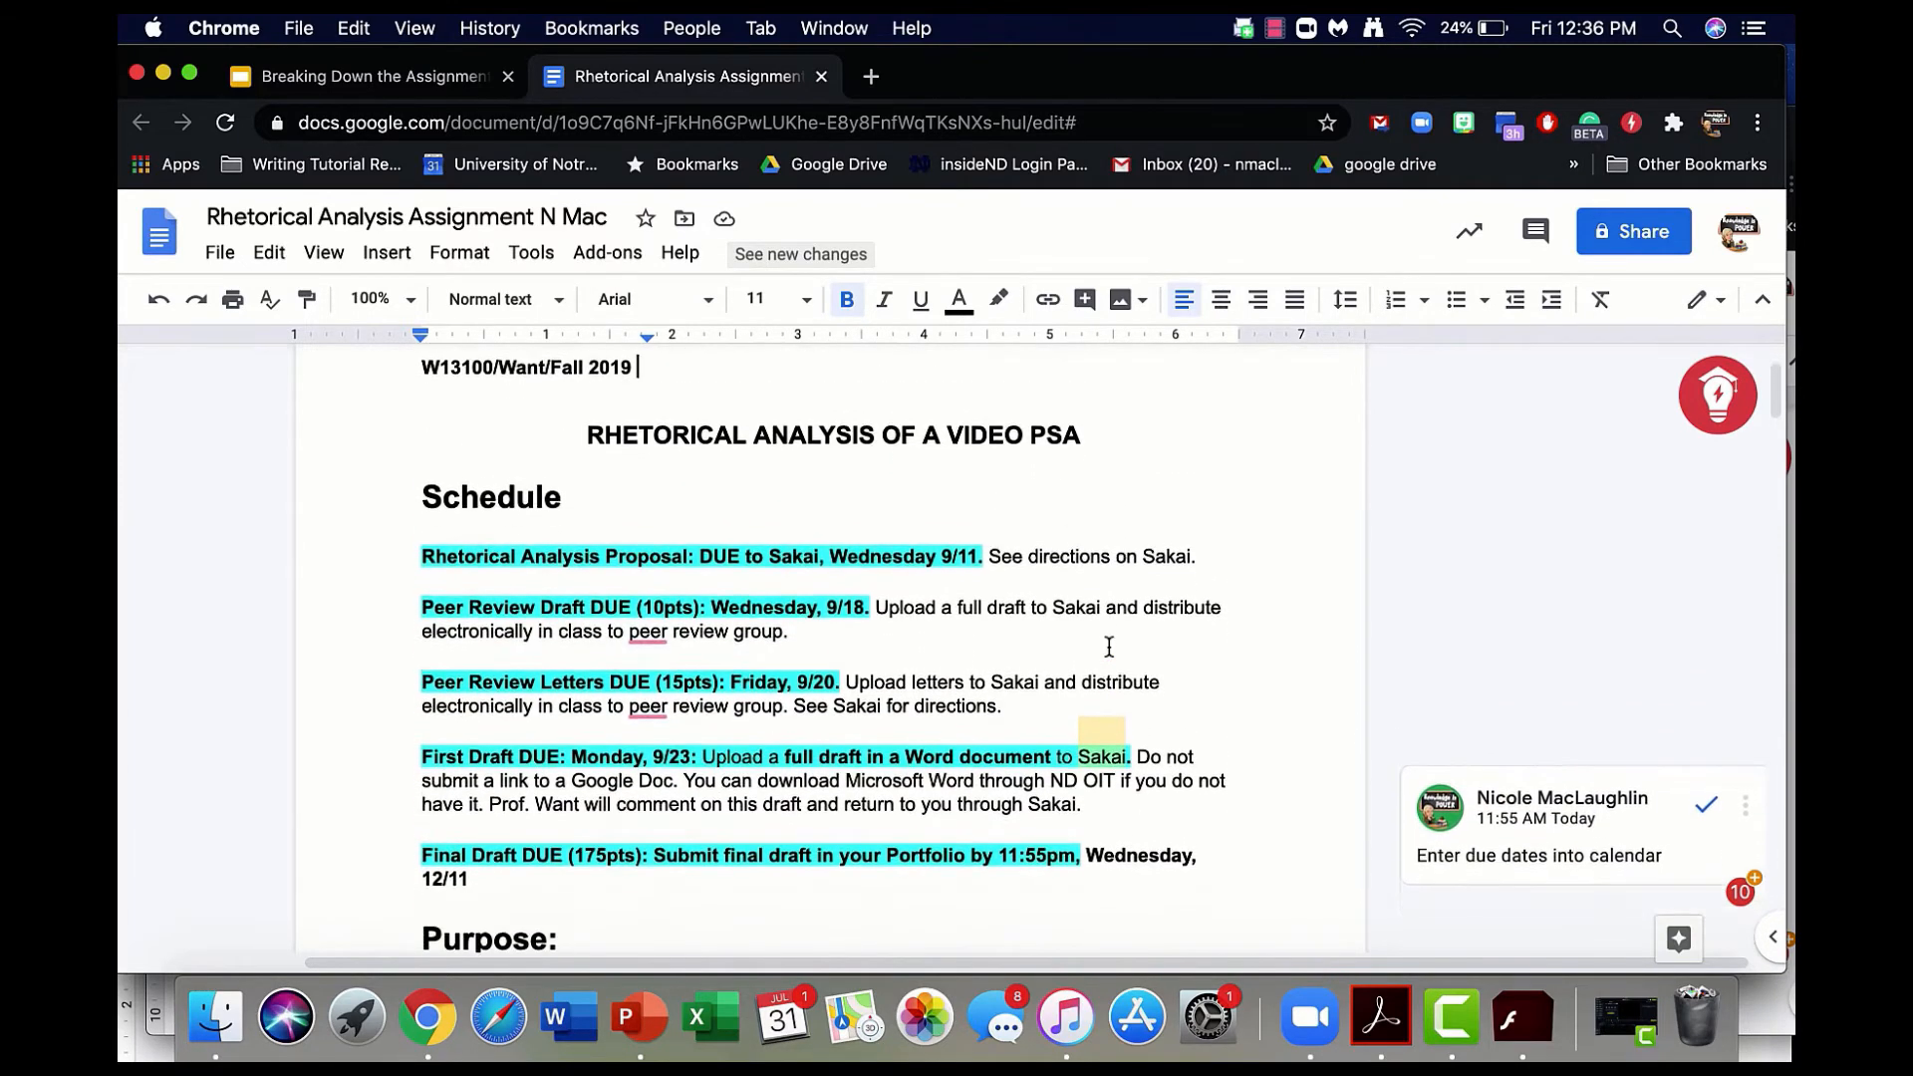
{"action": "scroll", "scroll_direction": "down", "scroll_amount": 3}
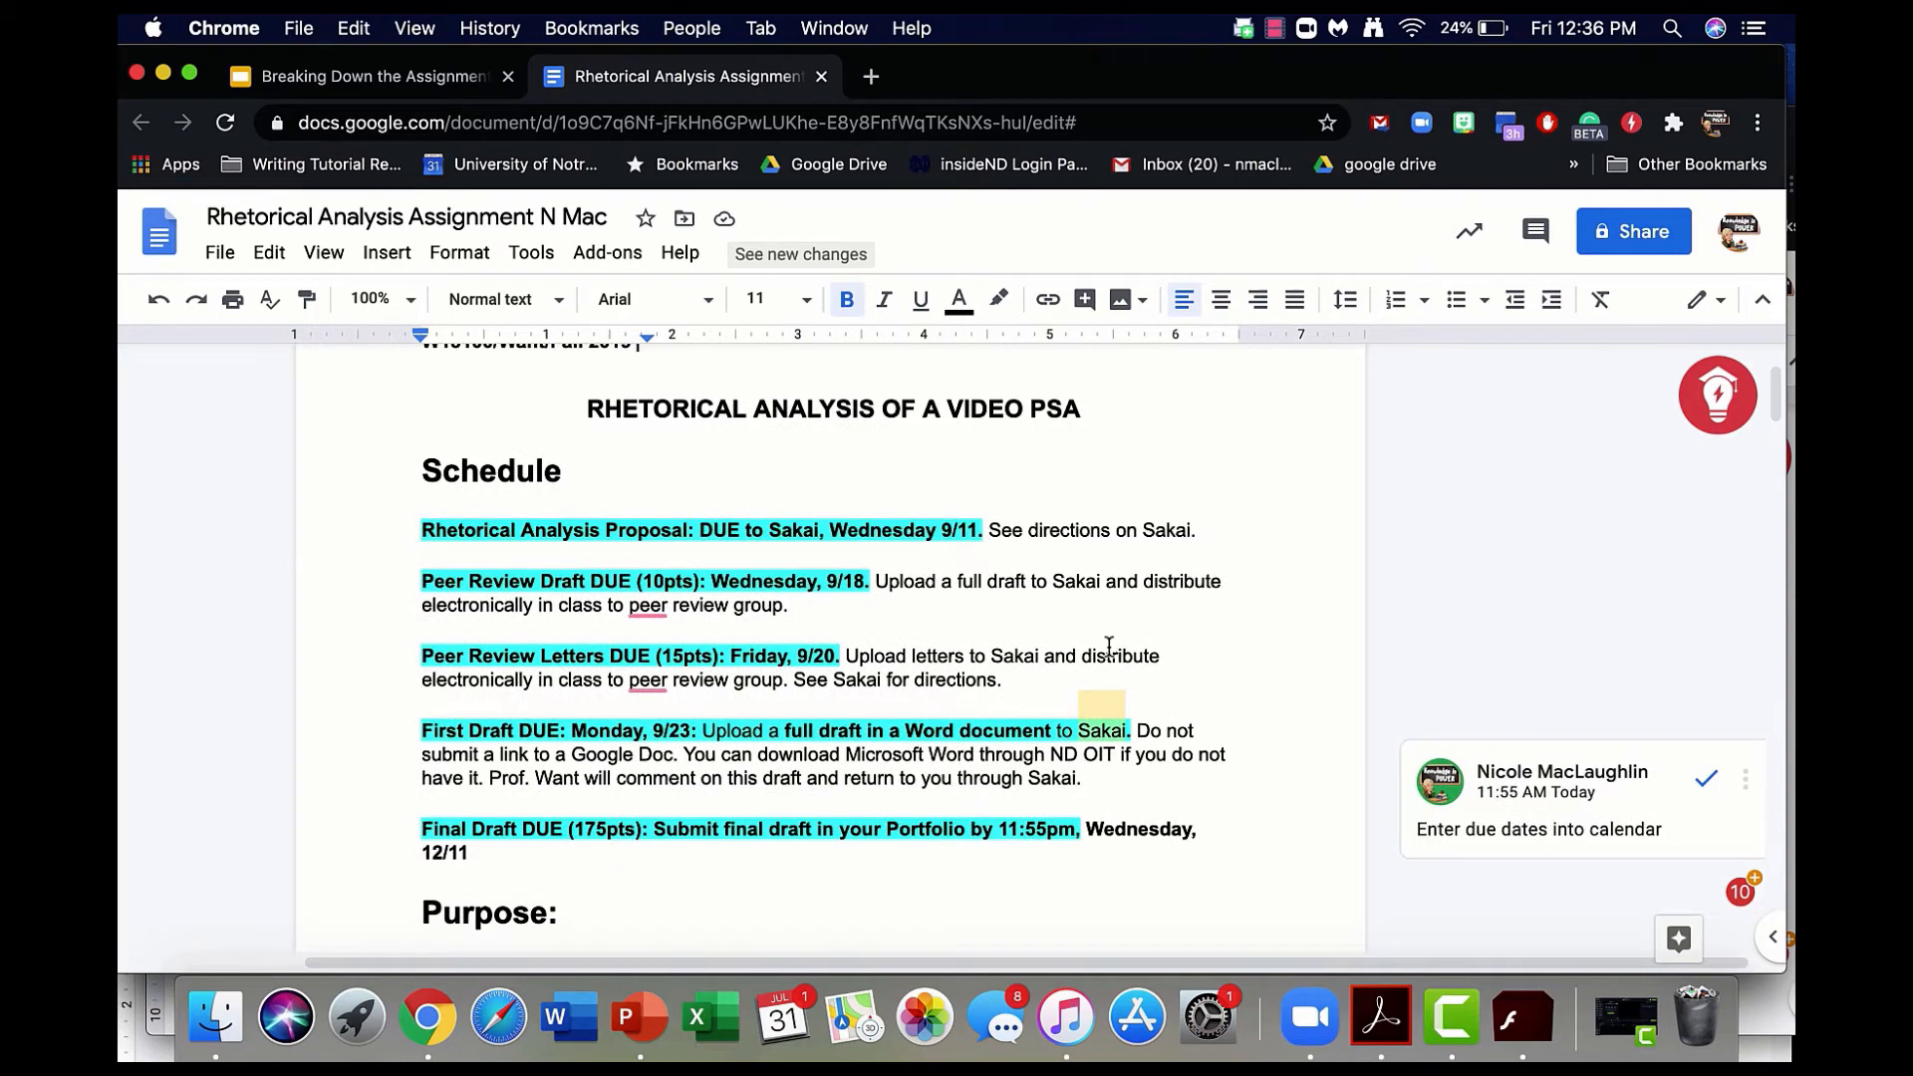
{"action": "scroll", "scroll_direction": "down", "scroll_amount": 3}
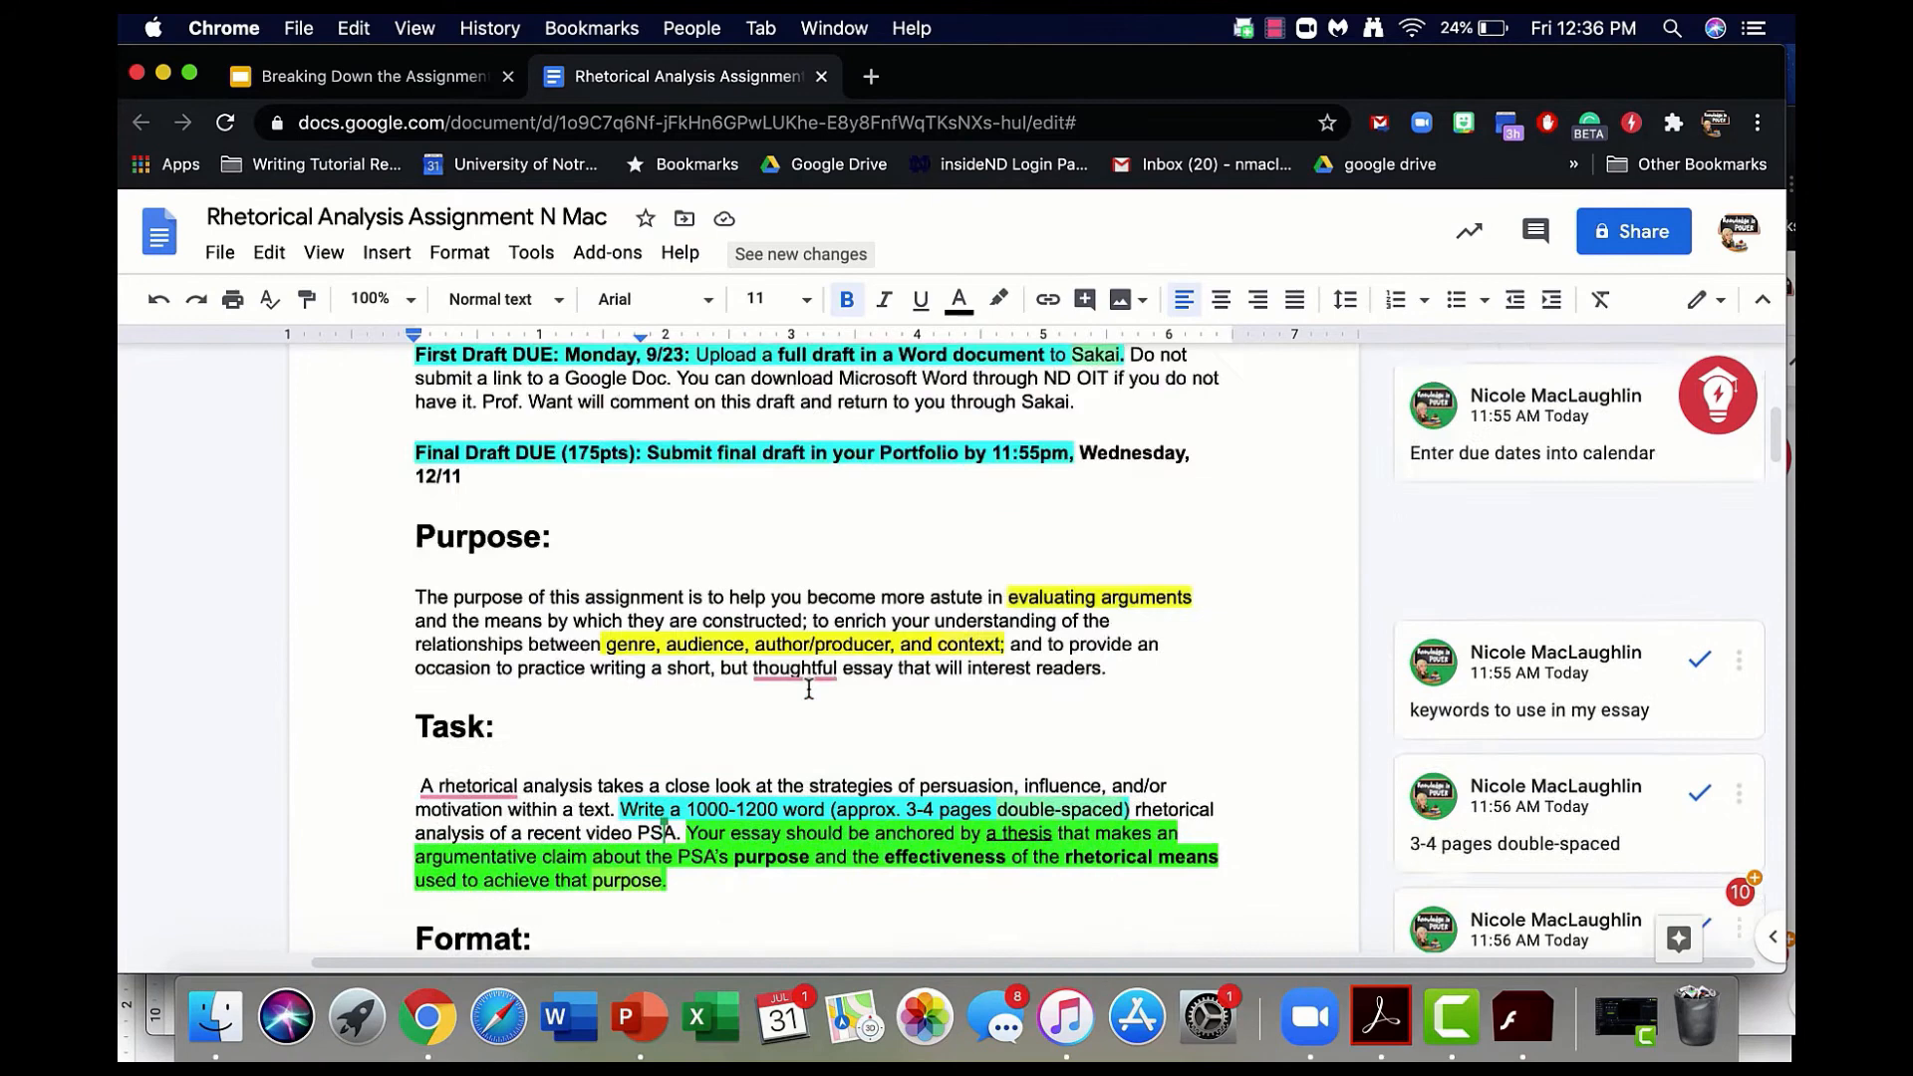
{"action": "scroll", "scroll_direction": "down", "scroll_amount": 3}
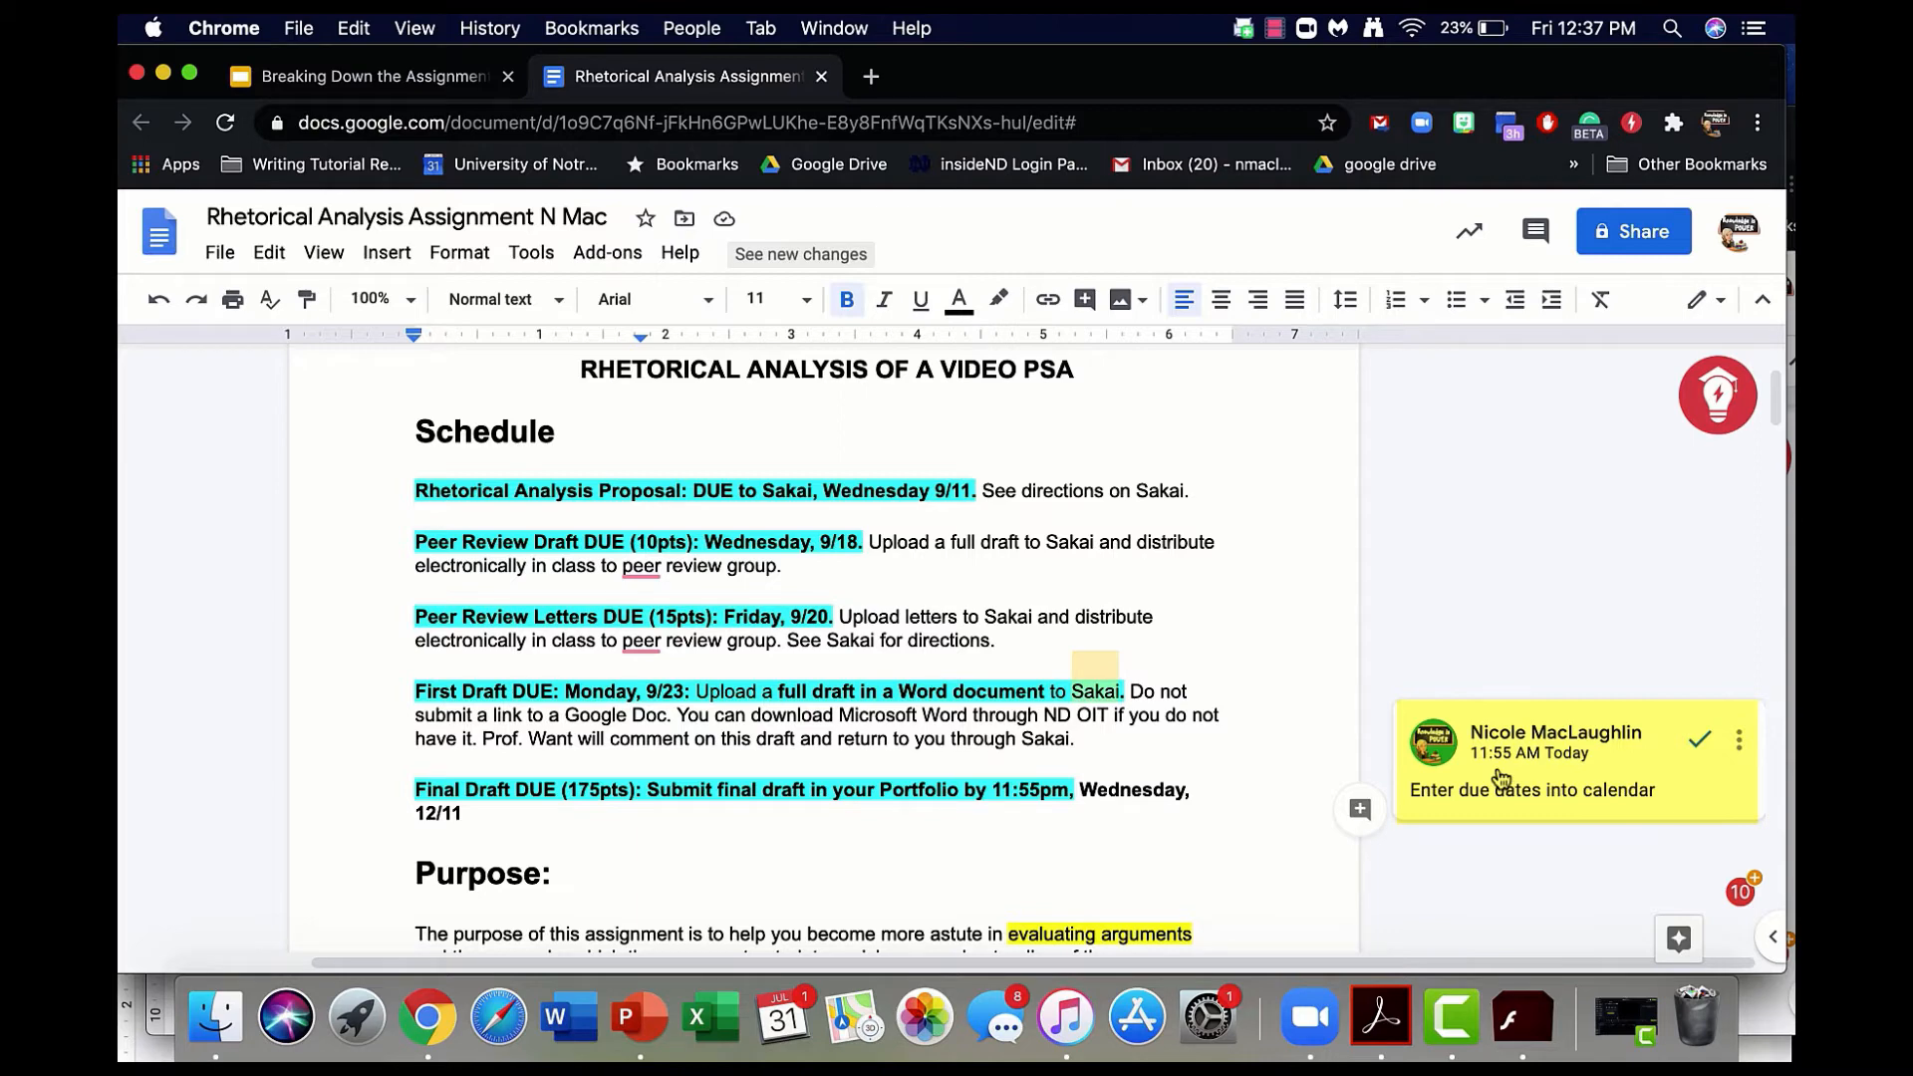
{"action": "scroll", "scroll_direction": "down", "scroll_amount": 3}
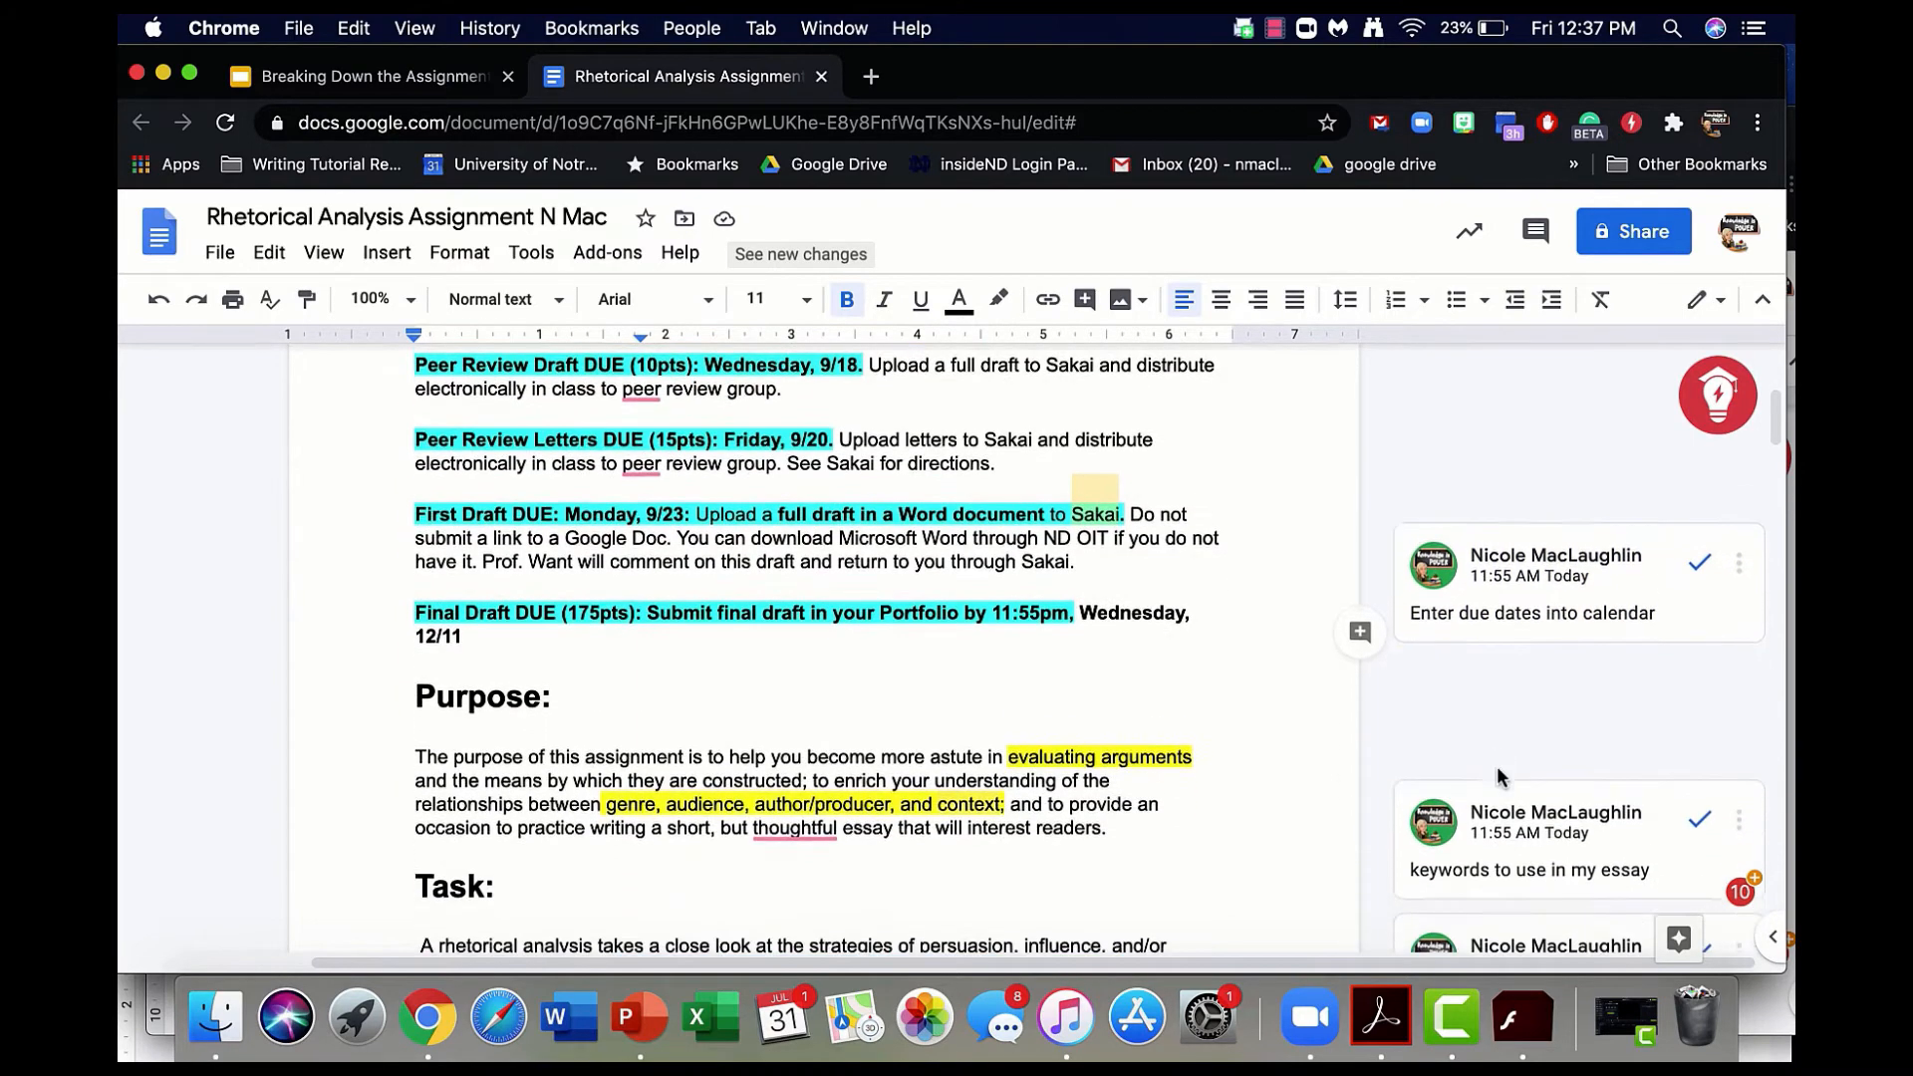
{"action": "scroll", "scroll_direction": "down", "scroll_amount": 3}
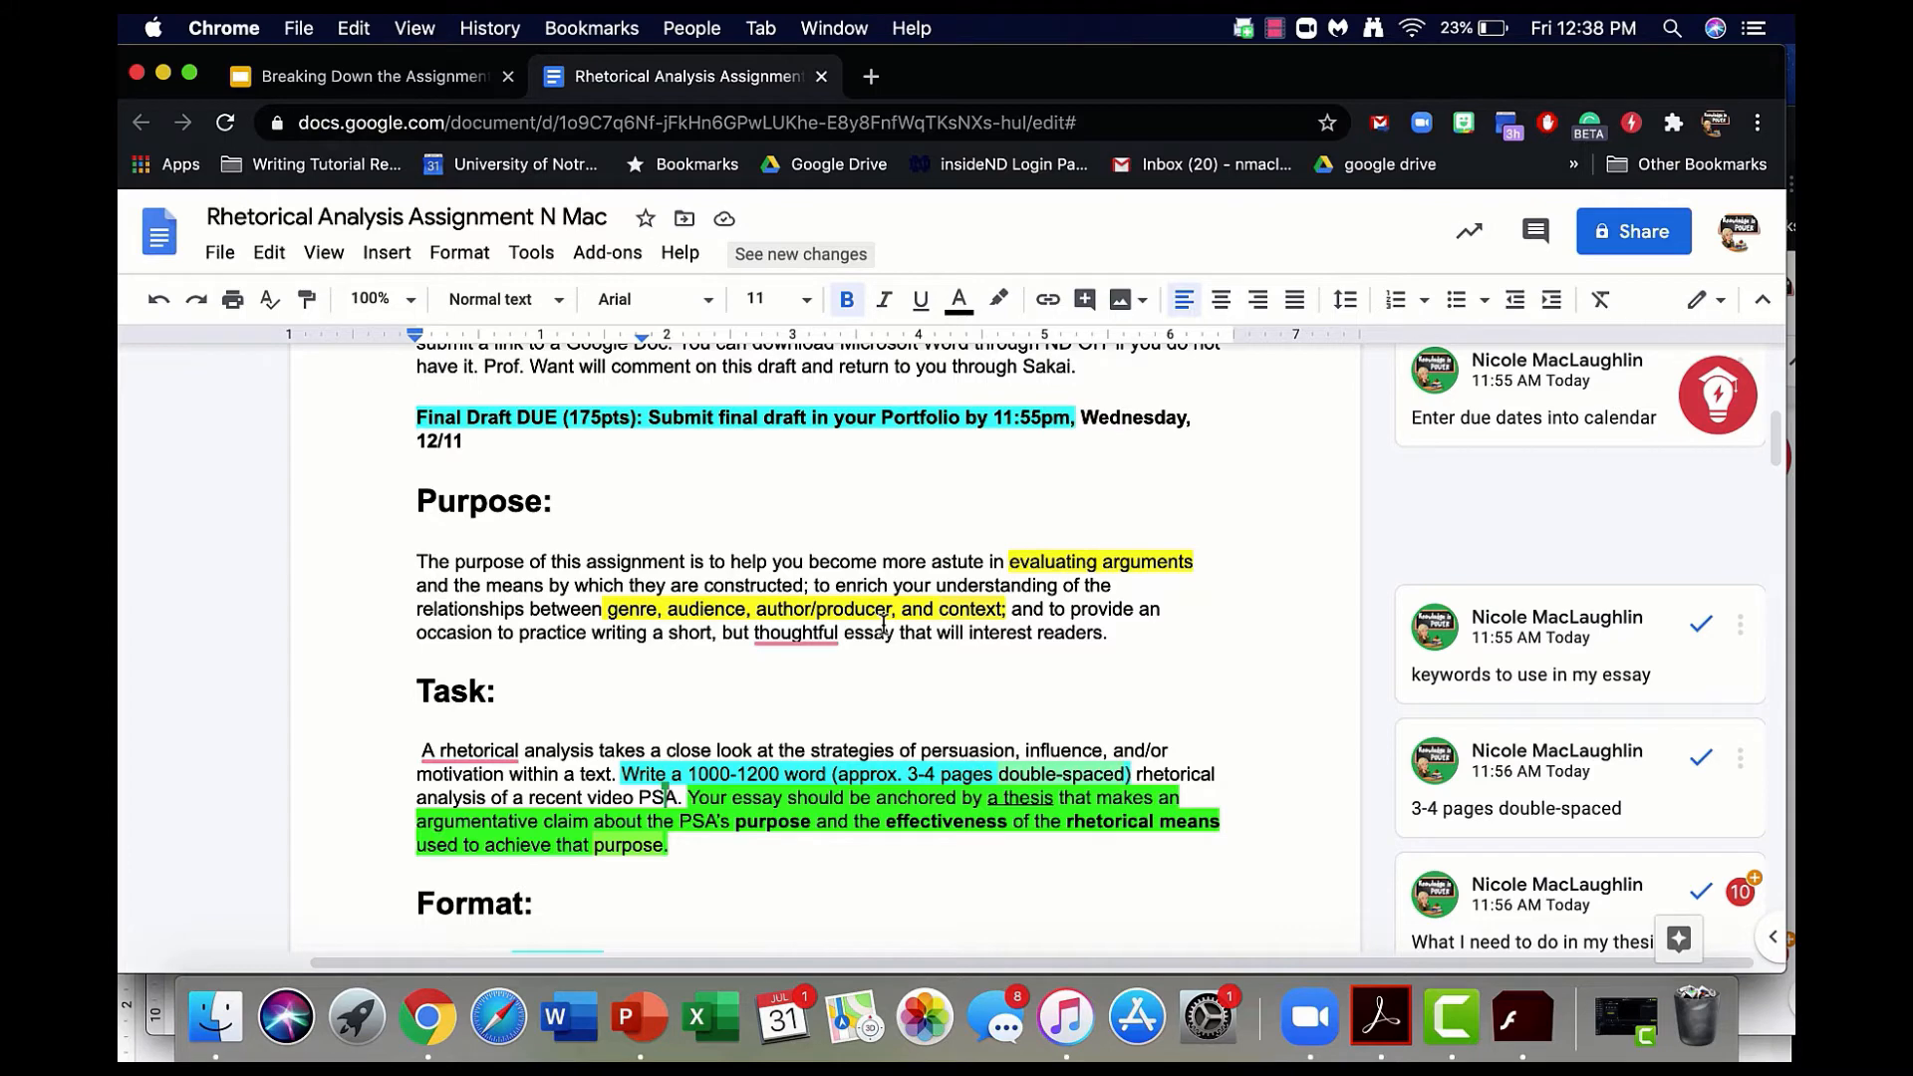
{"action": "scroll", "scroll_direction": "down", "scroll_amount": 3}
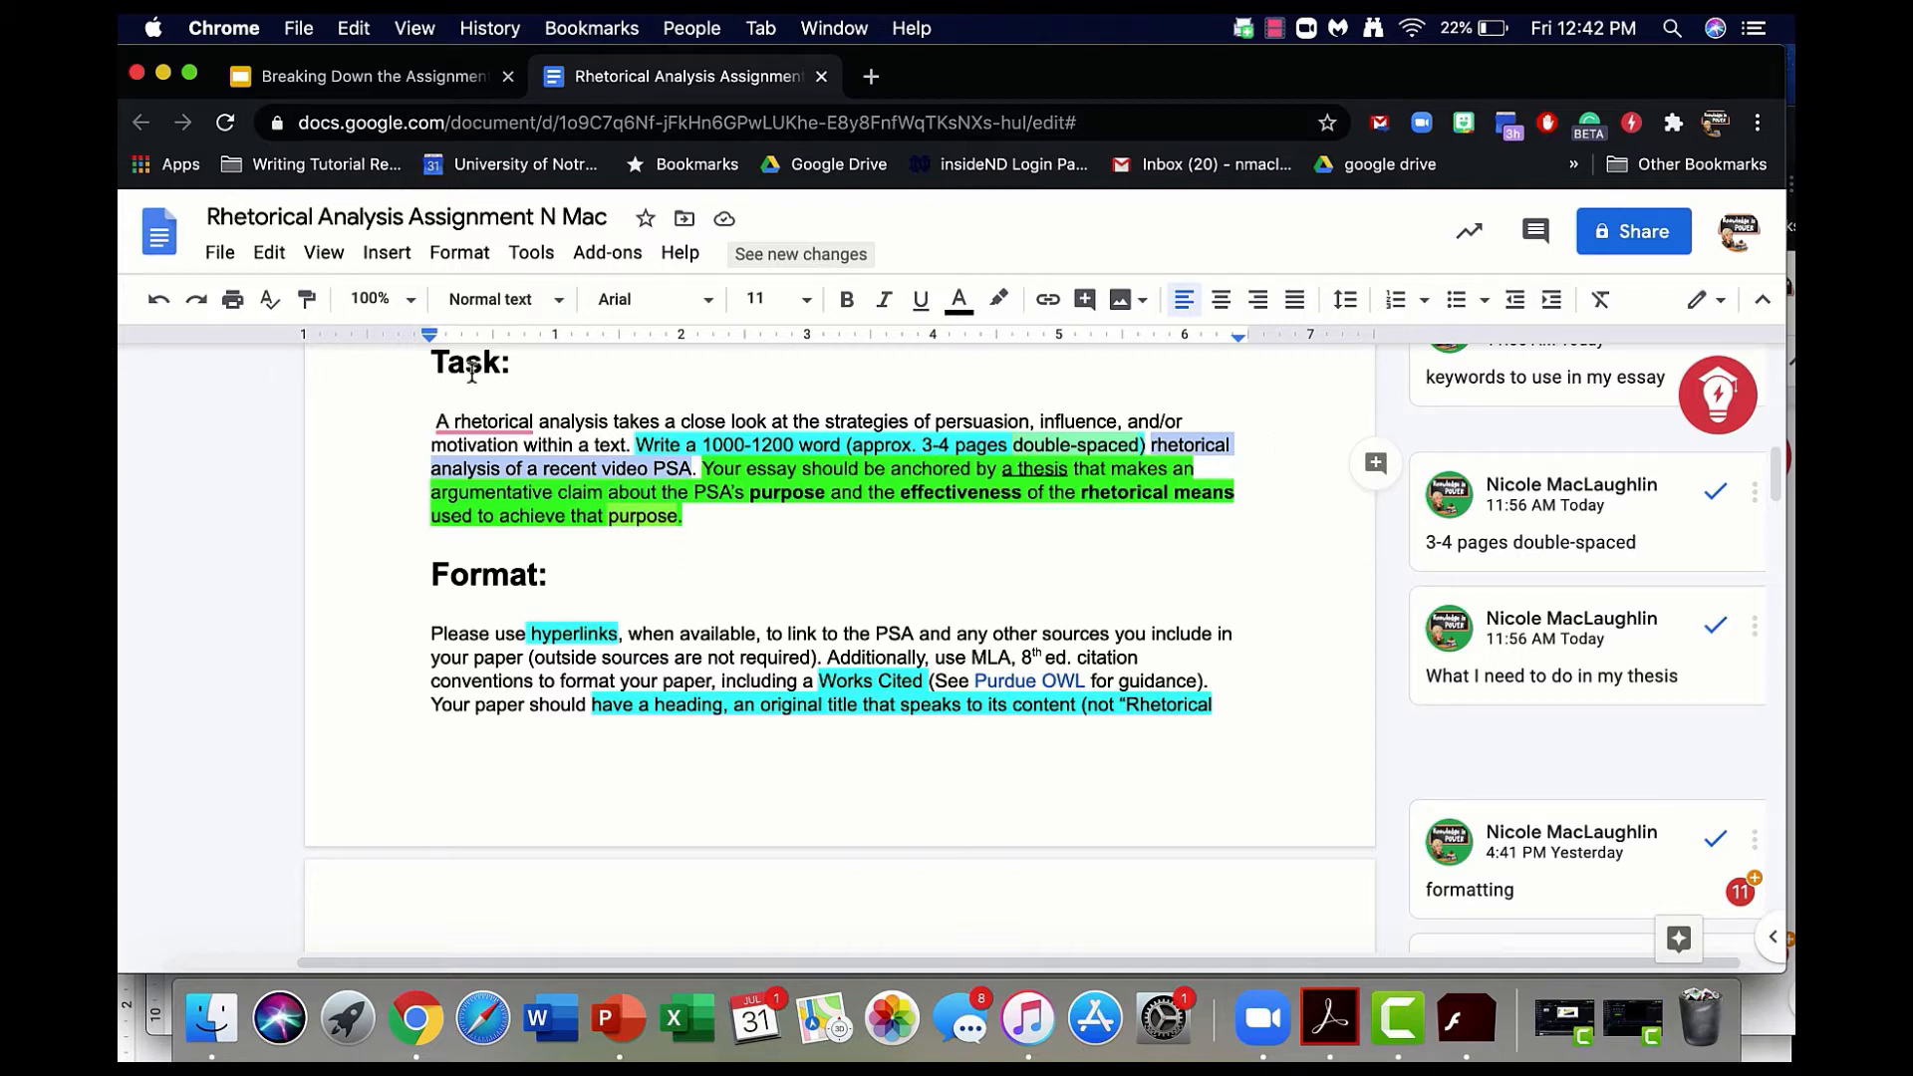
- Highlight the word 'PSA.' in yellow and bring up the '3-4 pages double-spaced' comment
{"action": "left_click", "coordinate": [486, 421]}
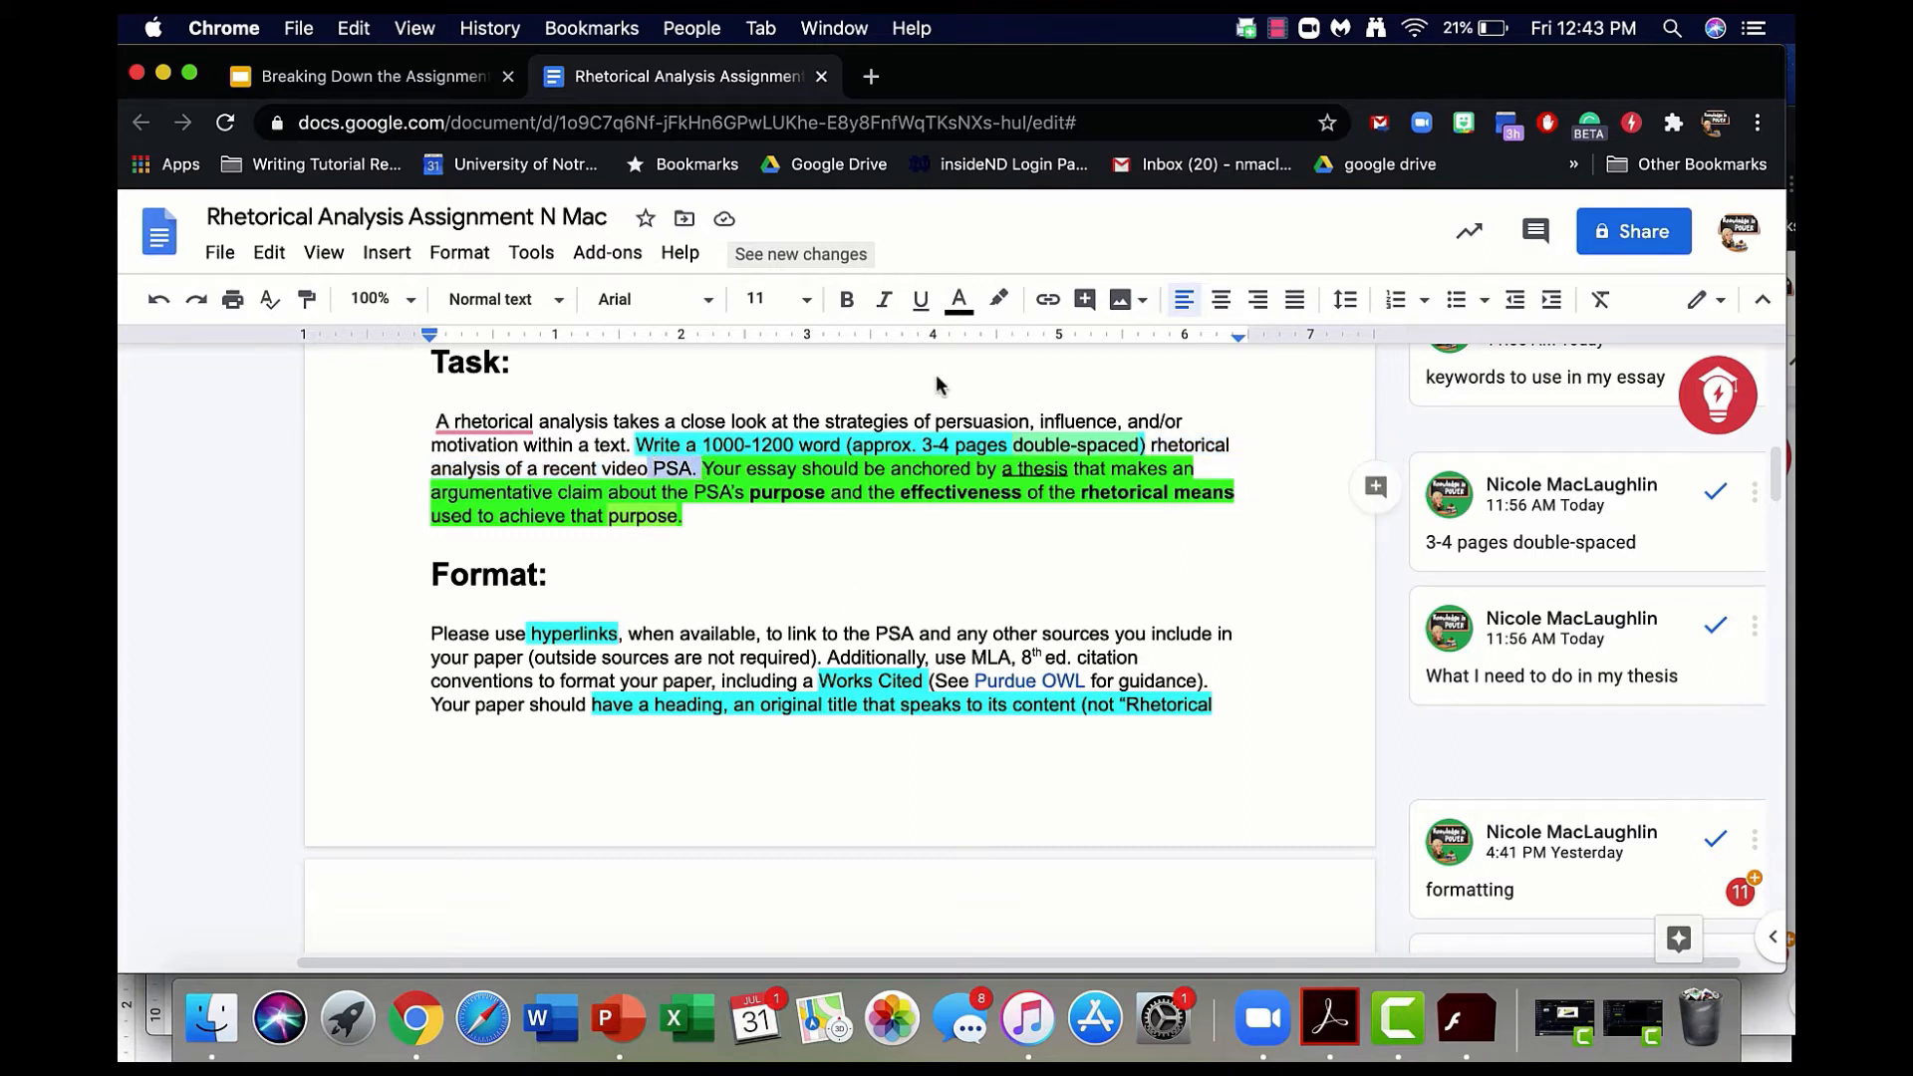
{"action": "double_click", "coordinate": [678, 468]}
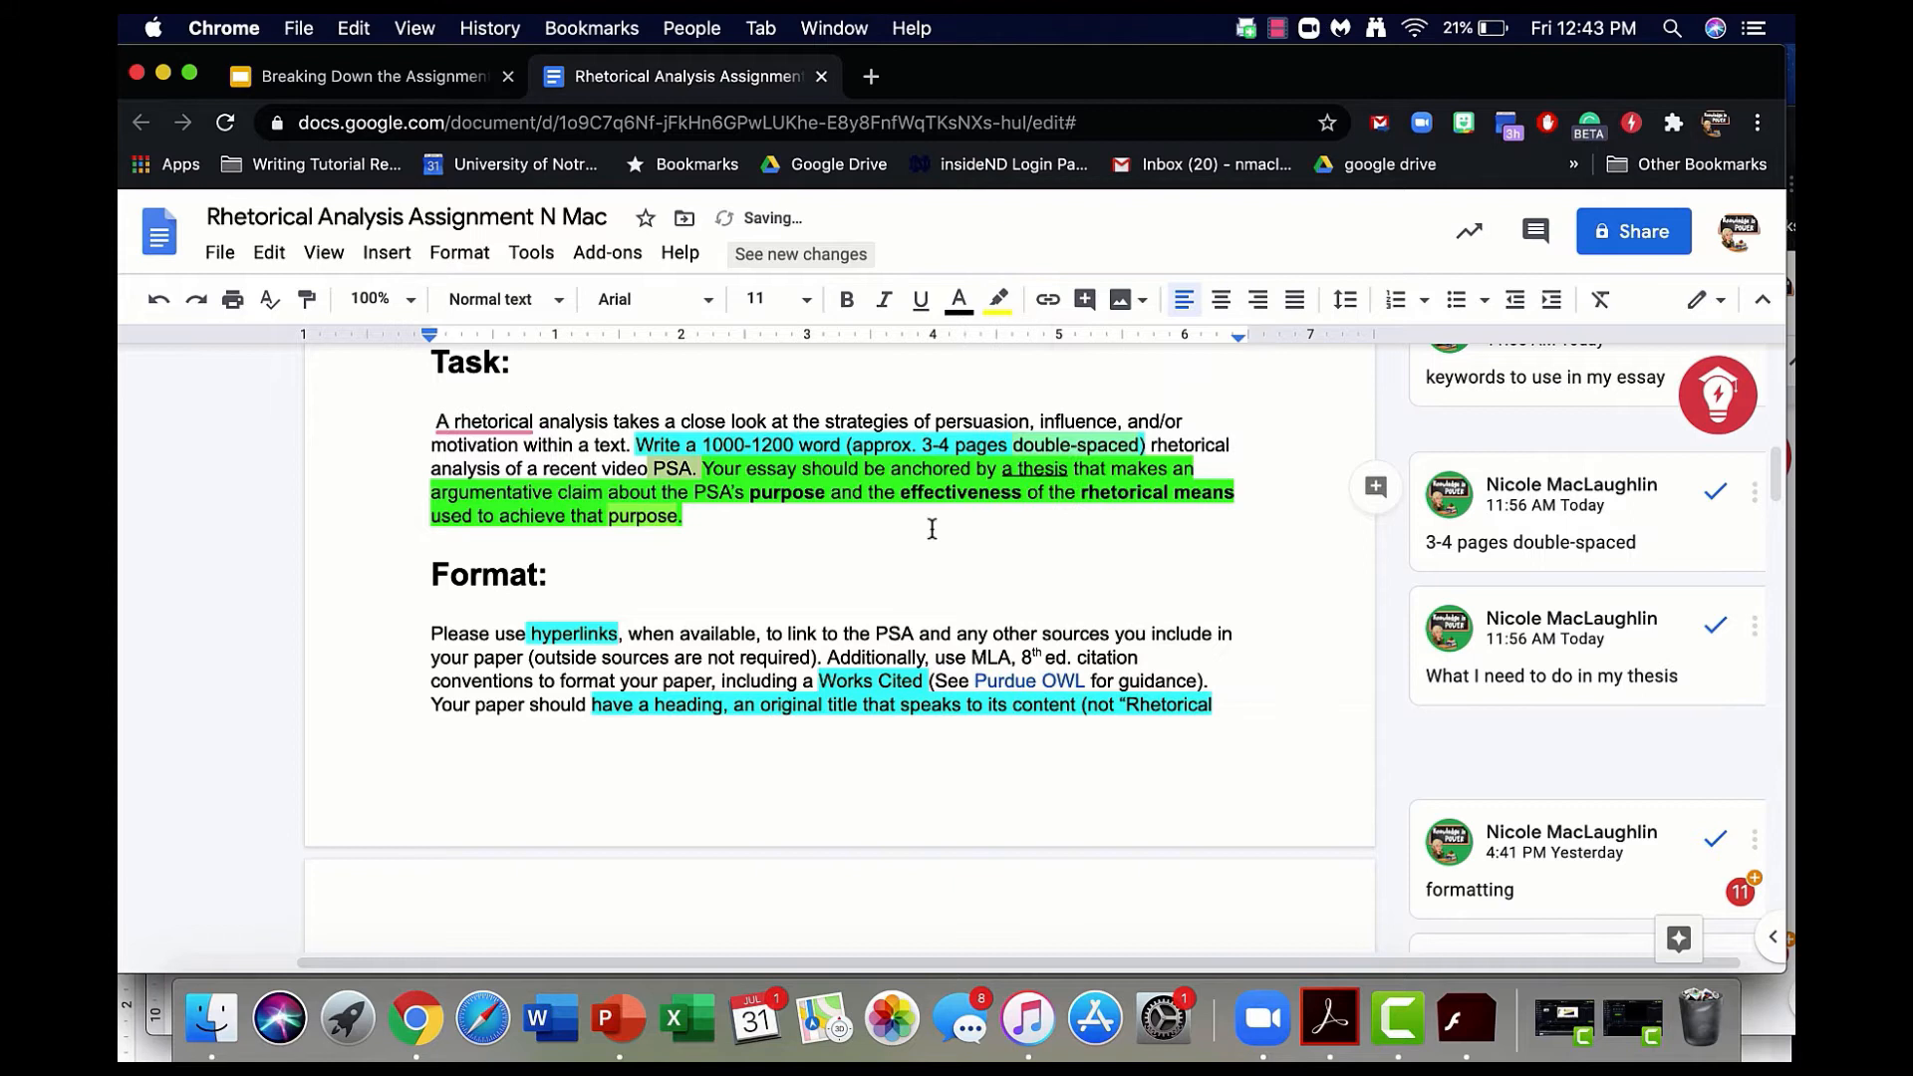
{"action": "left_click", "coordinate": [558, 574]}
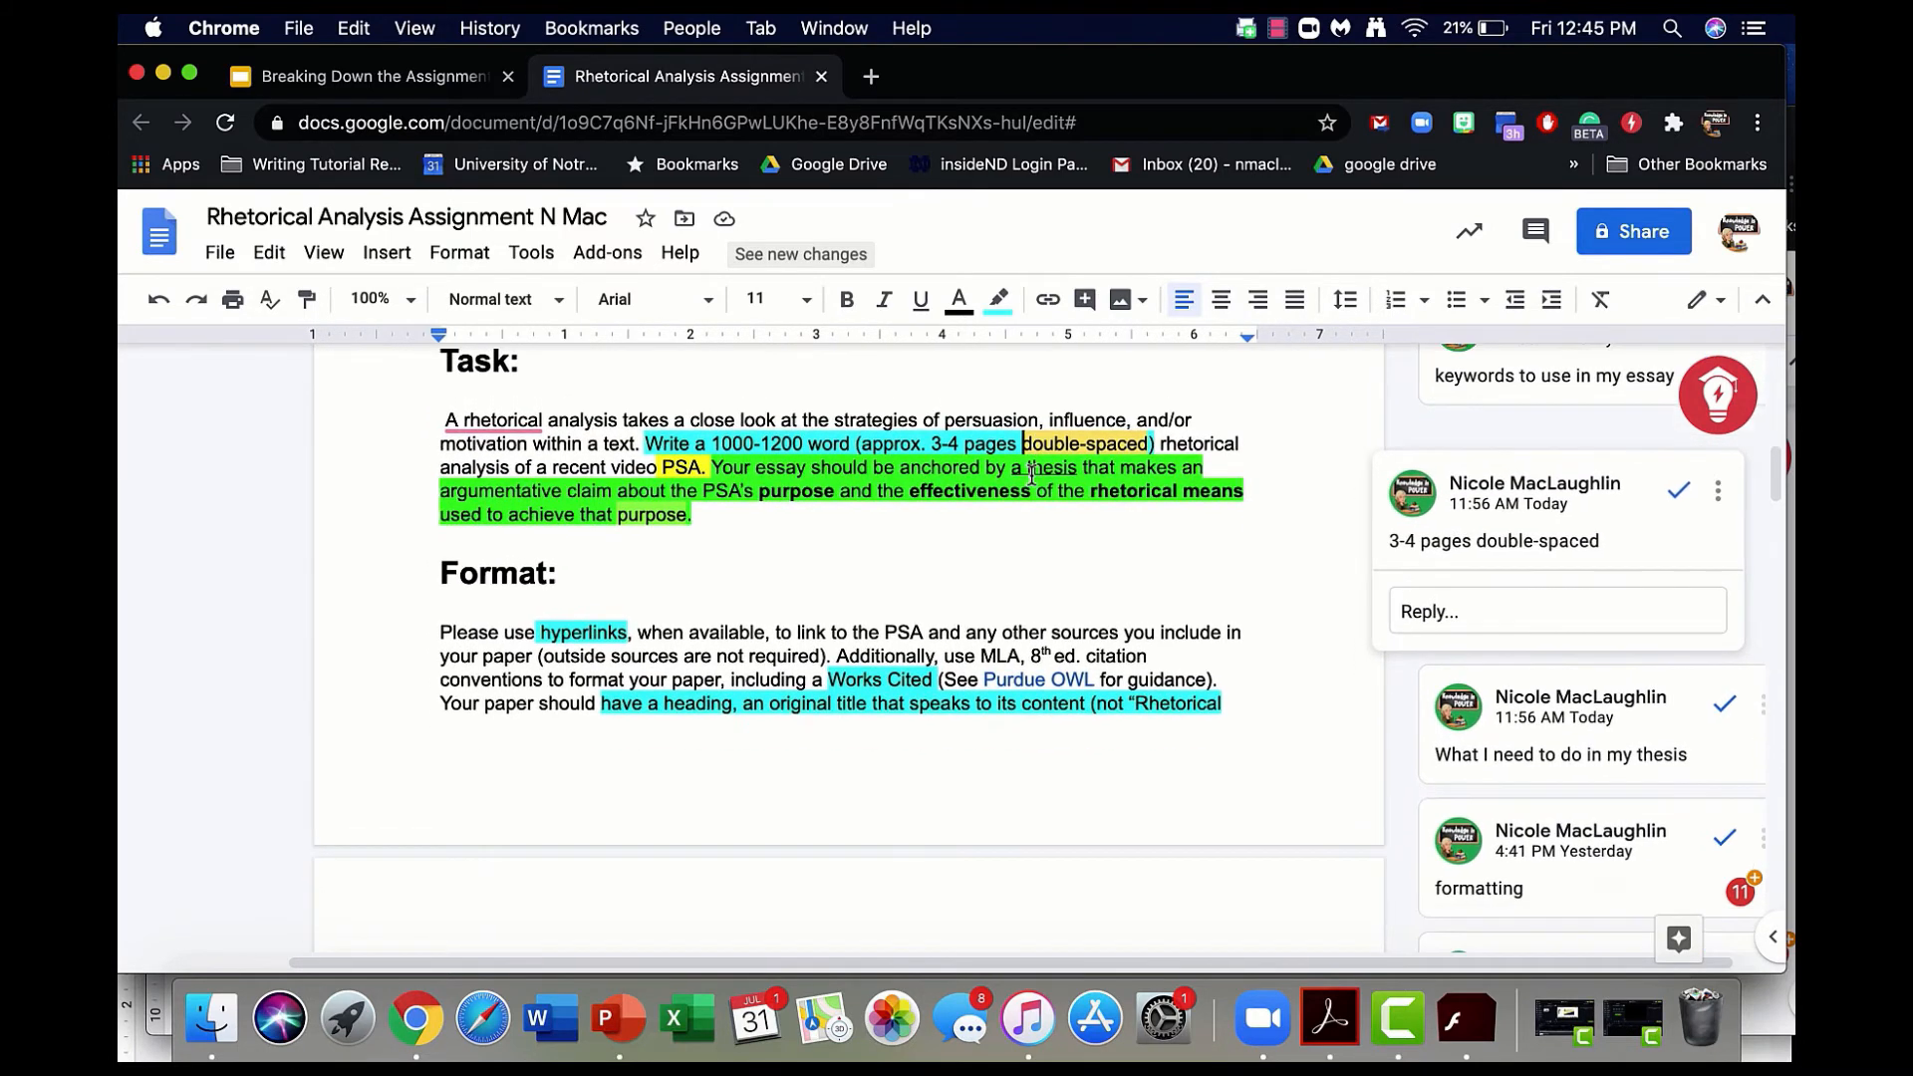
{"action": "scroll", "scroll_direction": "down", "scroll_amount": 3}
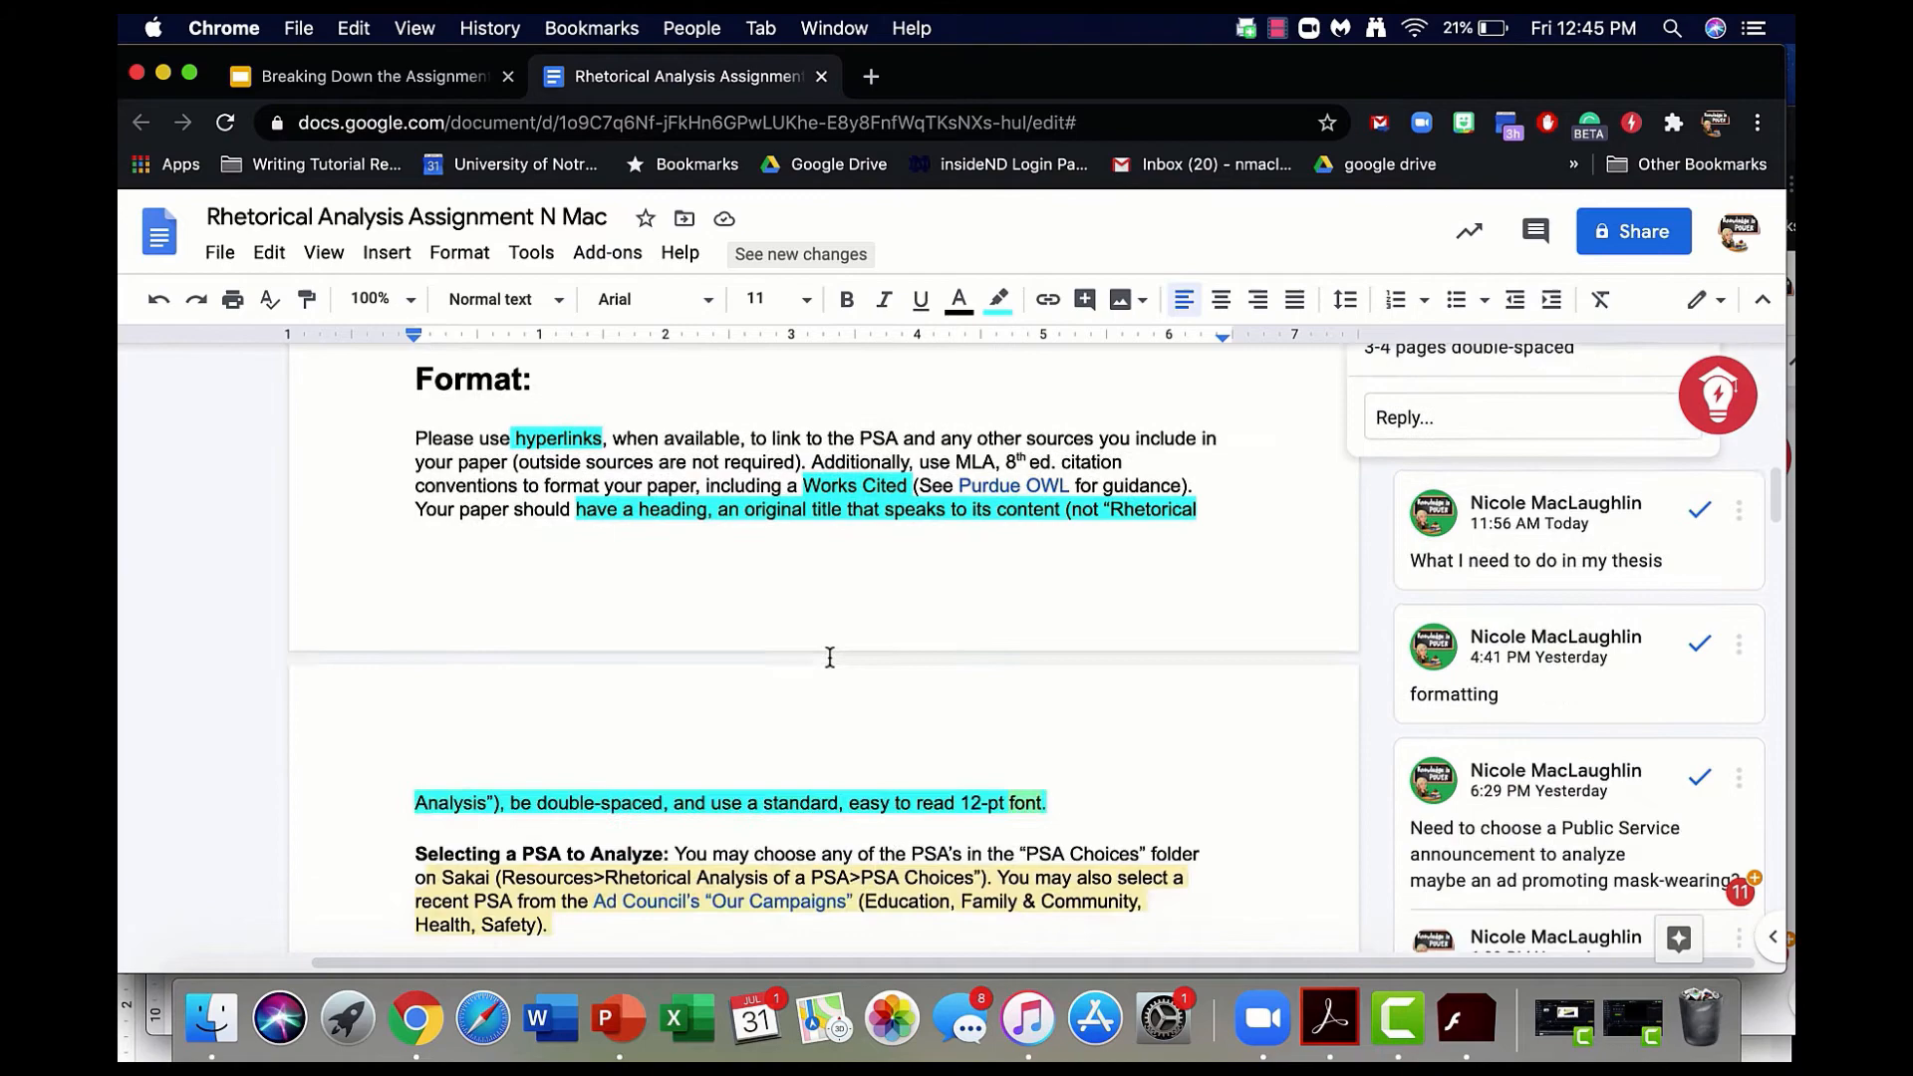
{"action": "scroll", "scroll_direction": "down", "scroll_amount": 3}
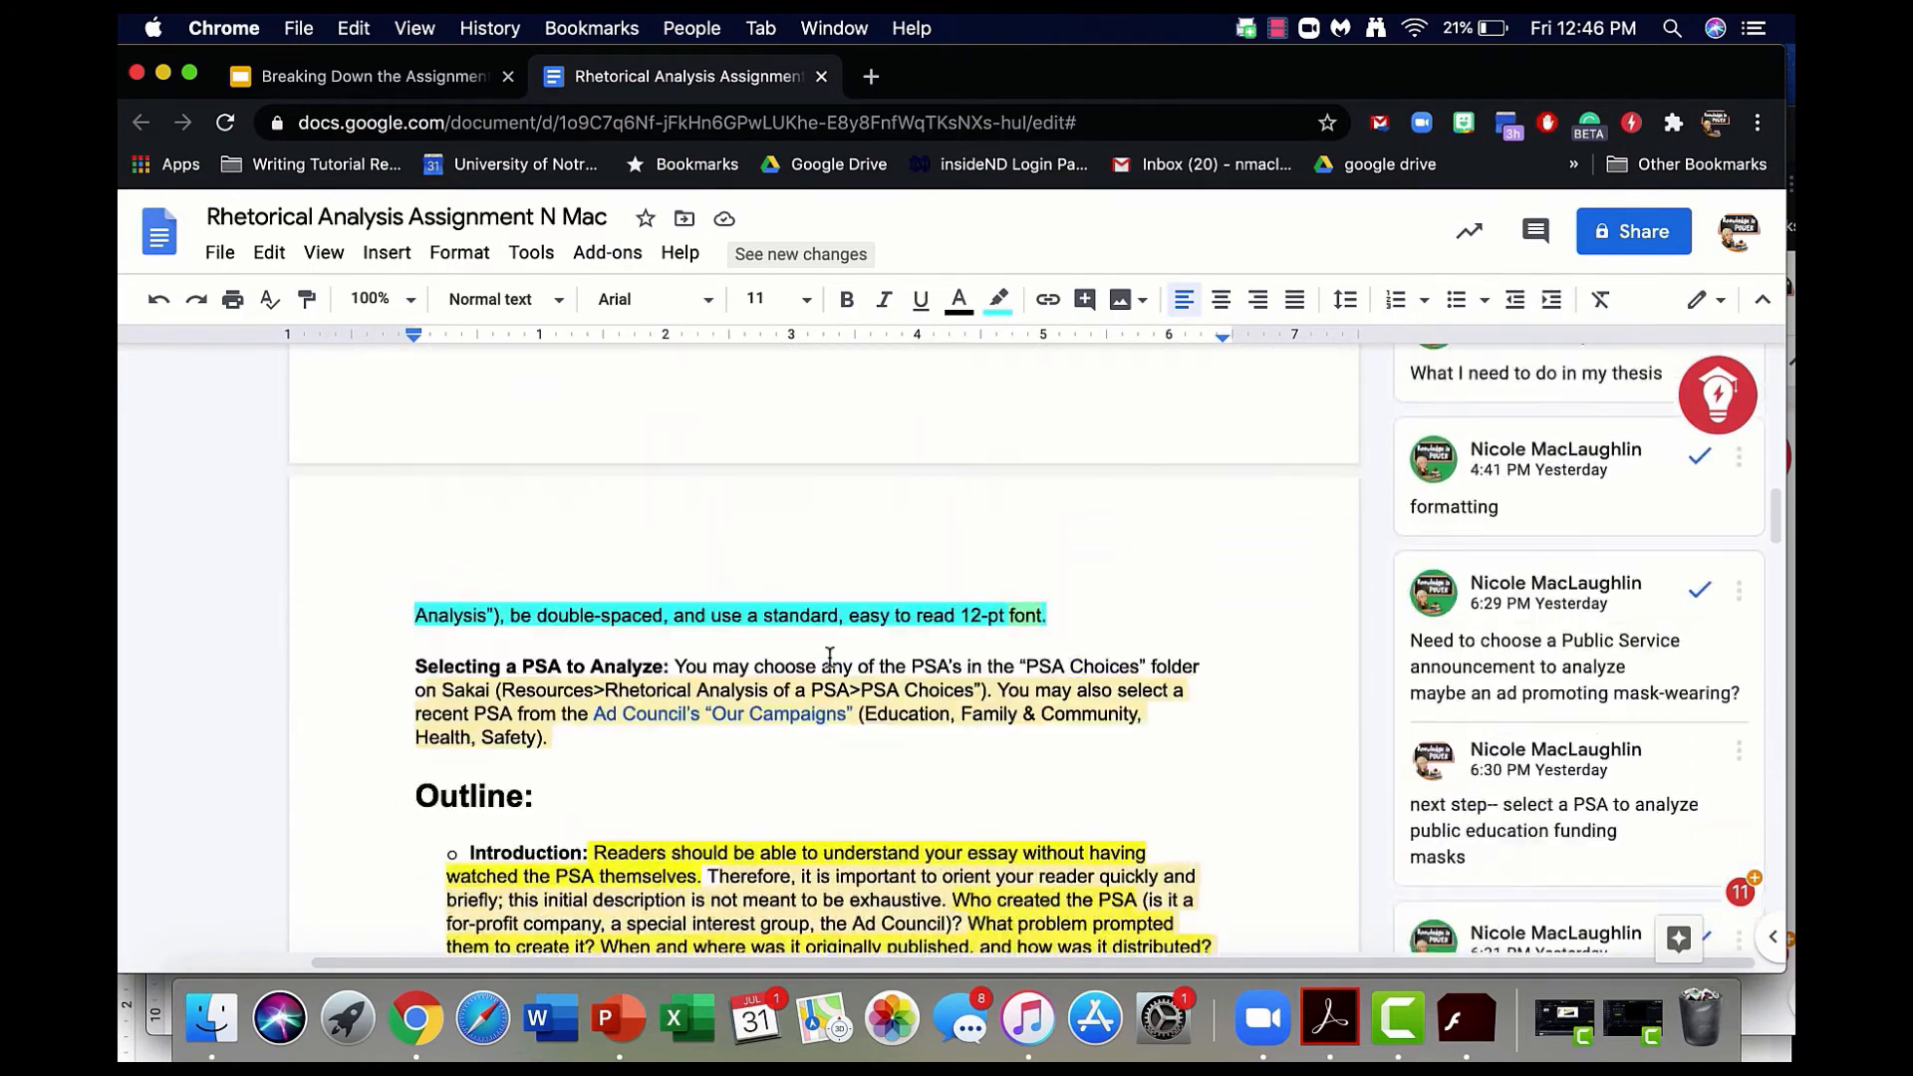
{"action": "scroll", "scroll_direction": "down", "scroll_amount": 3}
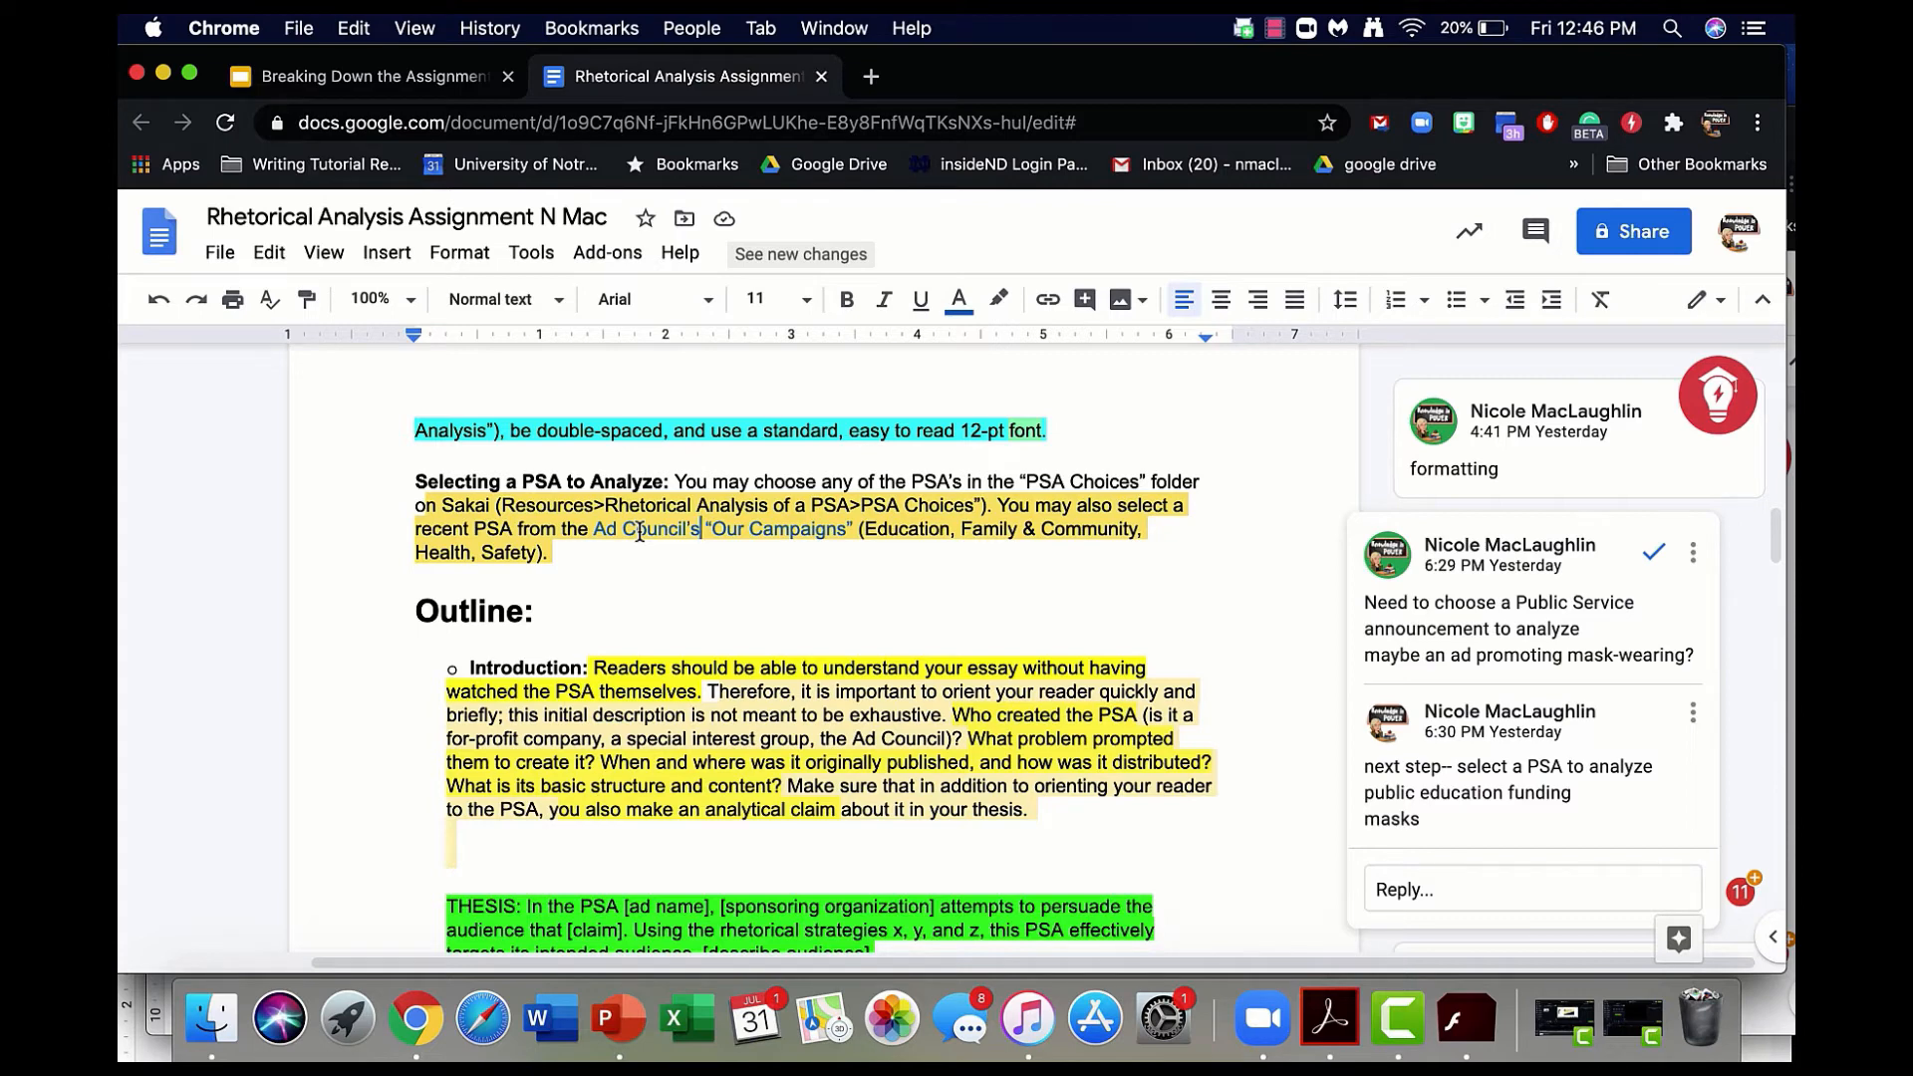
{"action": "scroll", "scroll_direction": "down", "scroll_amount": 3}
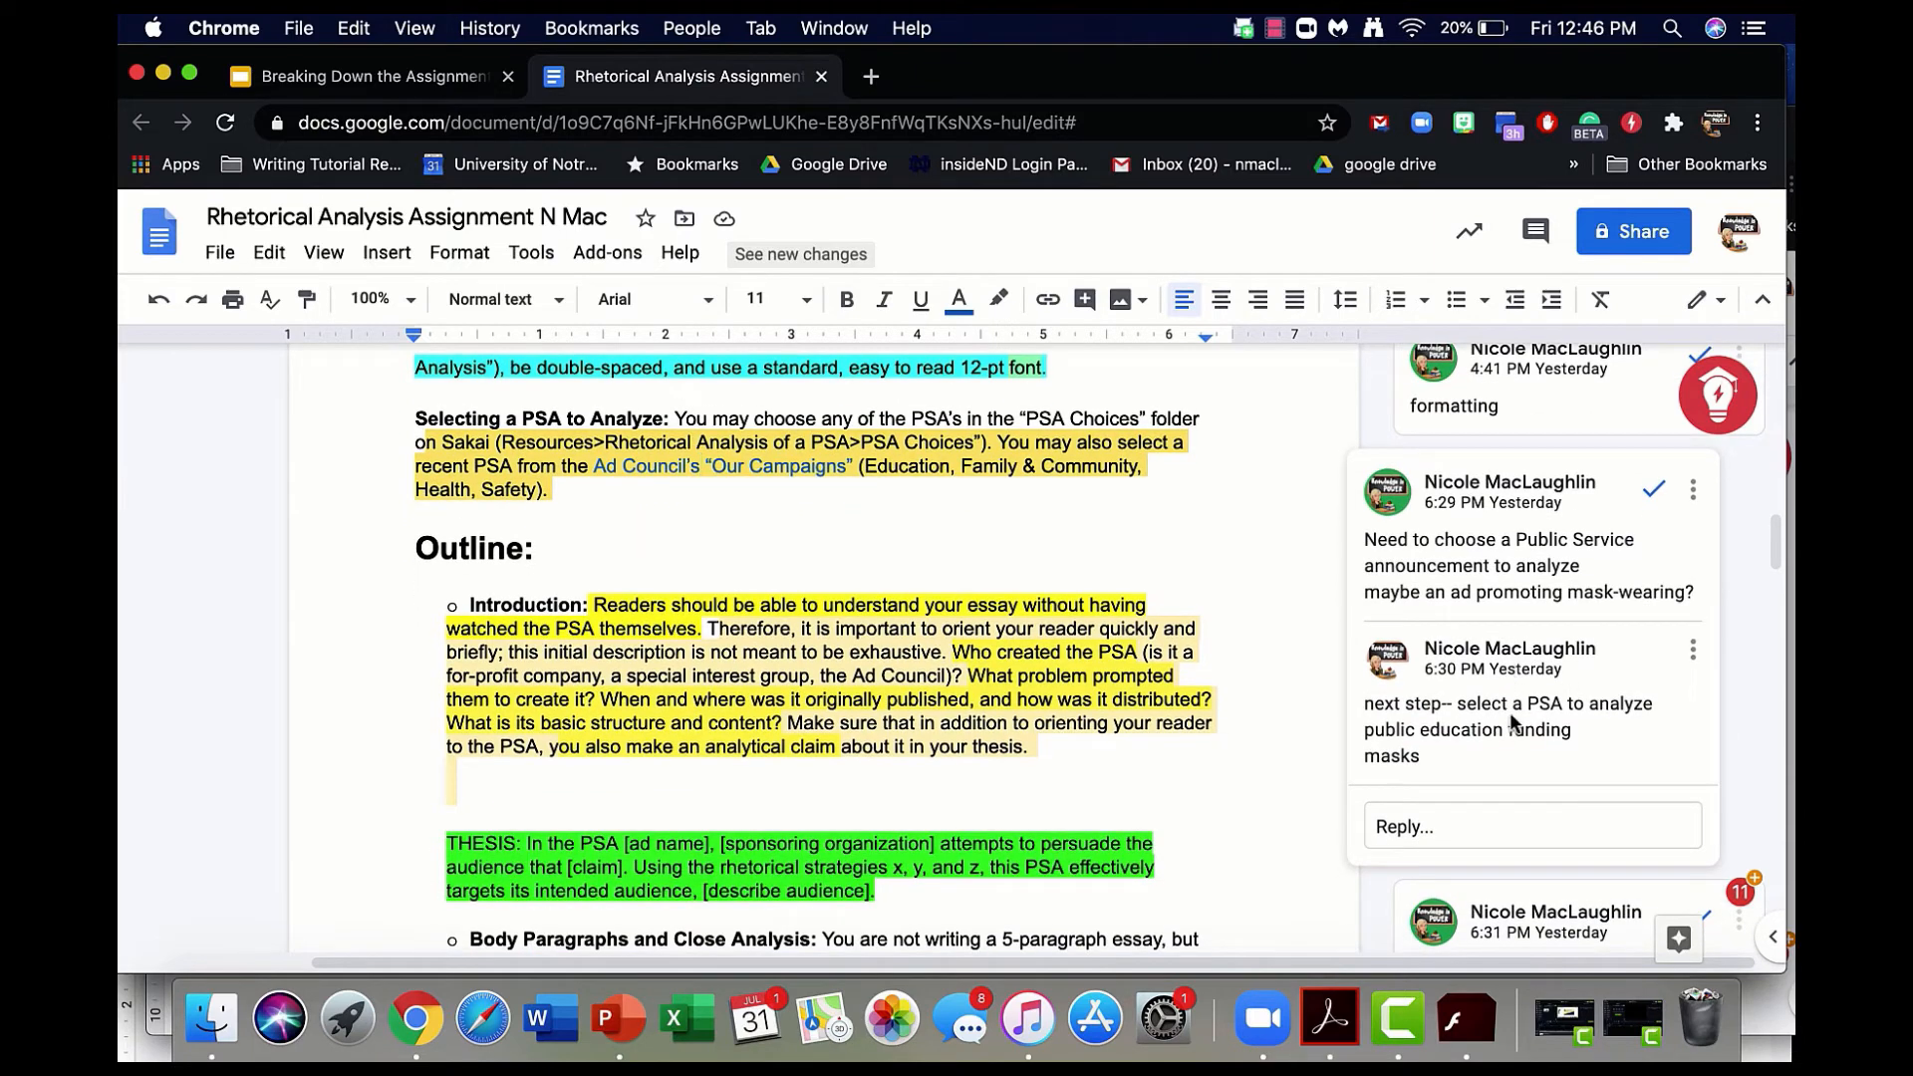
{"action": "left_click", "coordinate": [1524, 564]}
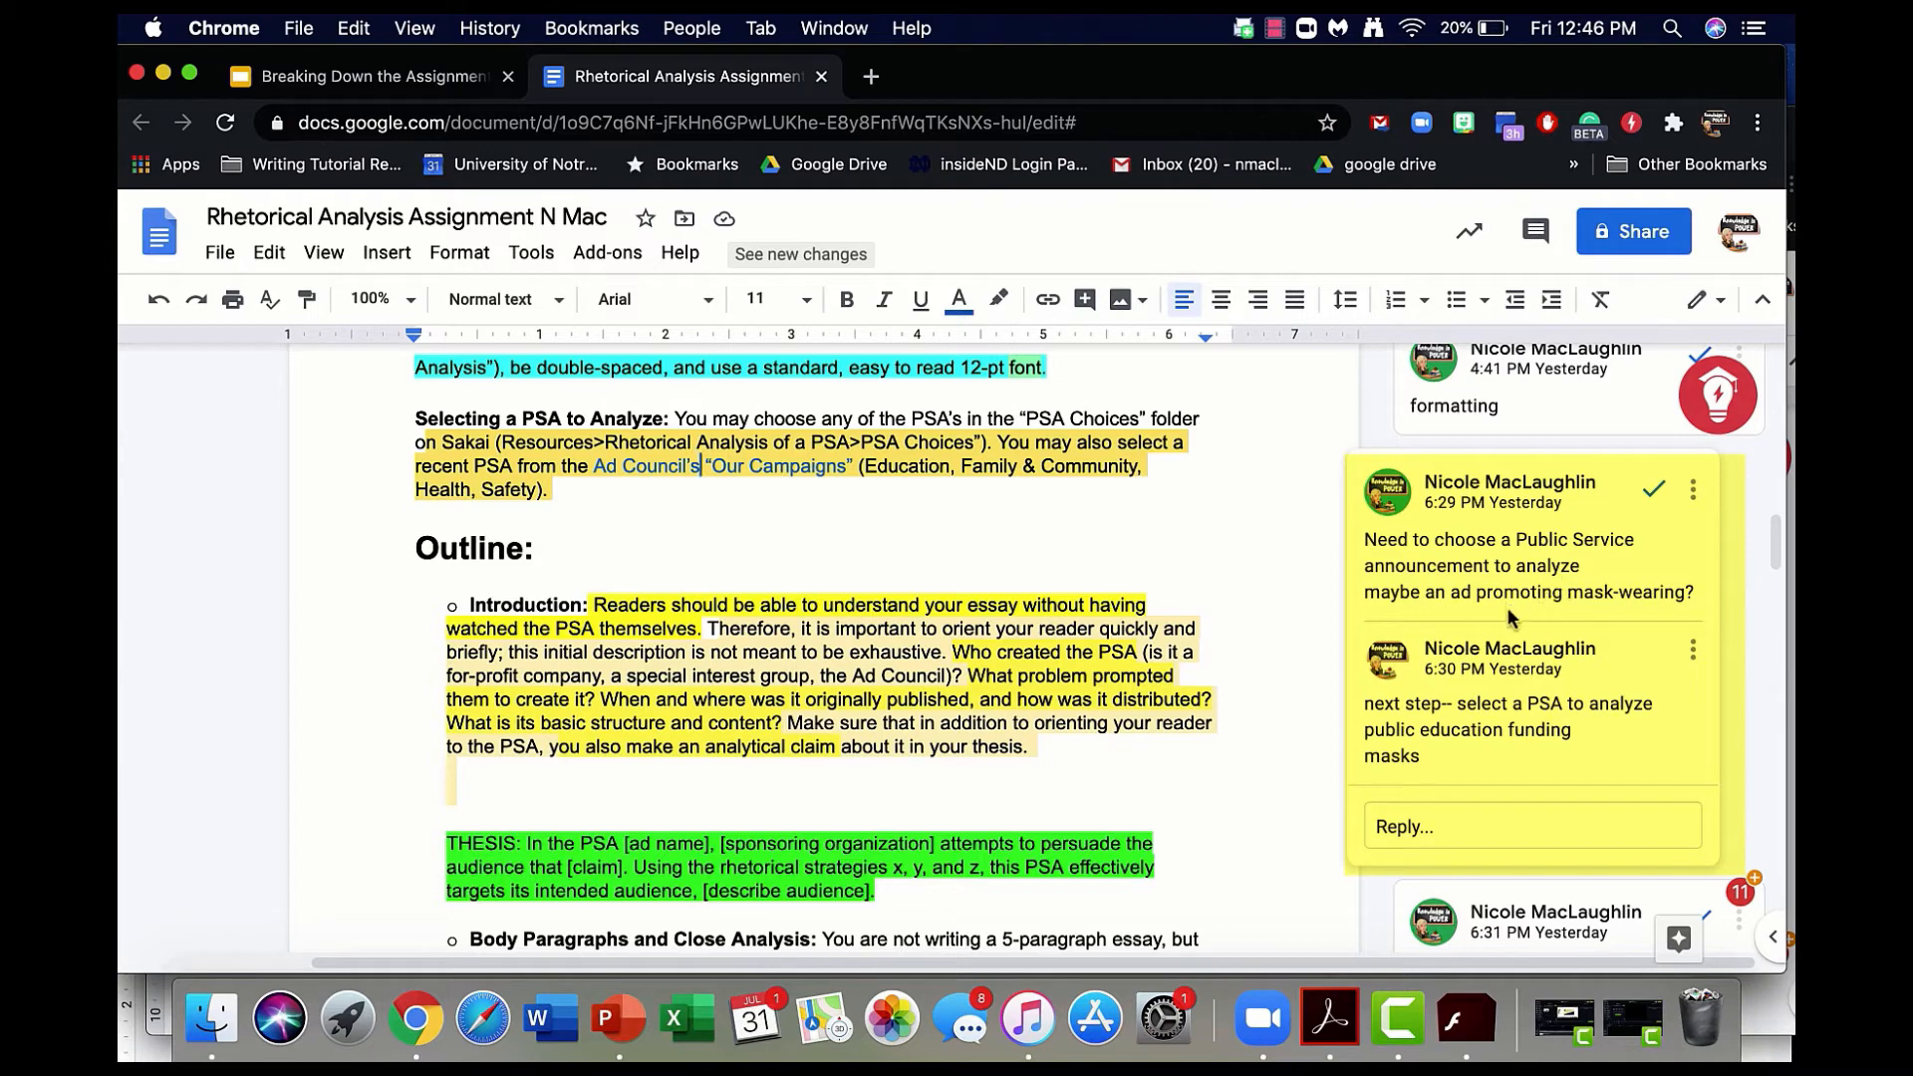
{"action": "scroll", "scroll_direction": "down", "scroll_amount": 3}
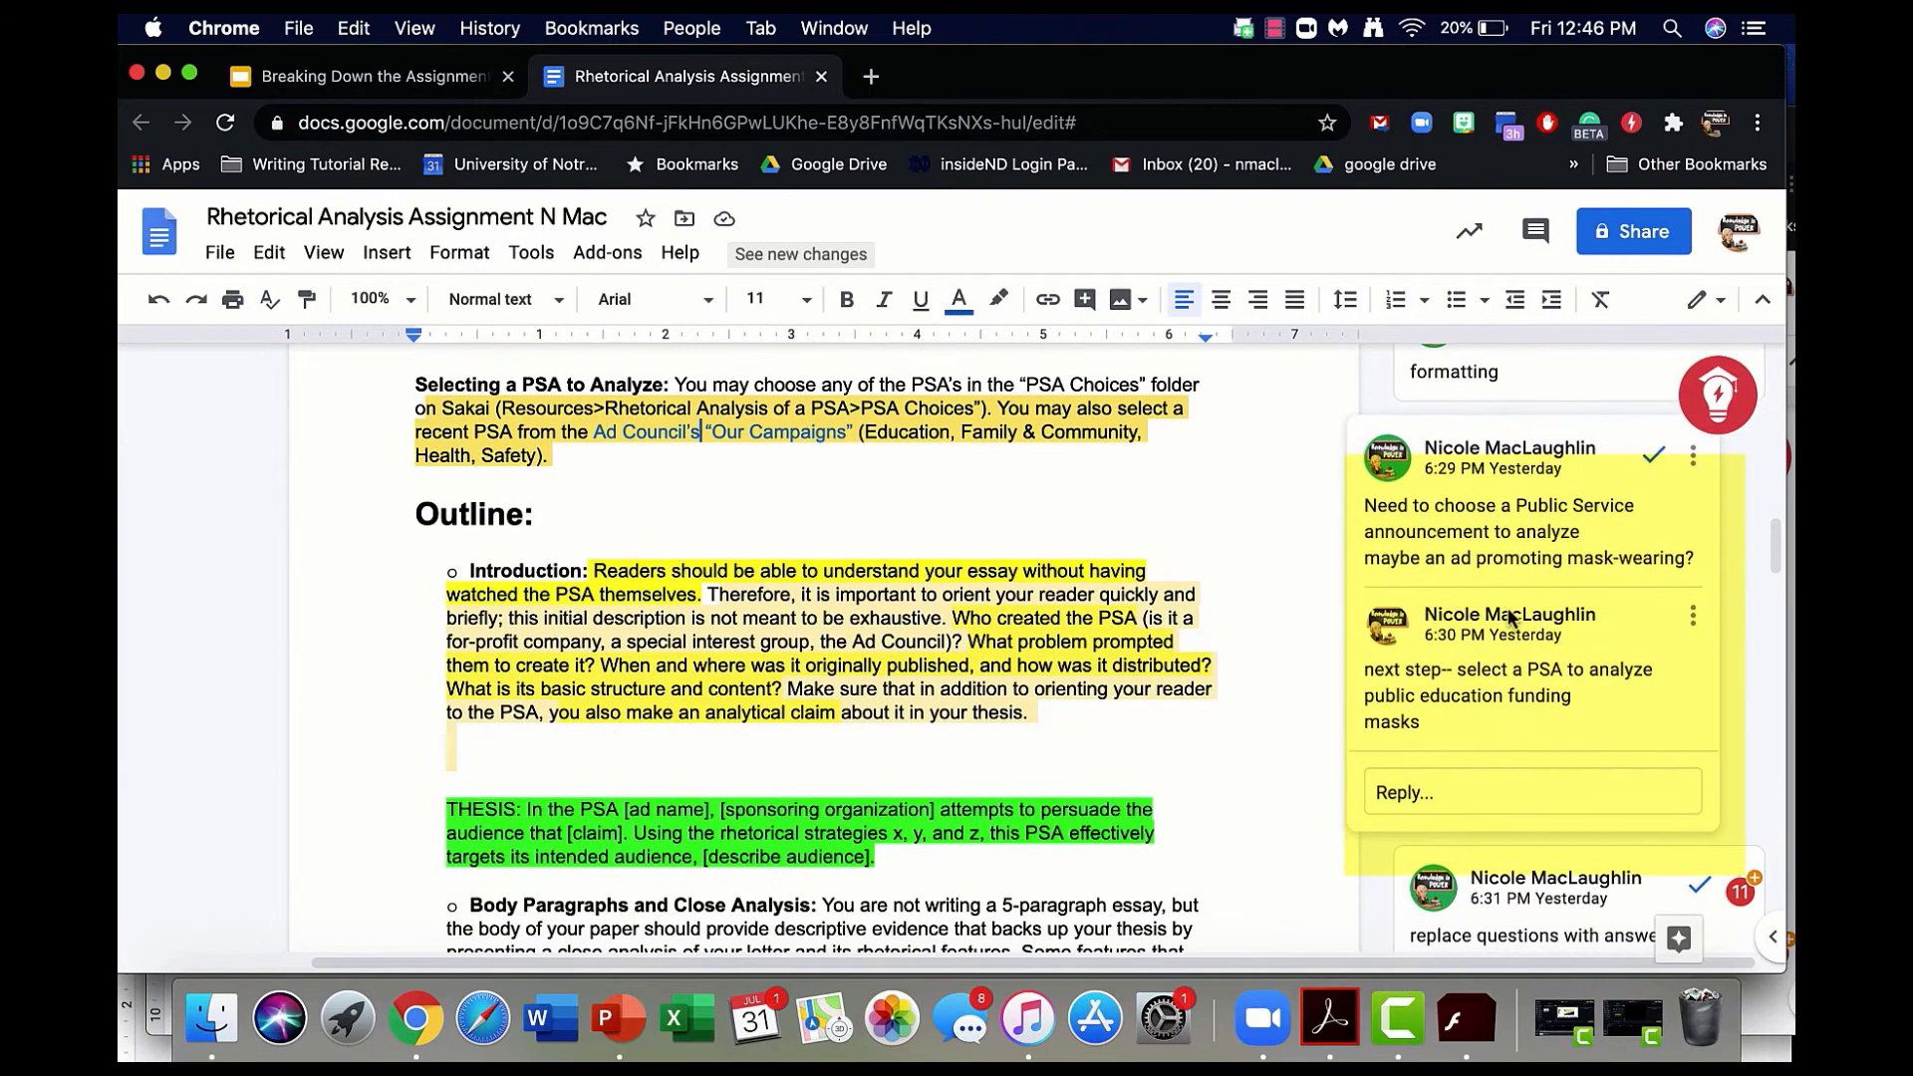
{"action": "scroll", "scroll_direction": "down", "scroll_amount": 3}
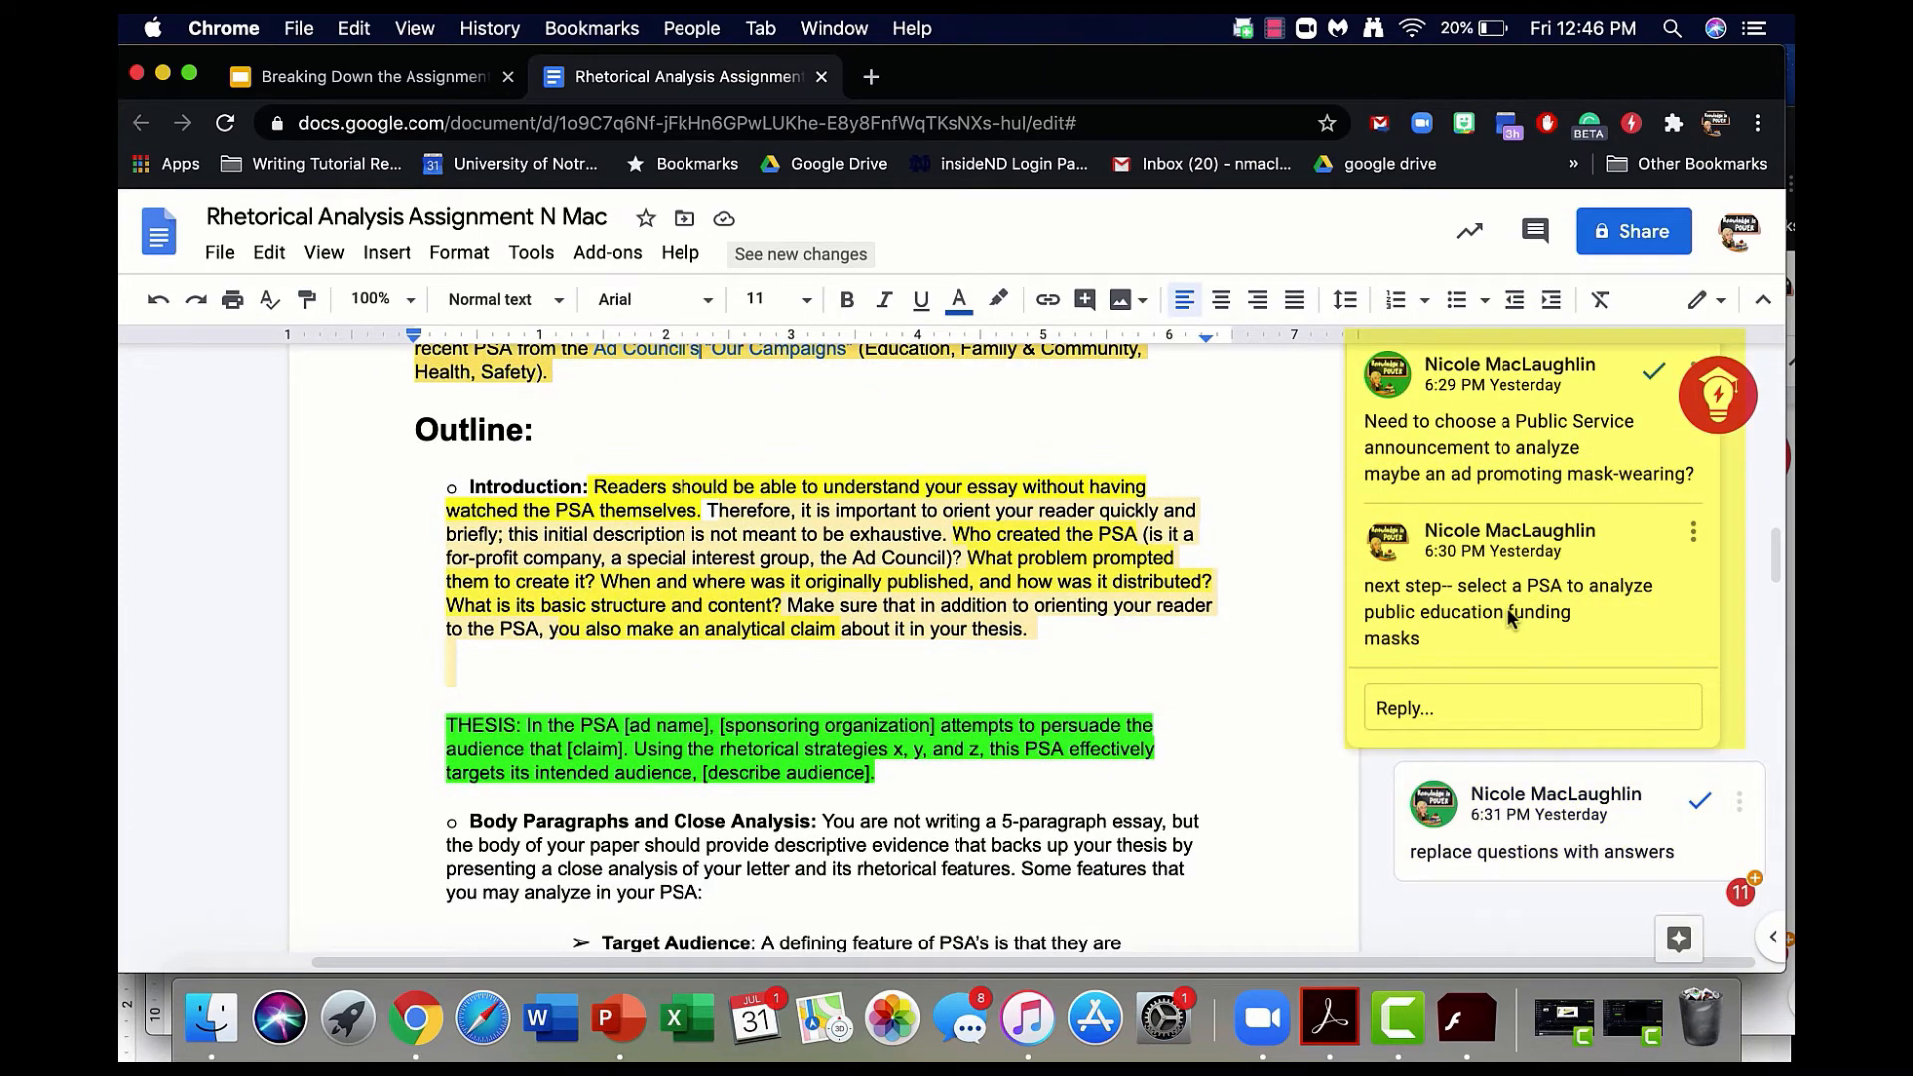
{"action": "scroll", "scroll_direction": "down", "scroll_amount": 3}
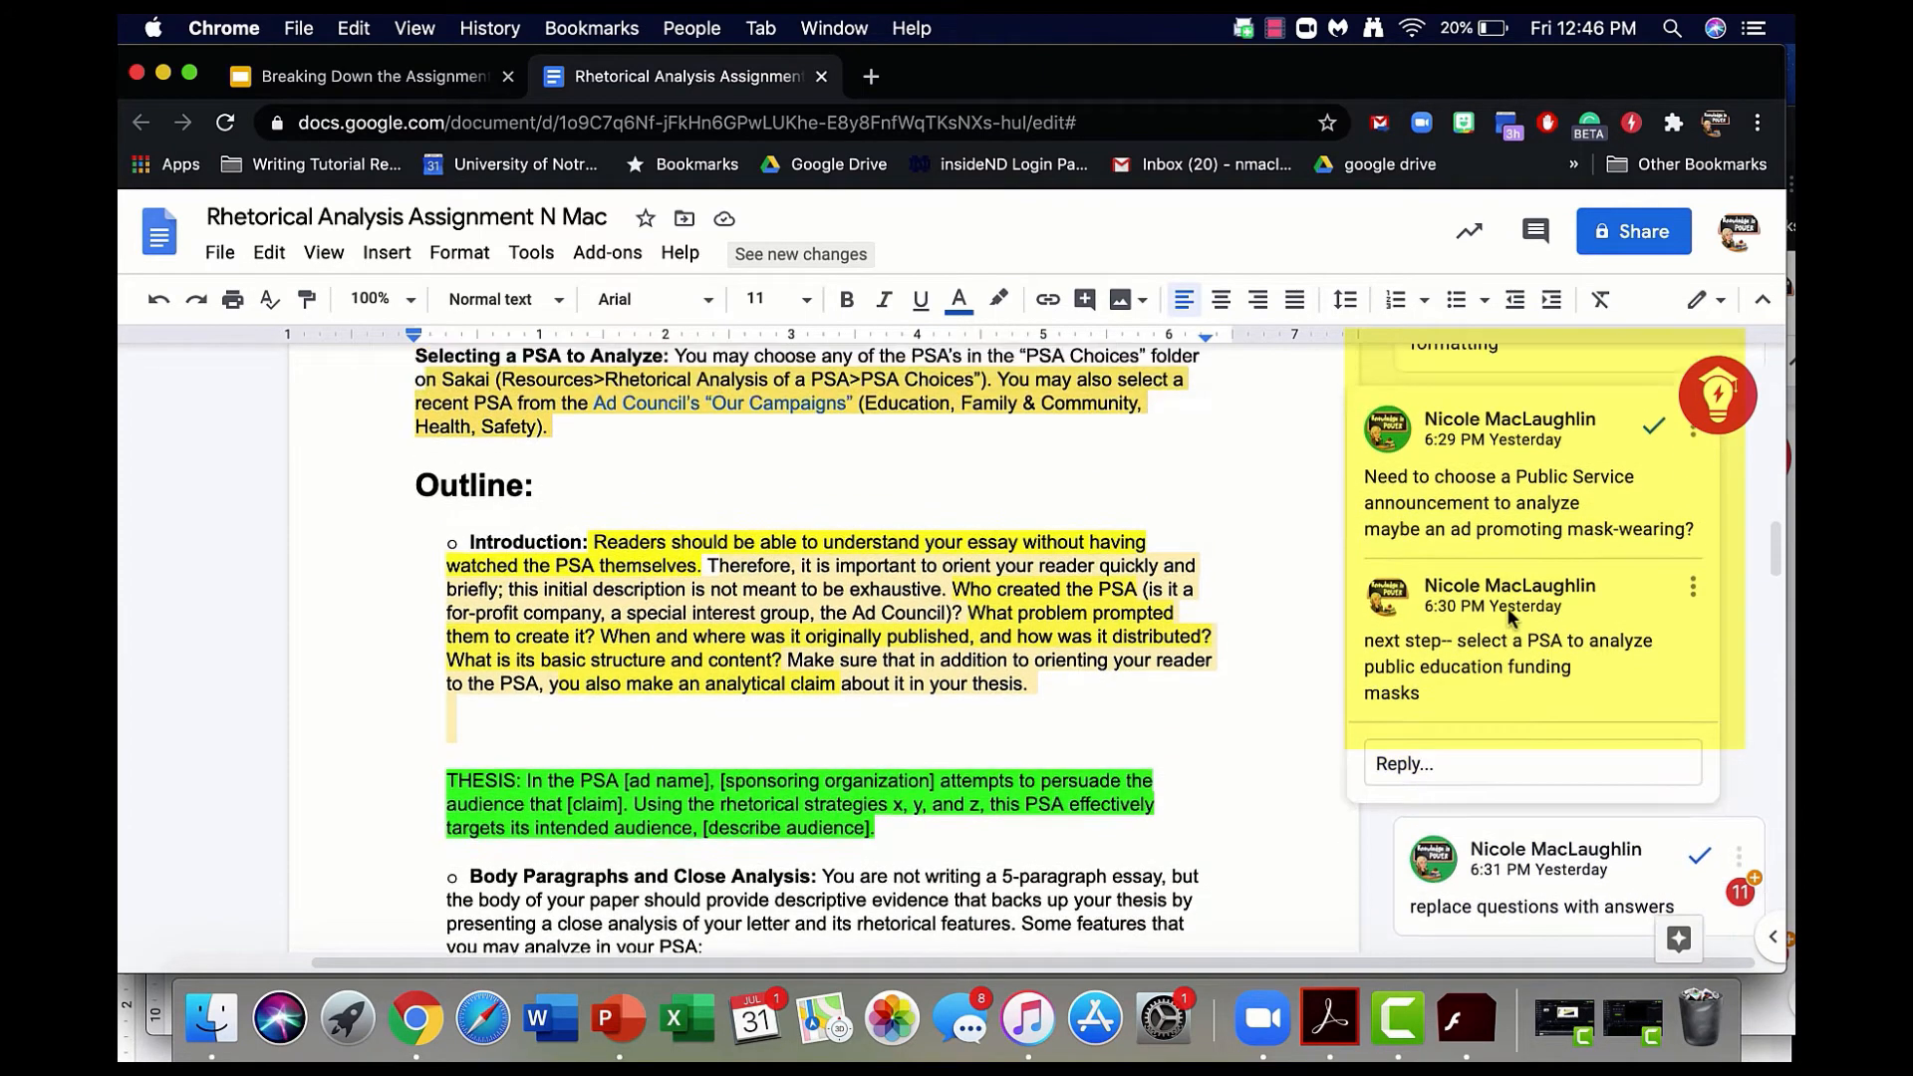
{"action": "scroll", "scroll_direction": "down", "scroll_amount": 3}
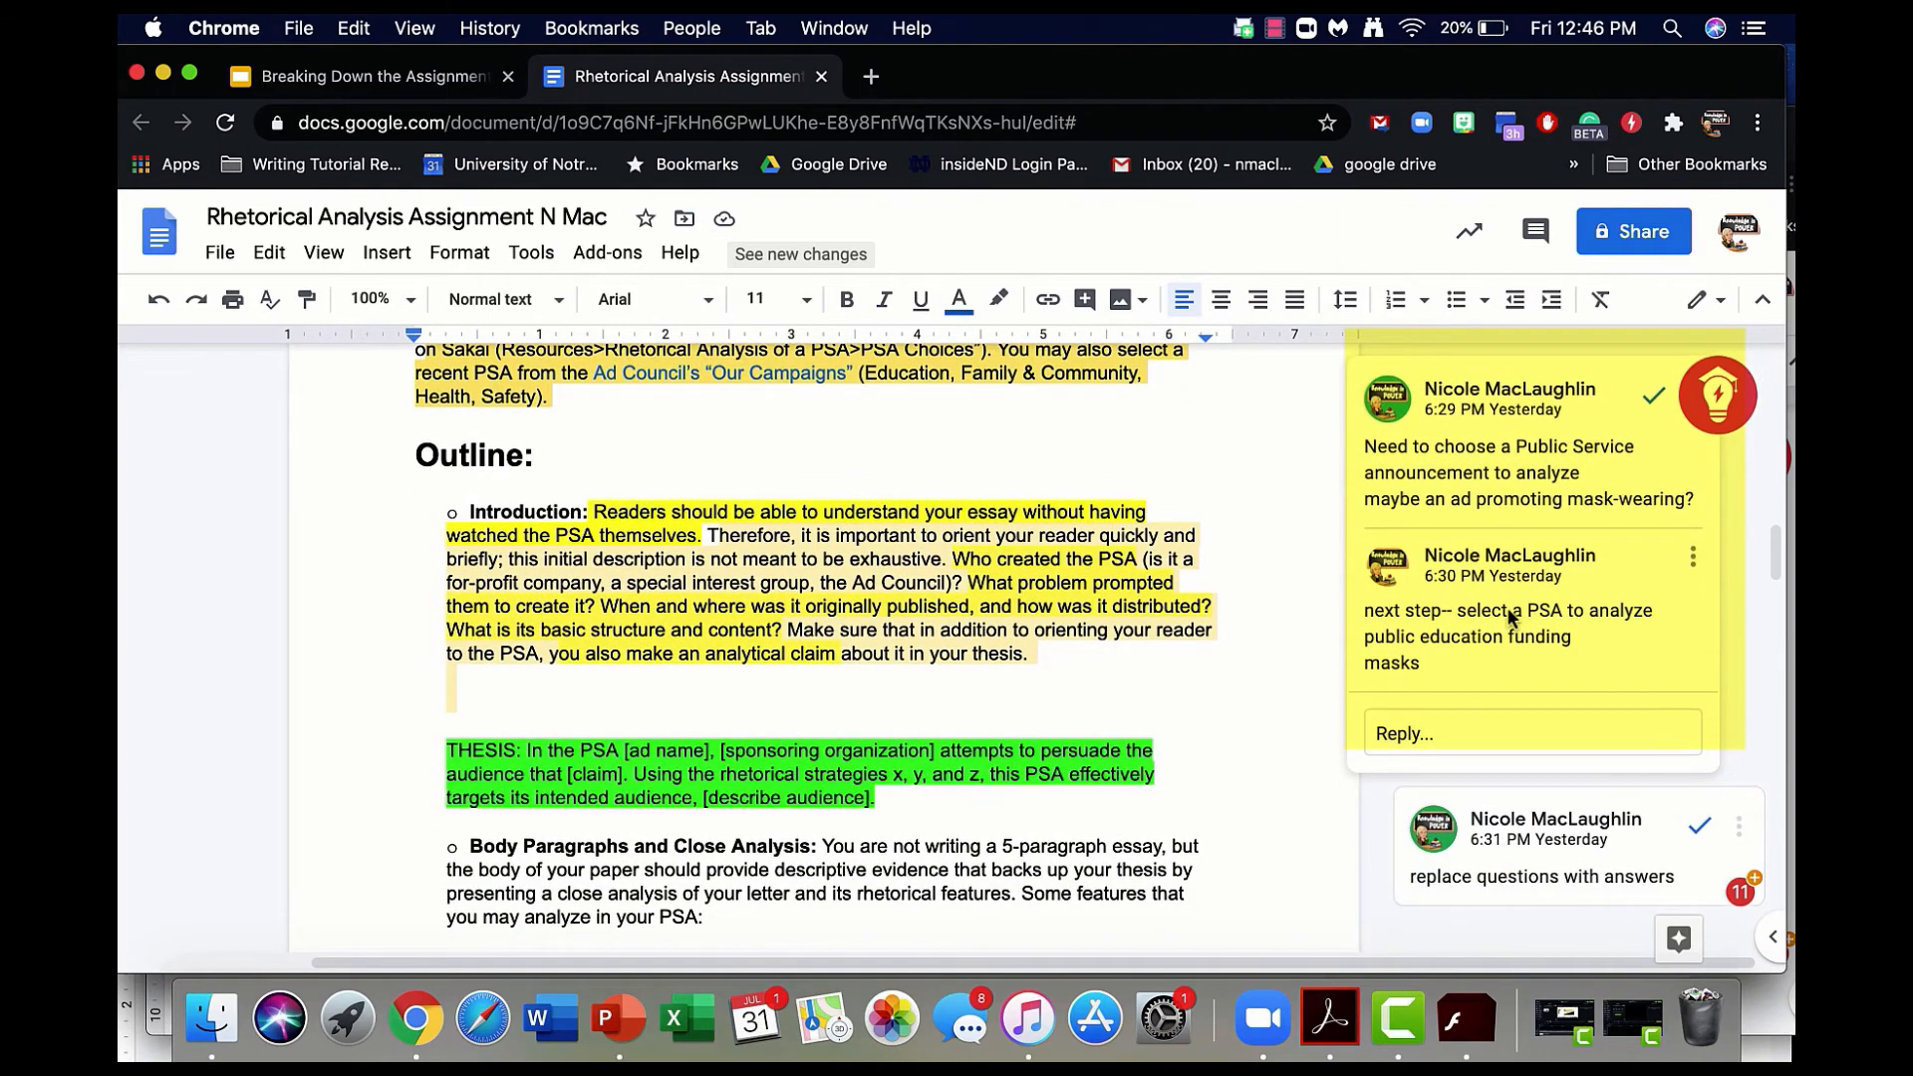
{"action": "left_click", "coordinate": [697, 373]}
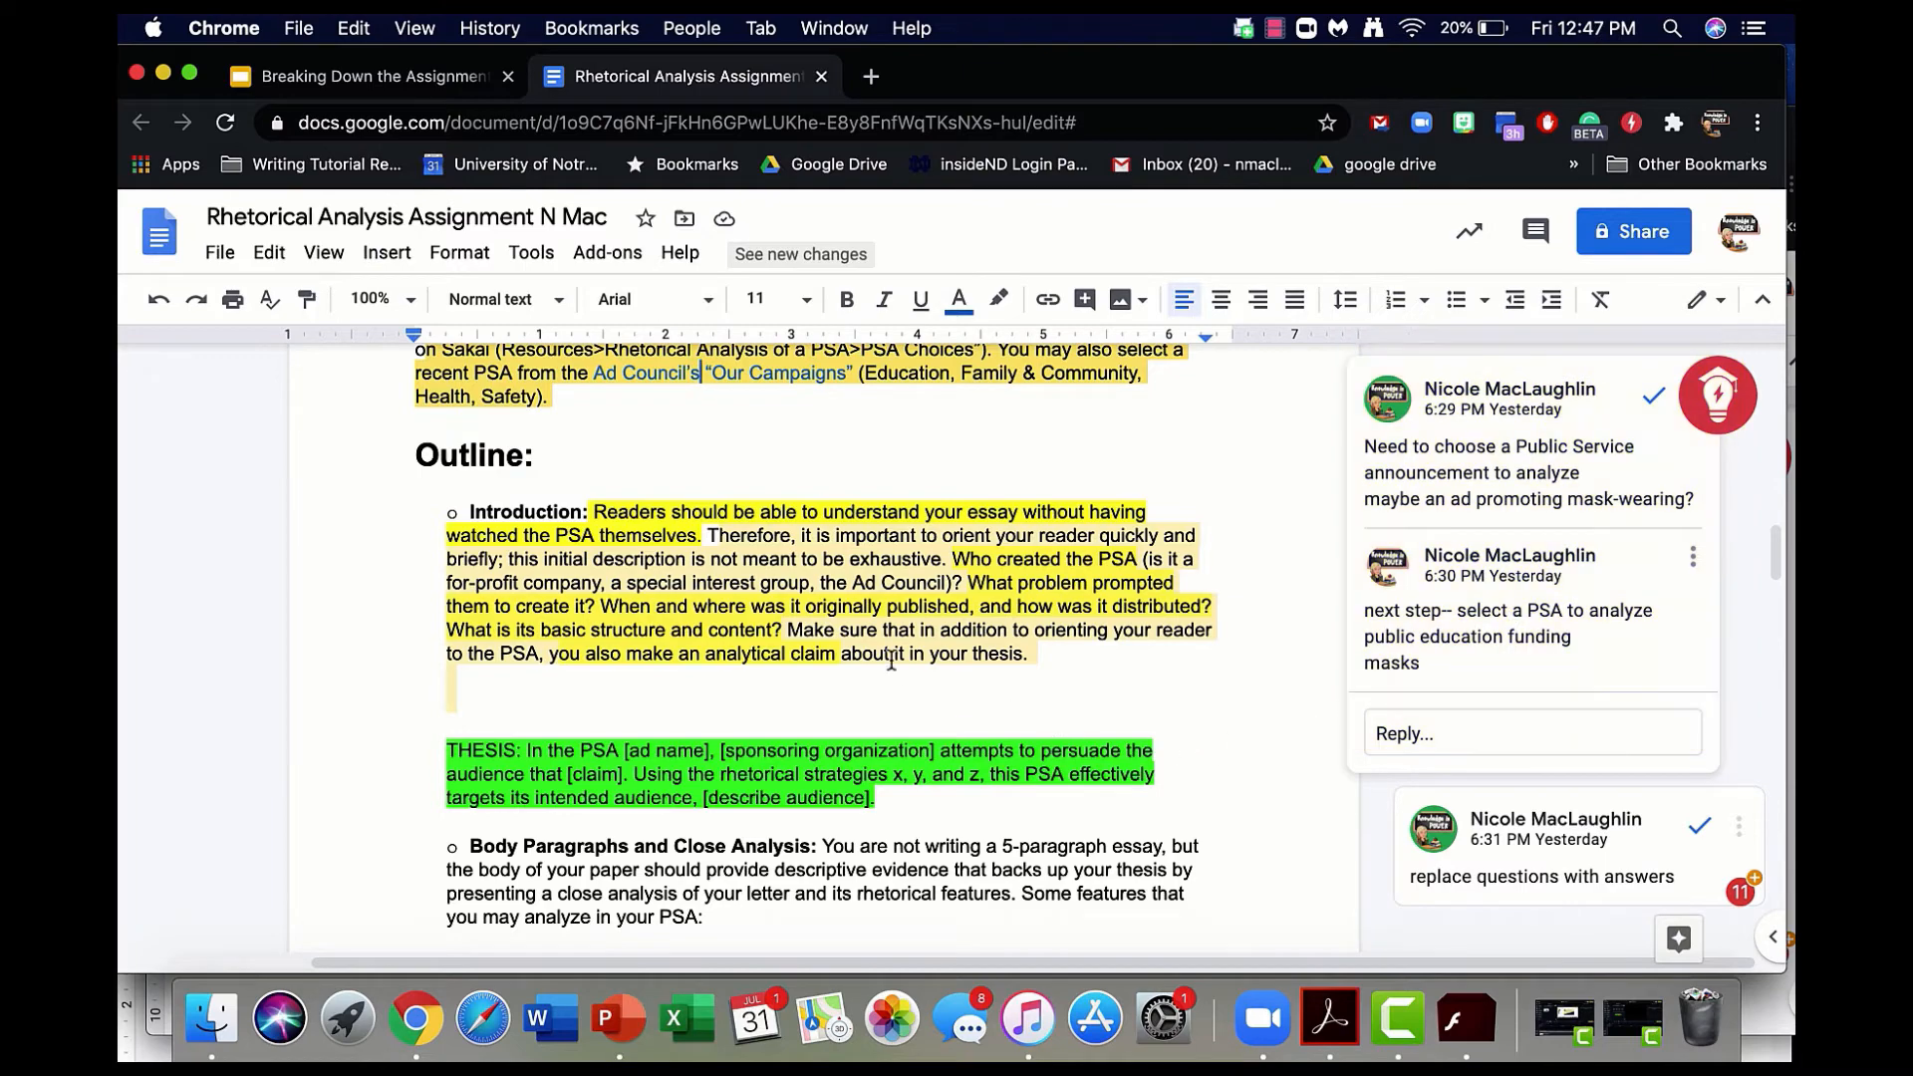
{"action": "scroll", "scroll_direction": "down", "scroll_amount": 3}
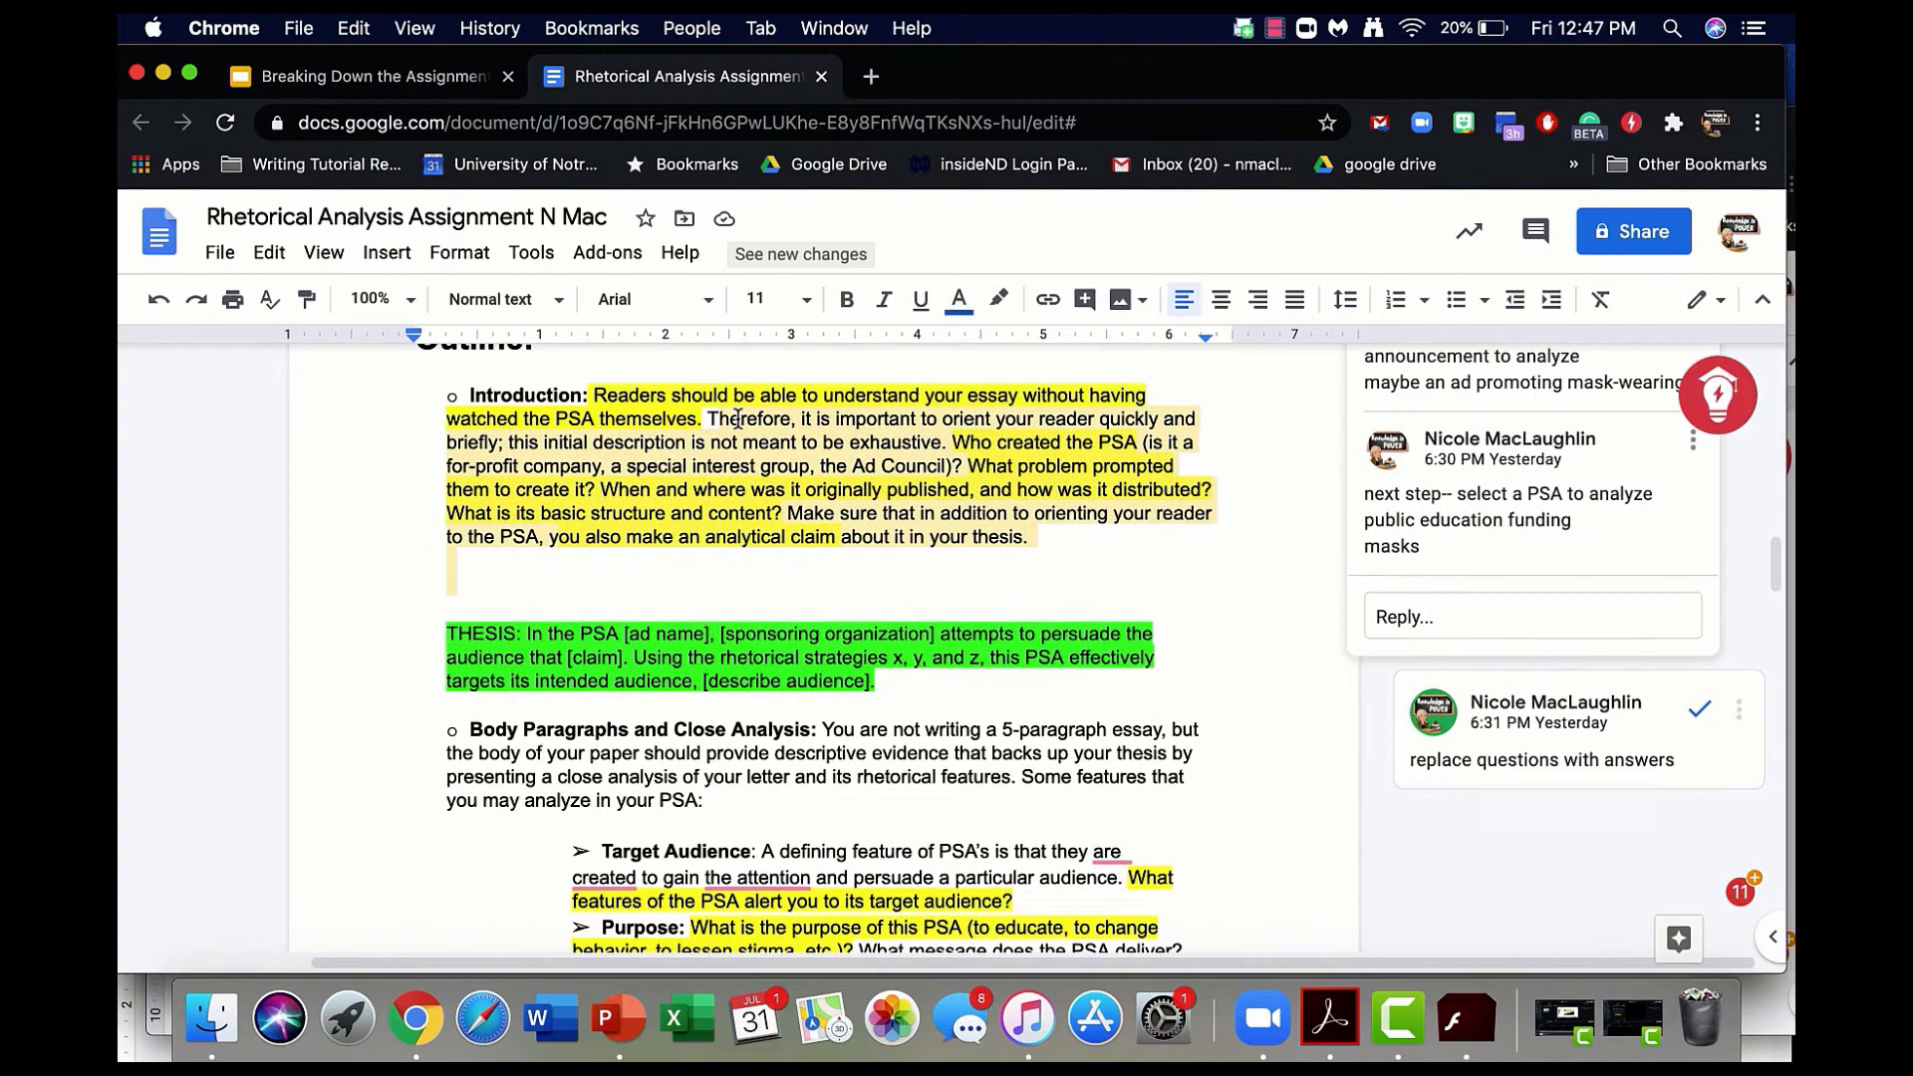
{"action": "scroll", "scroll_direction": "down", "scroll_amount": 3}
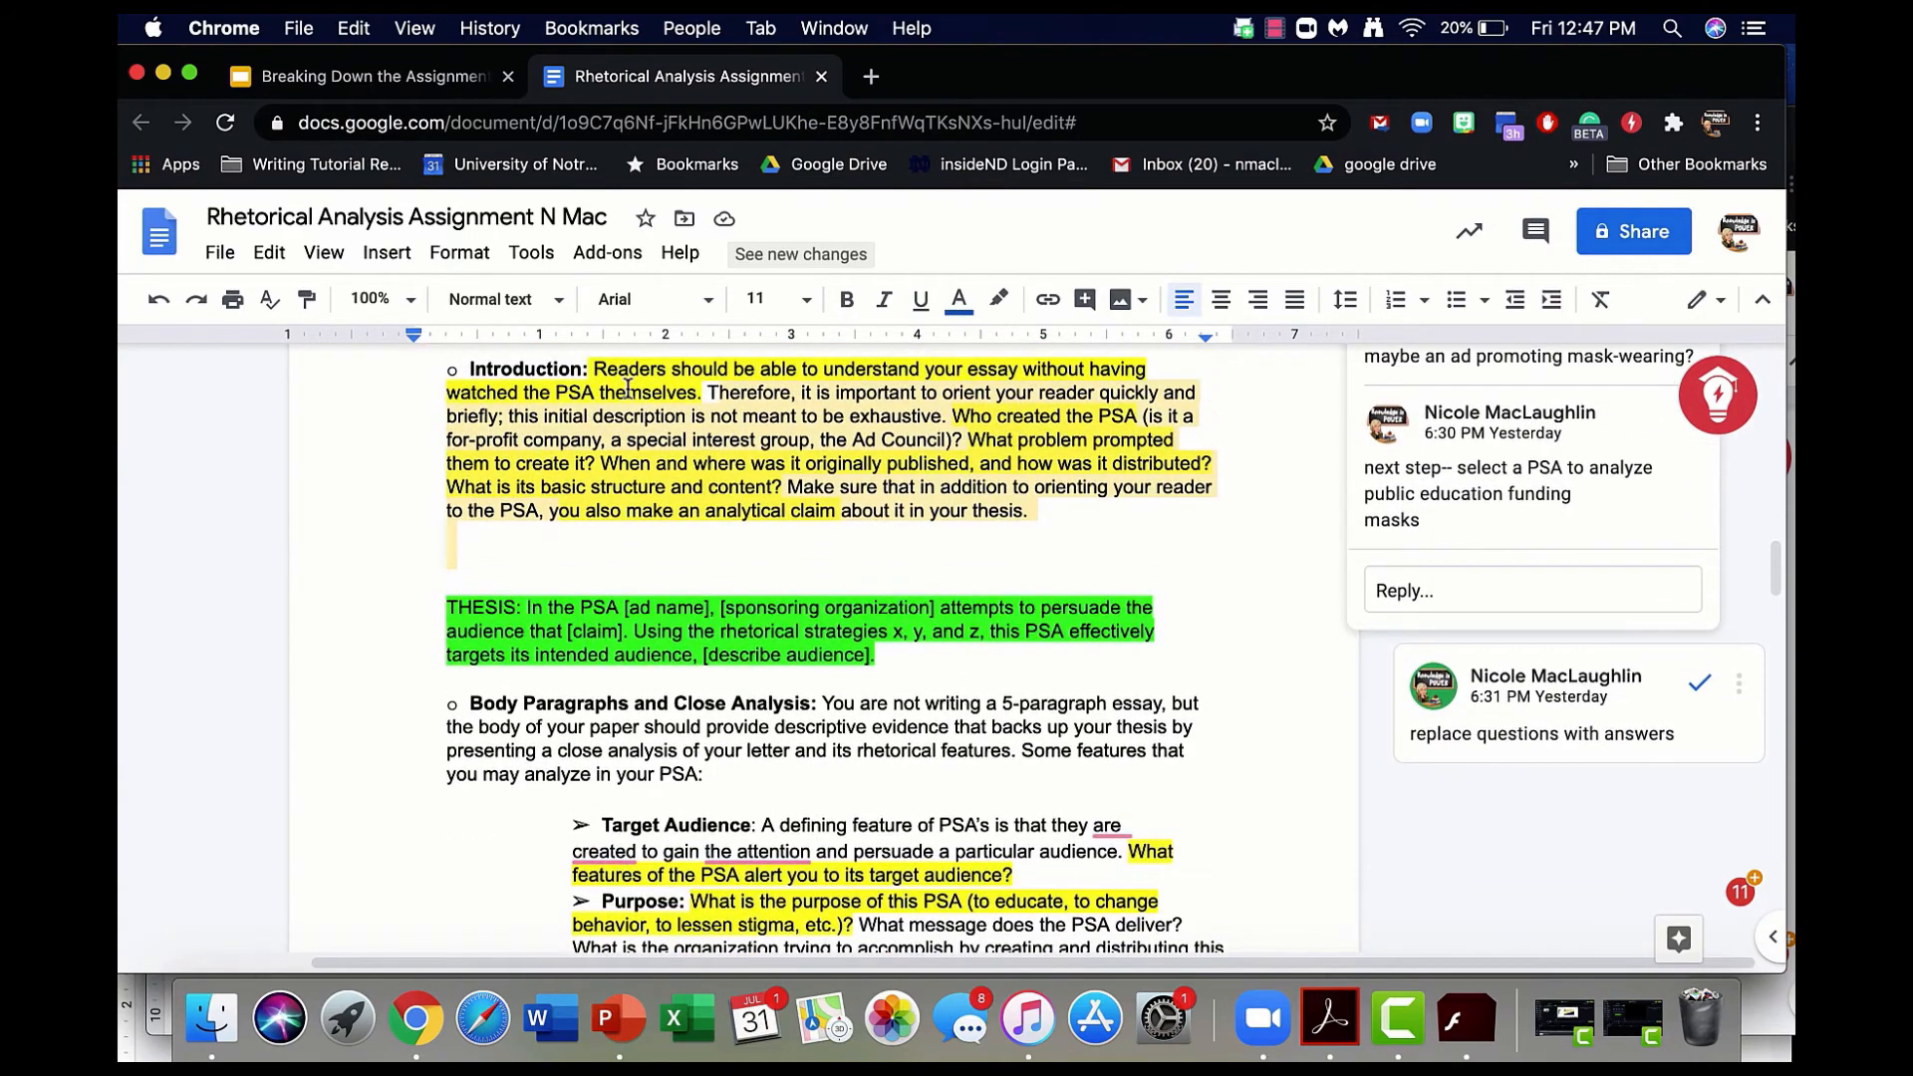
{"action": "scroll", "scroll_direction": "down", "scroll_amount": 3}
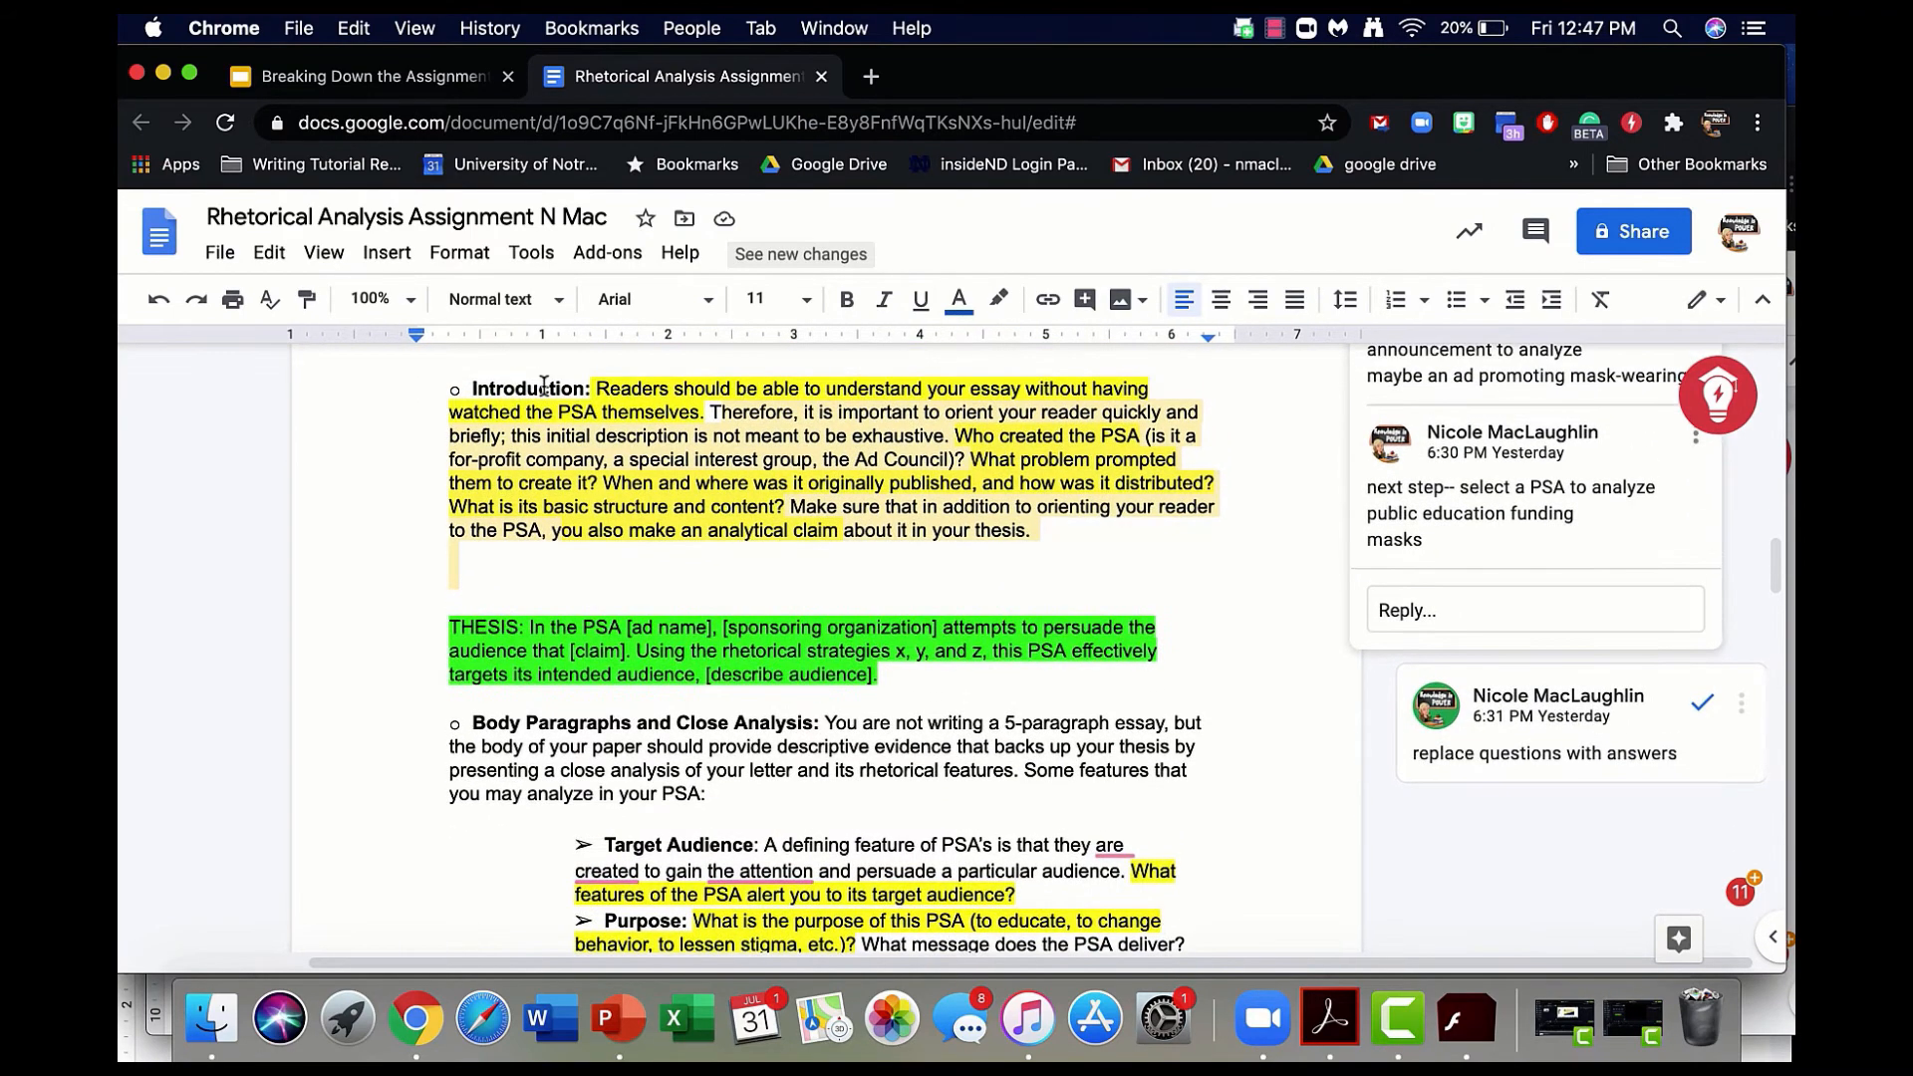
{"action": "scroll", "scroll_direction": "down", "scroll_amount": 3}
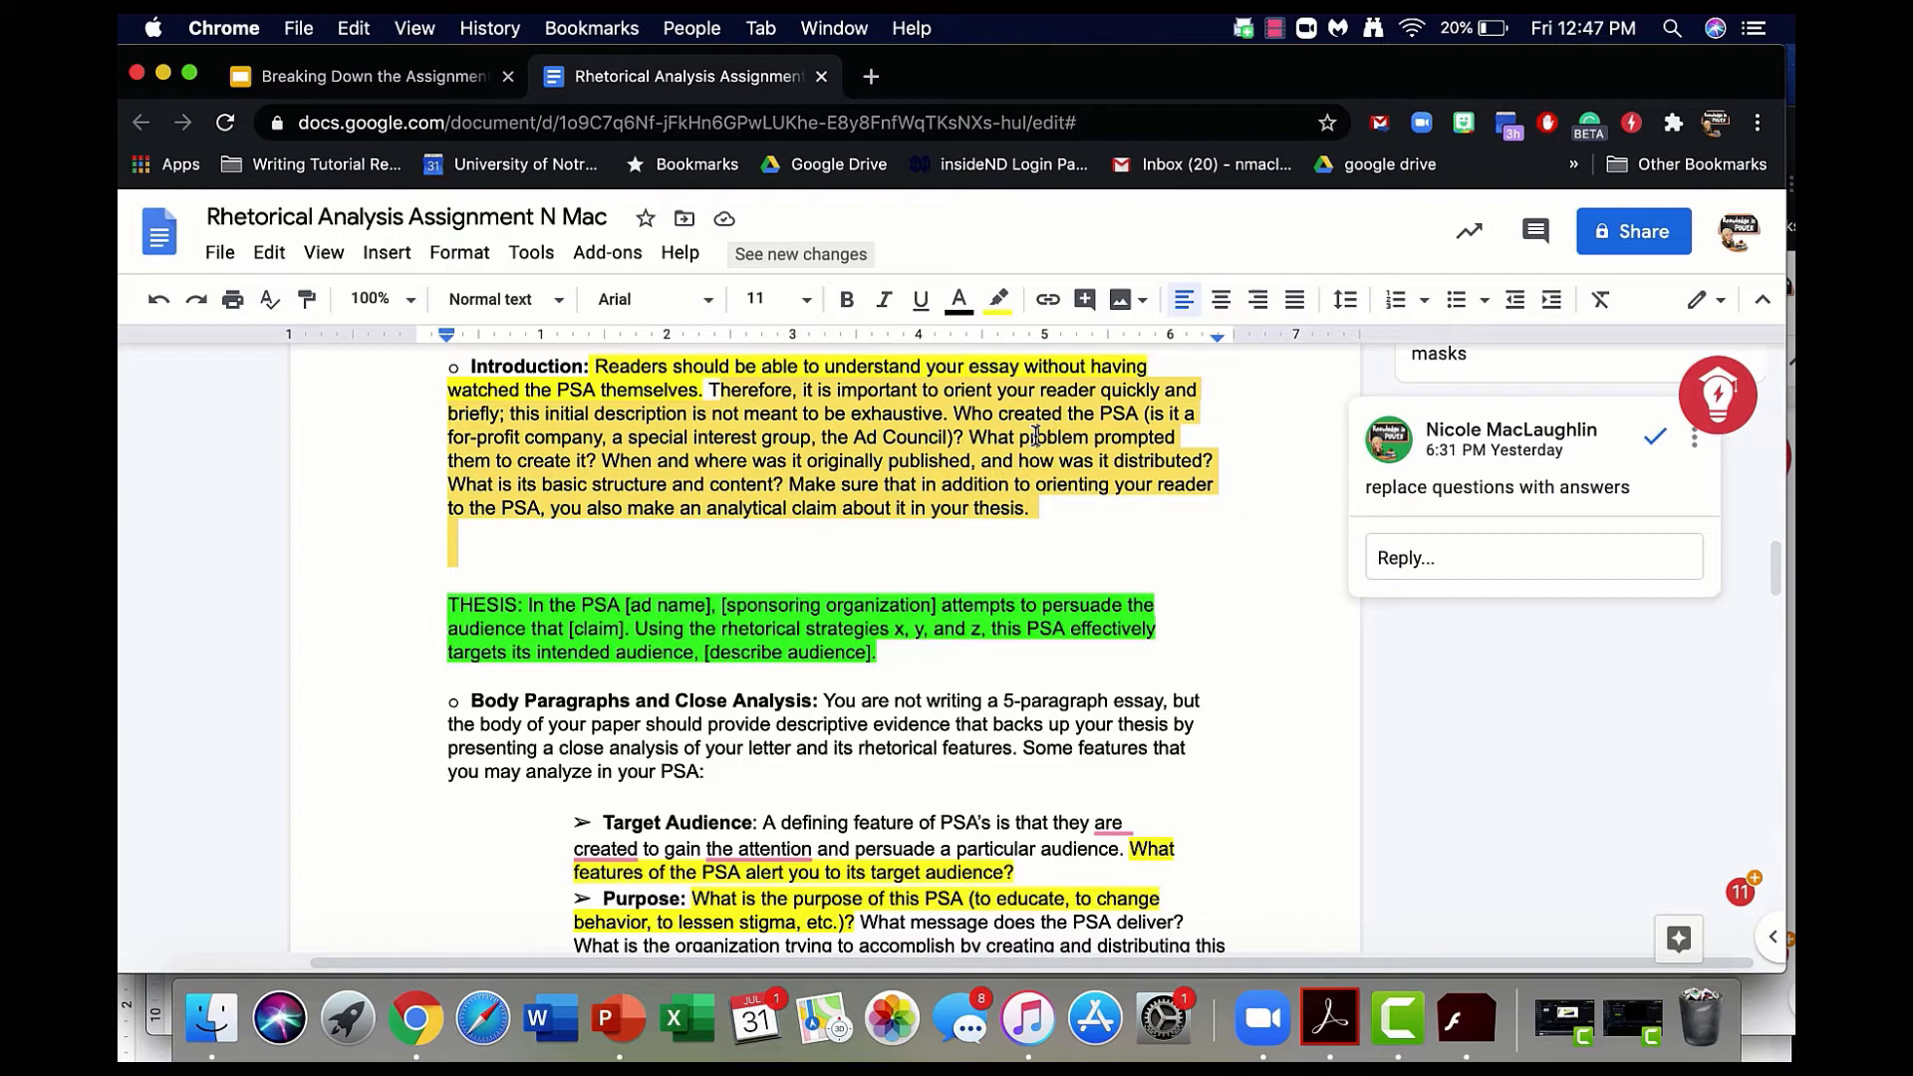
{"action": "scroll", "scroll_direction": "down", "scroll_amount": 3}
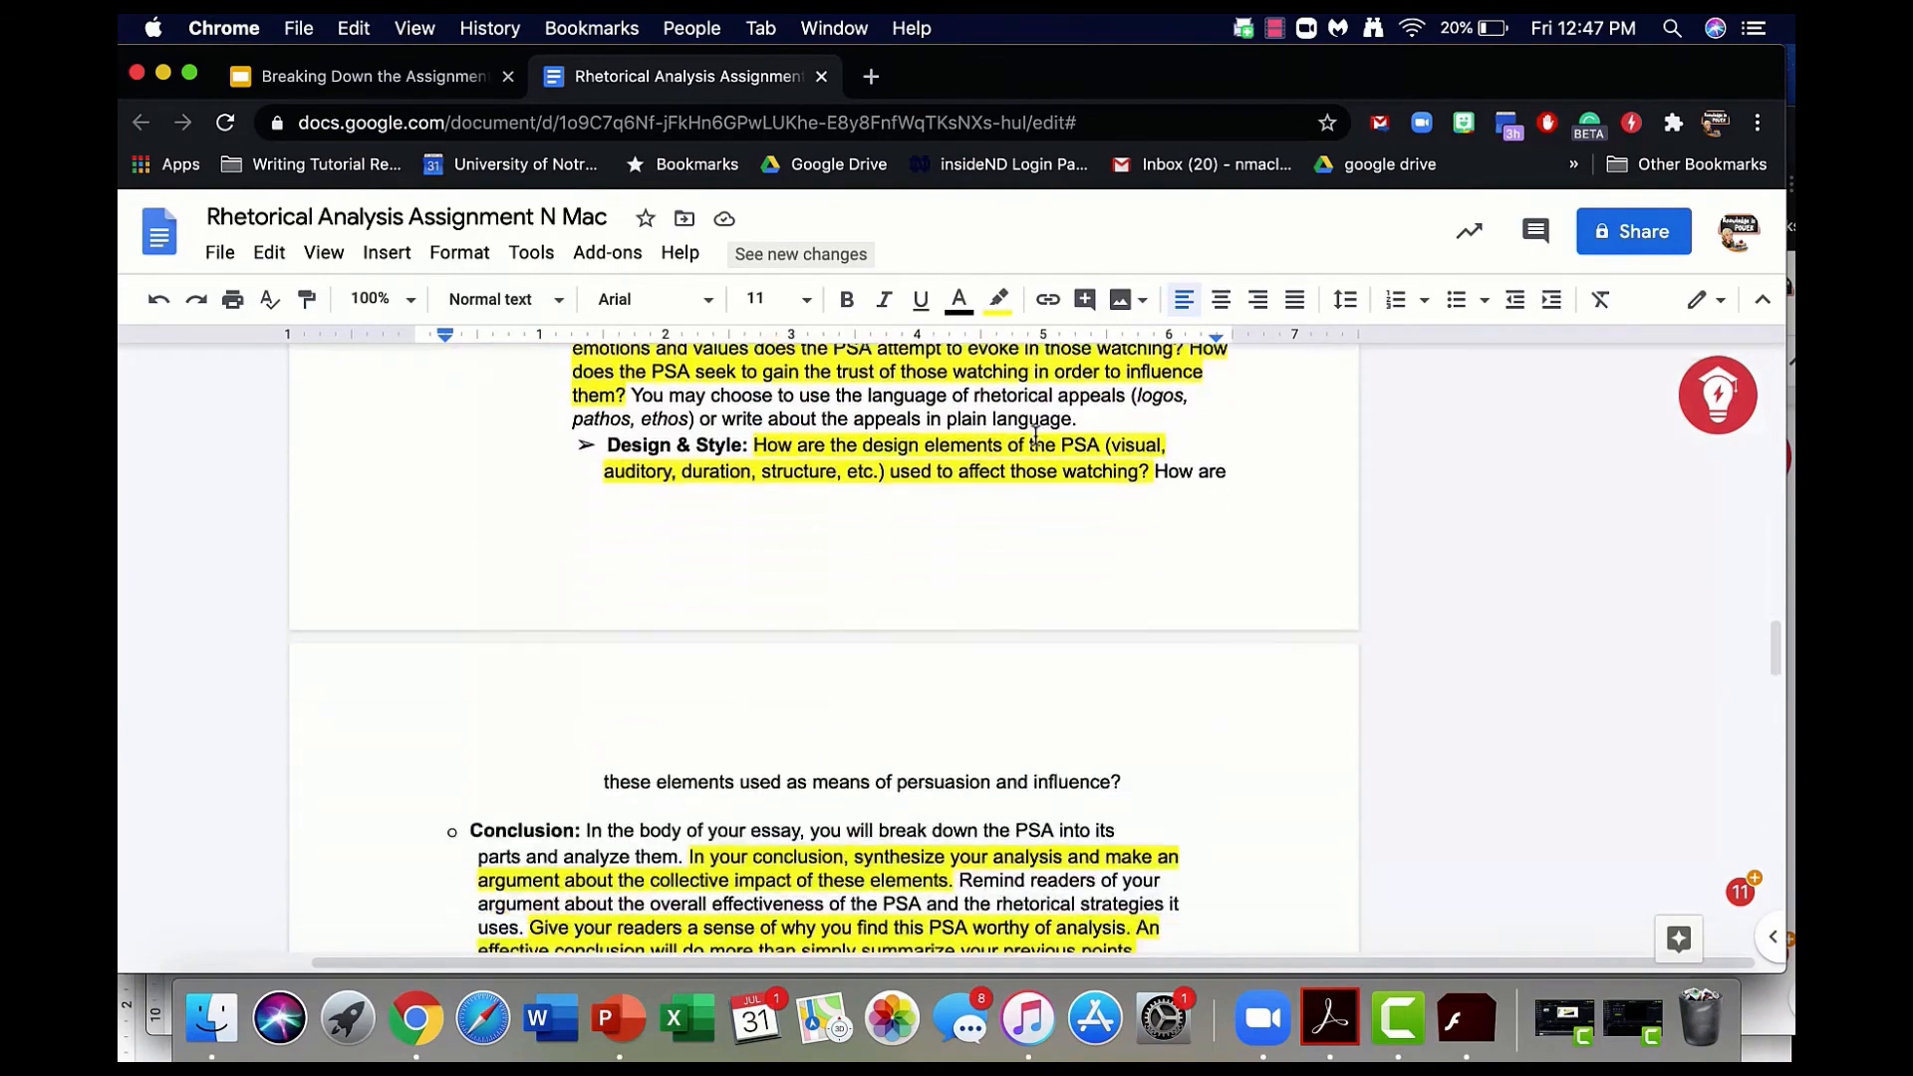
{"action": "scroll", "scroll_direction": "down", "scroll_amount": 3}
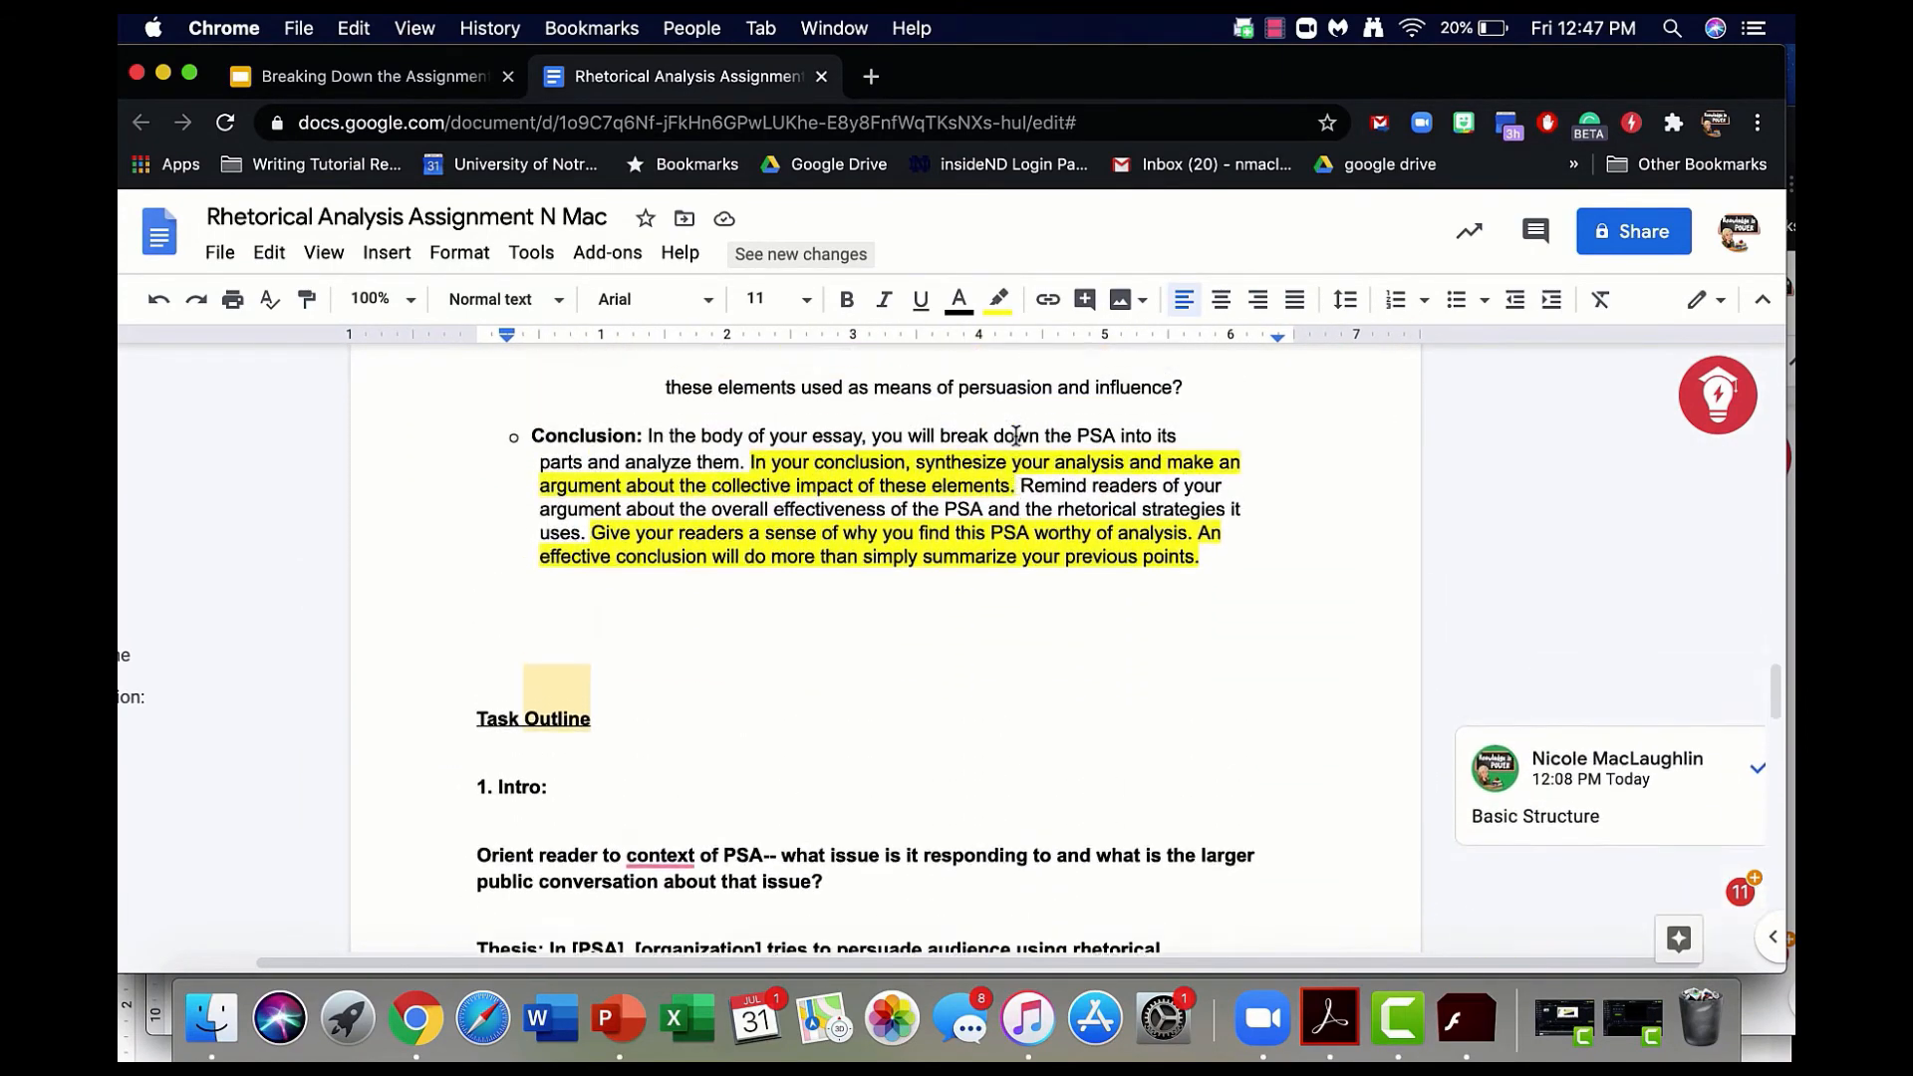
{"action": "scroll", "scroll_direction": "down", "scroll_amount": 3}
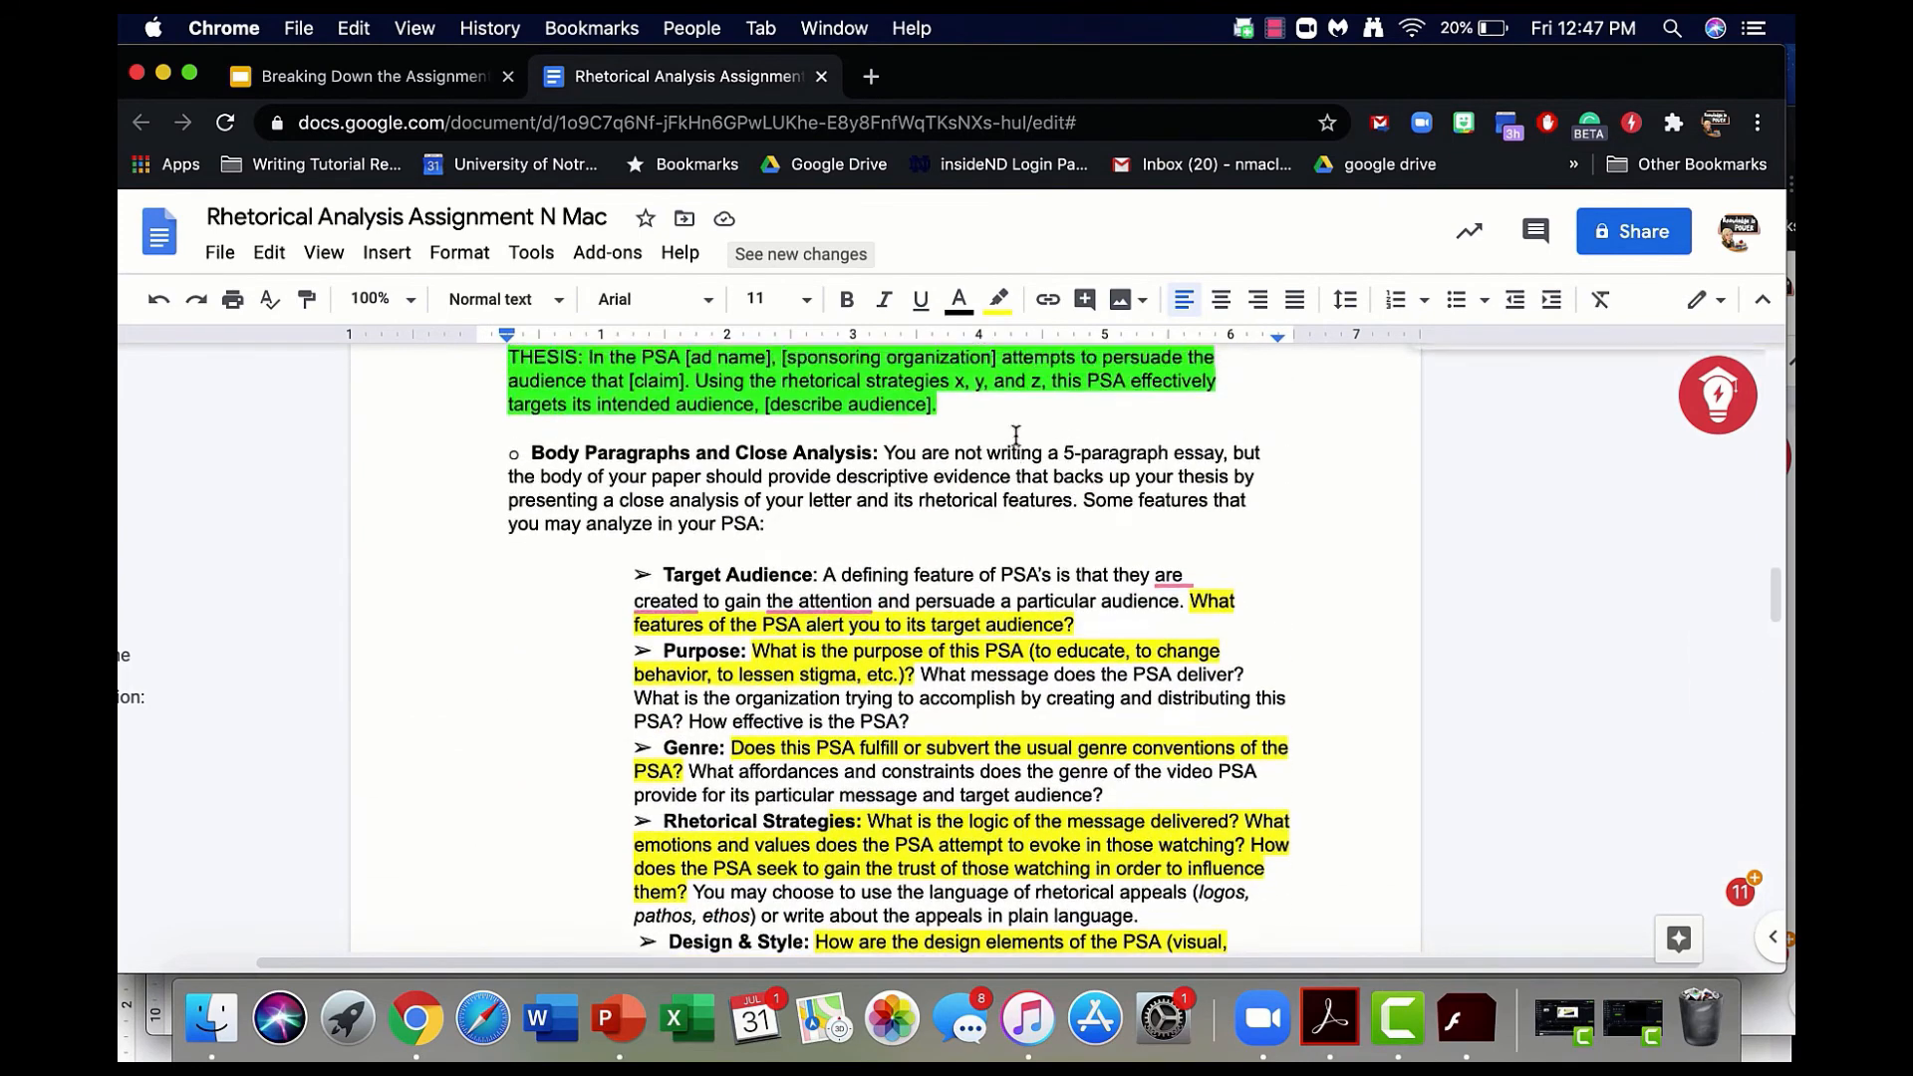
{"action": "scroll", "scroll_direction": "down", "scroll_amount": 3}
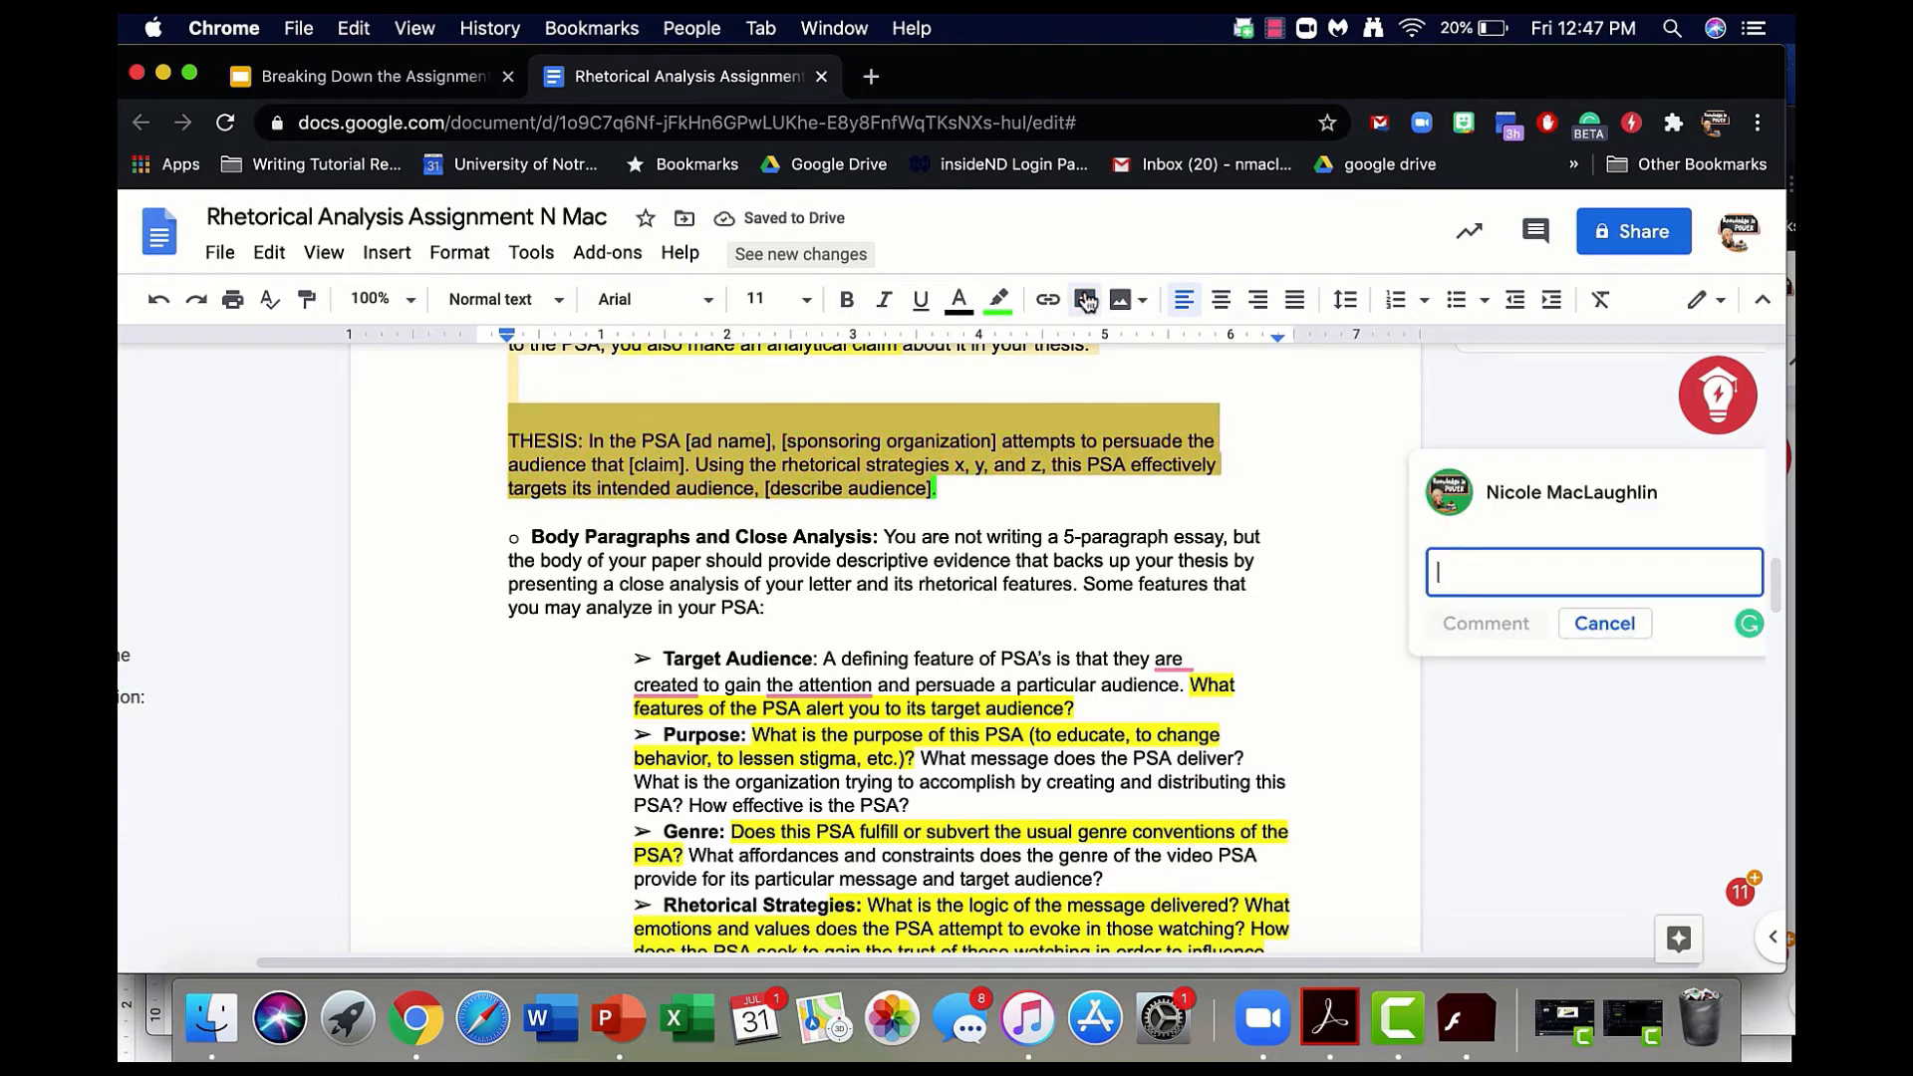
- Post a 'thesis template' comment on the THESIS paragraph and move on to the next comment below
{"action": "type", "text": "thesis temp"}
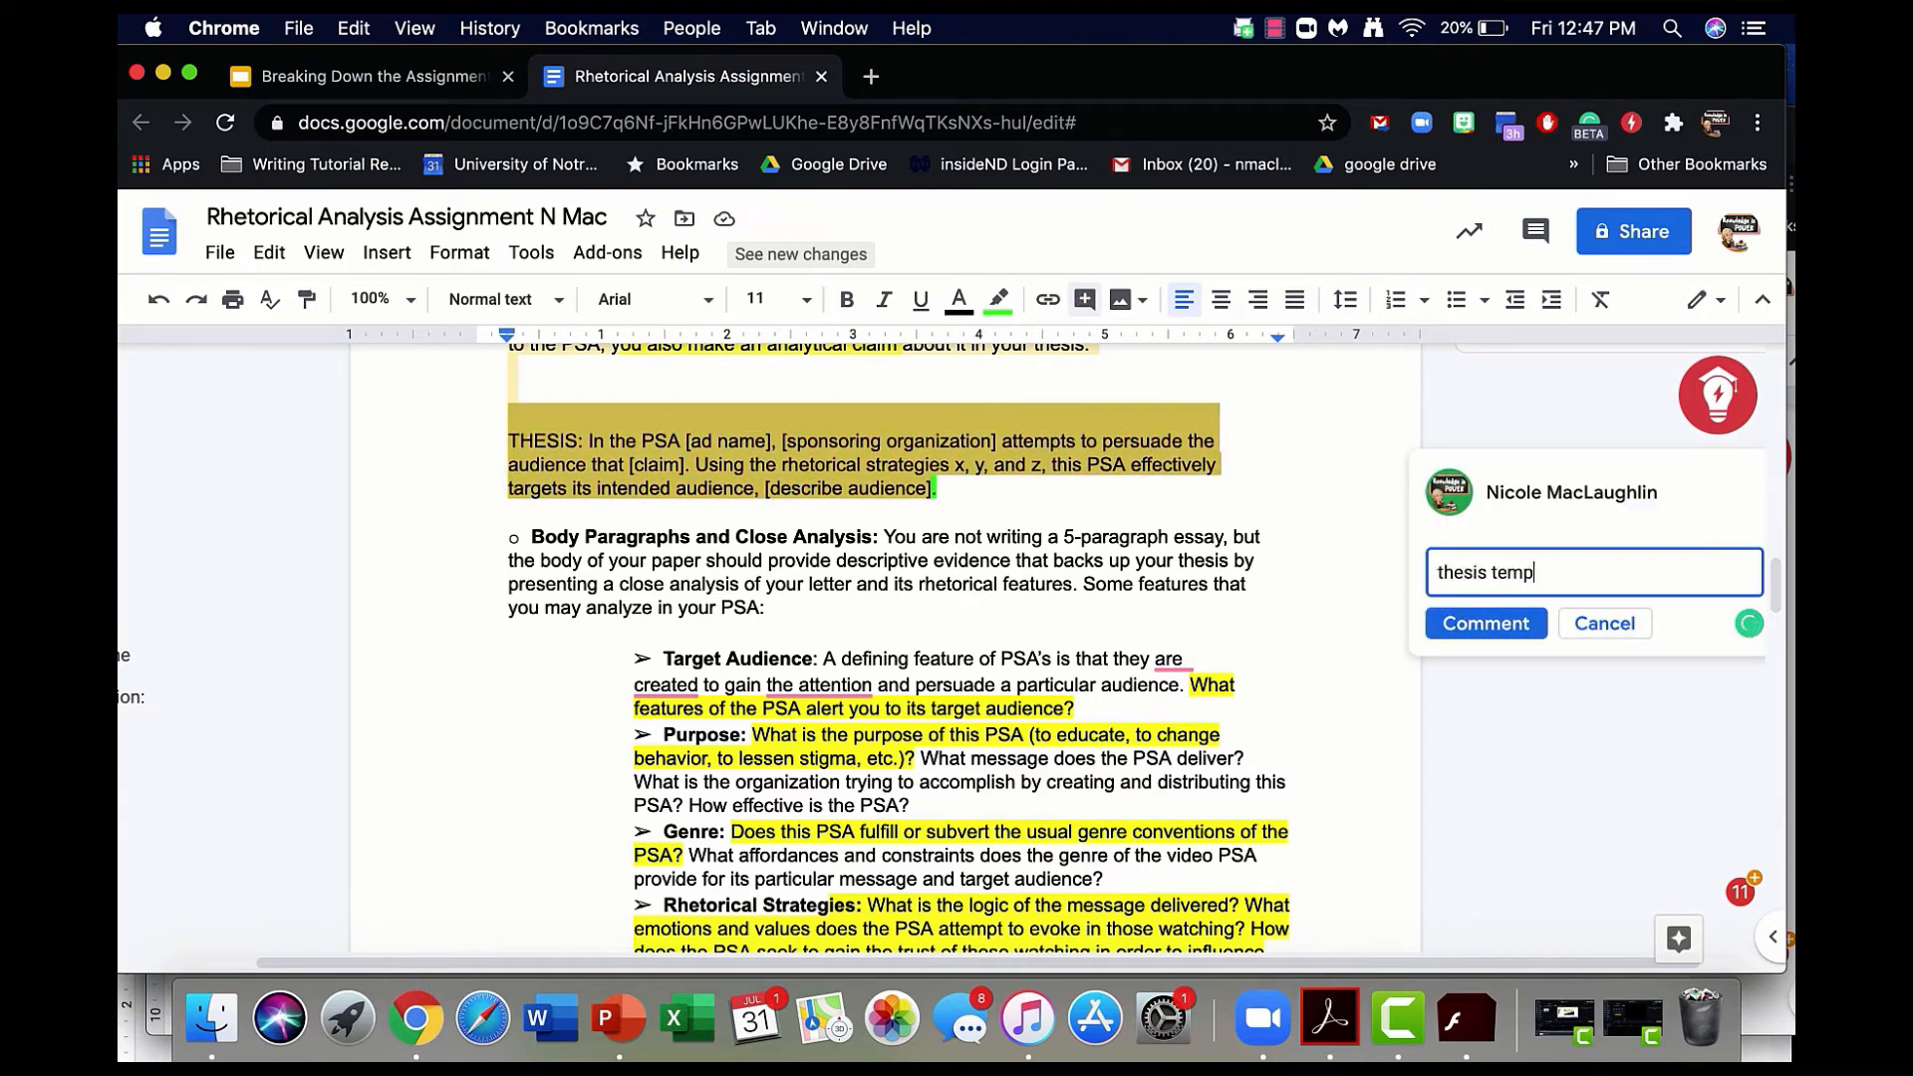
{"action": "left_click", "coordinate": [1484, 622]}
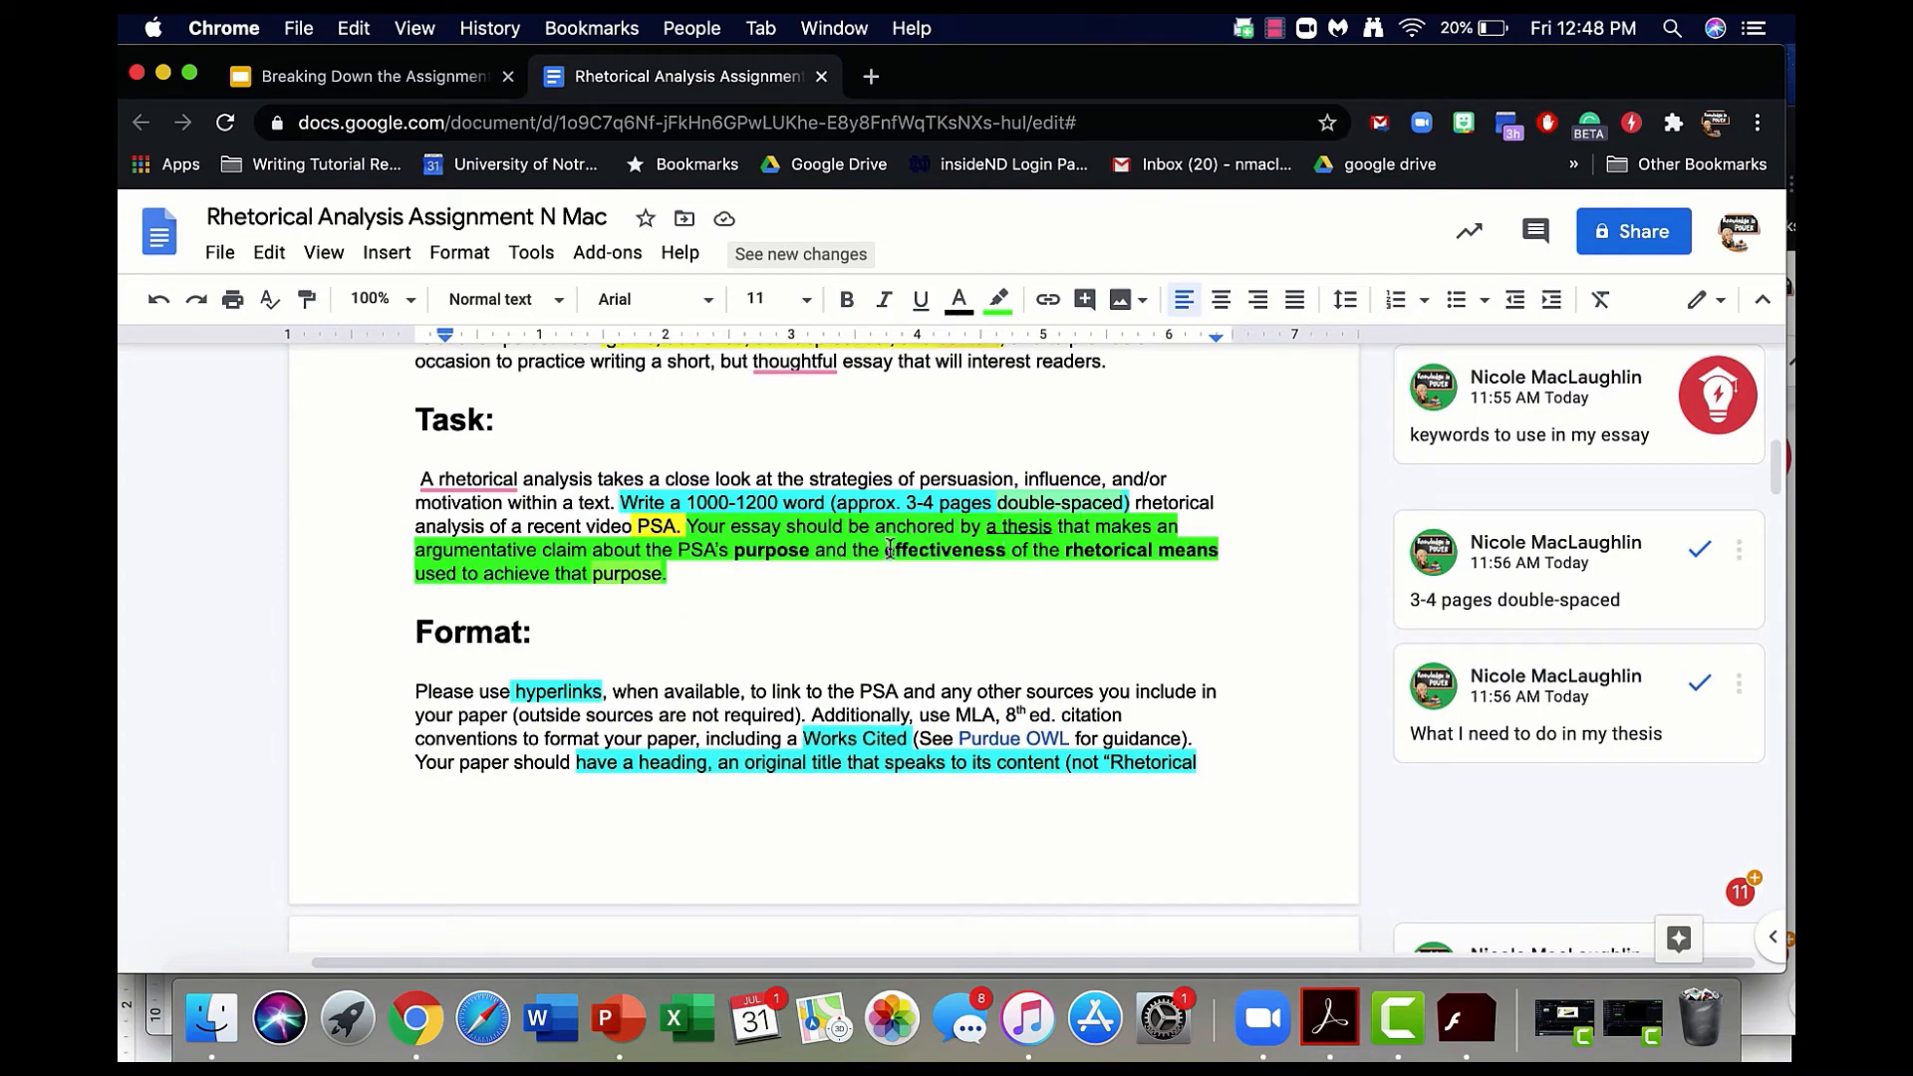
{"action": "scroll", "scroll_direction": "down", "scroll_amount": 3}
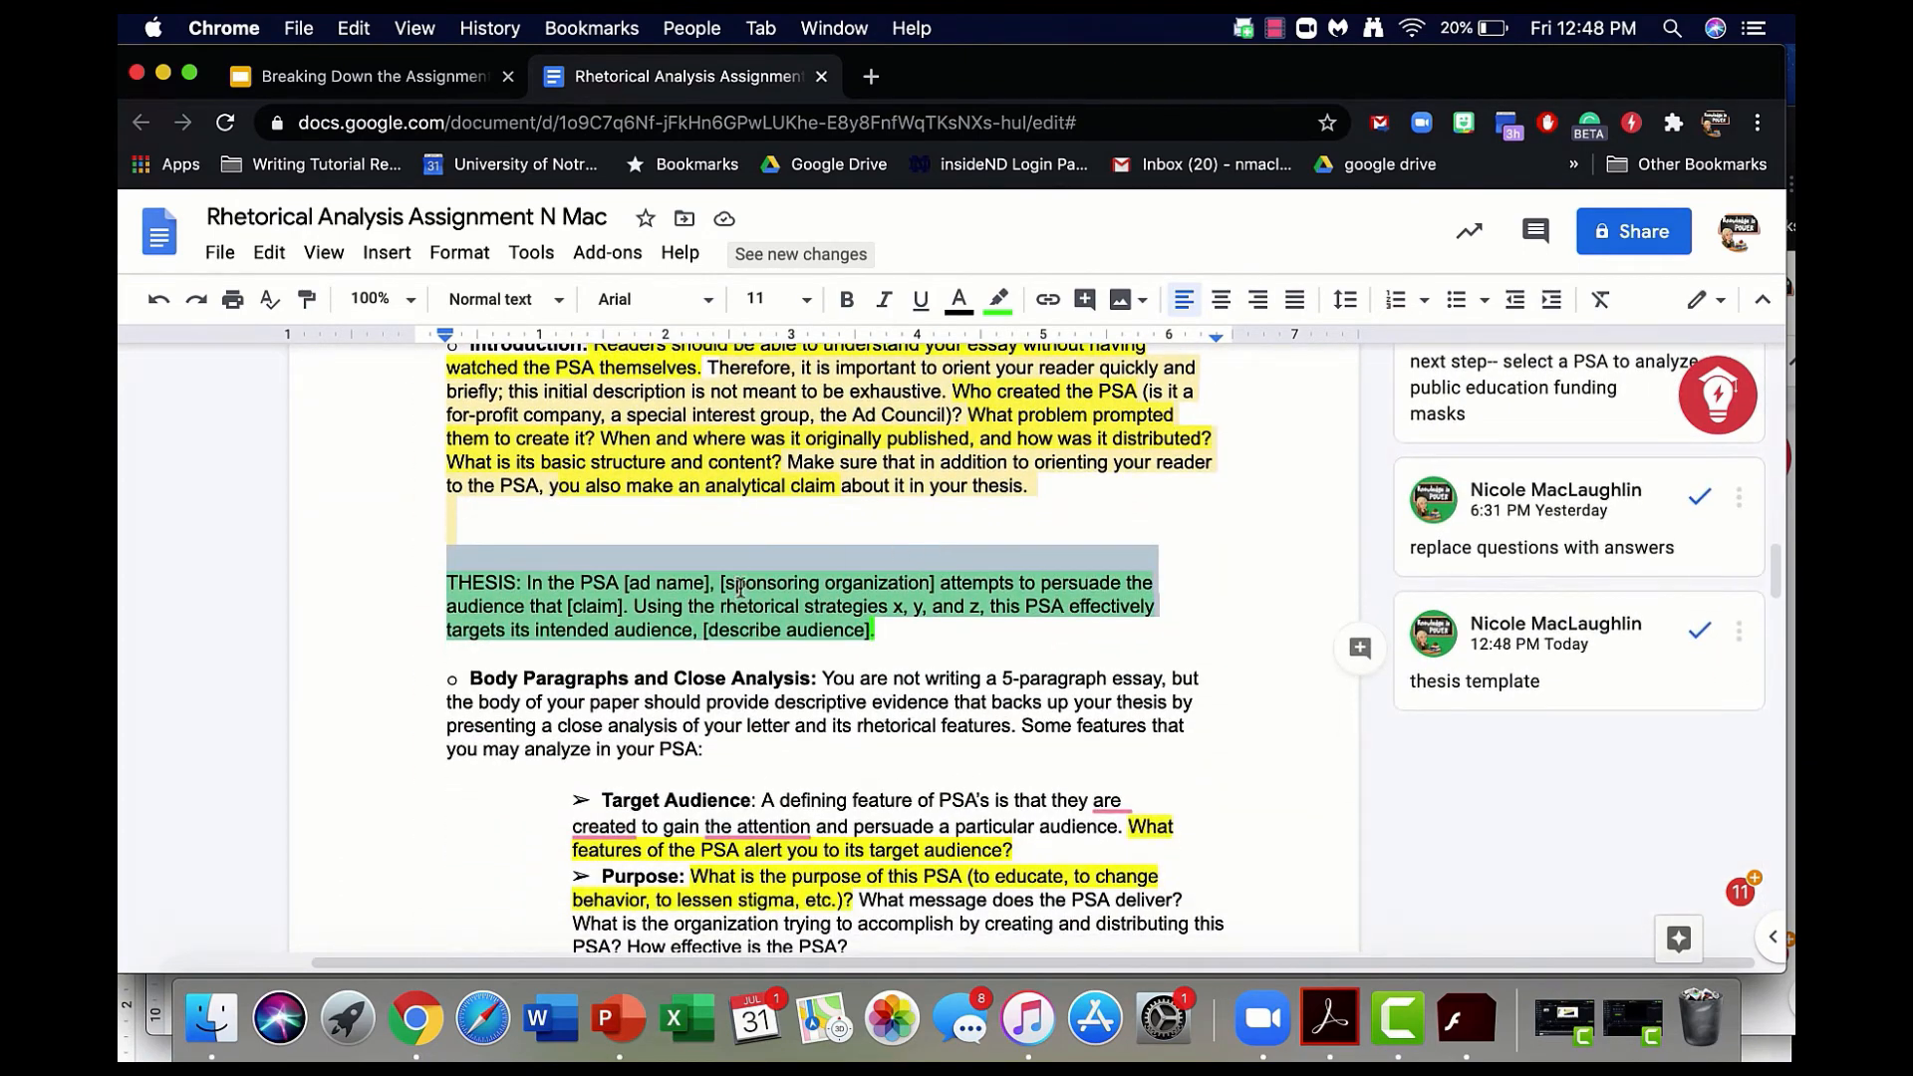
{"action": "left_click", "coordinate": [1475, 681]}
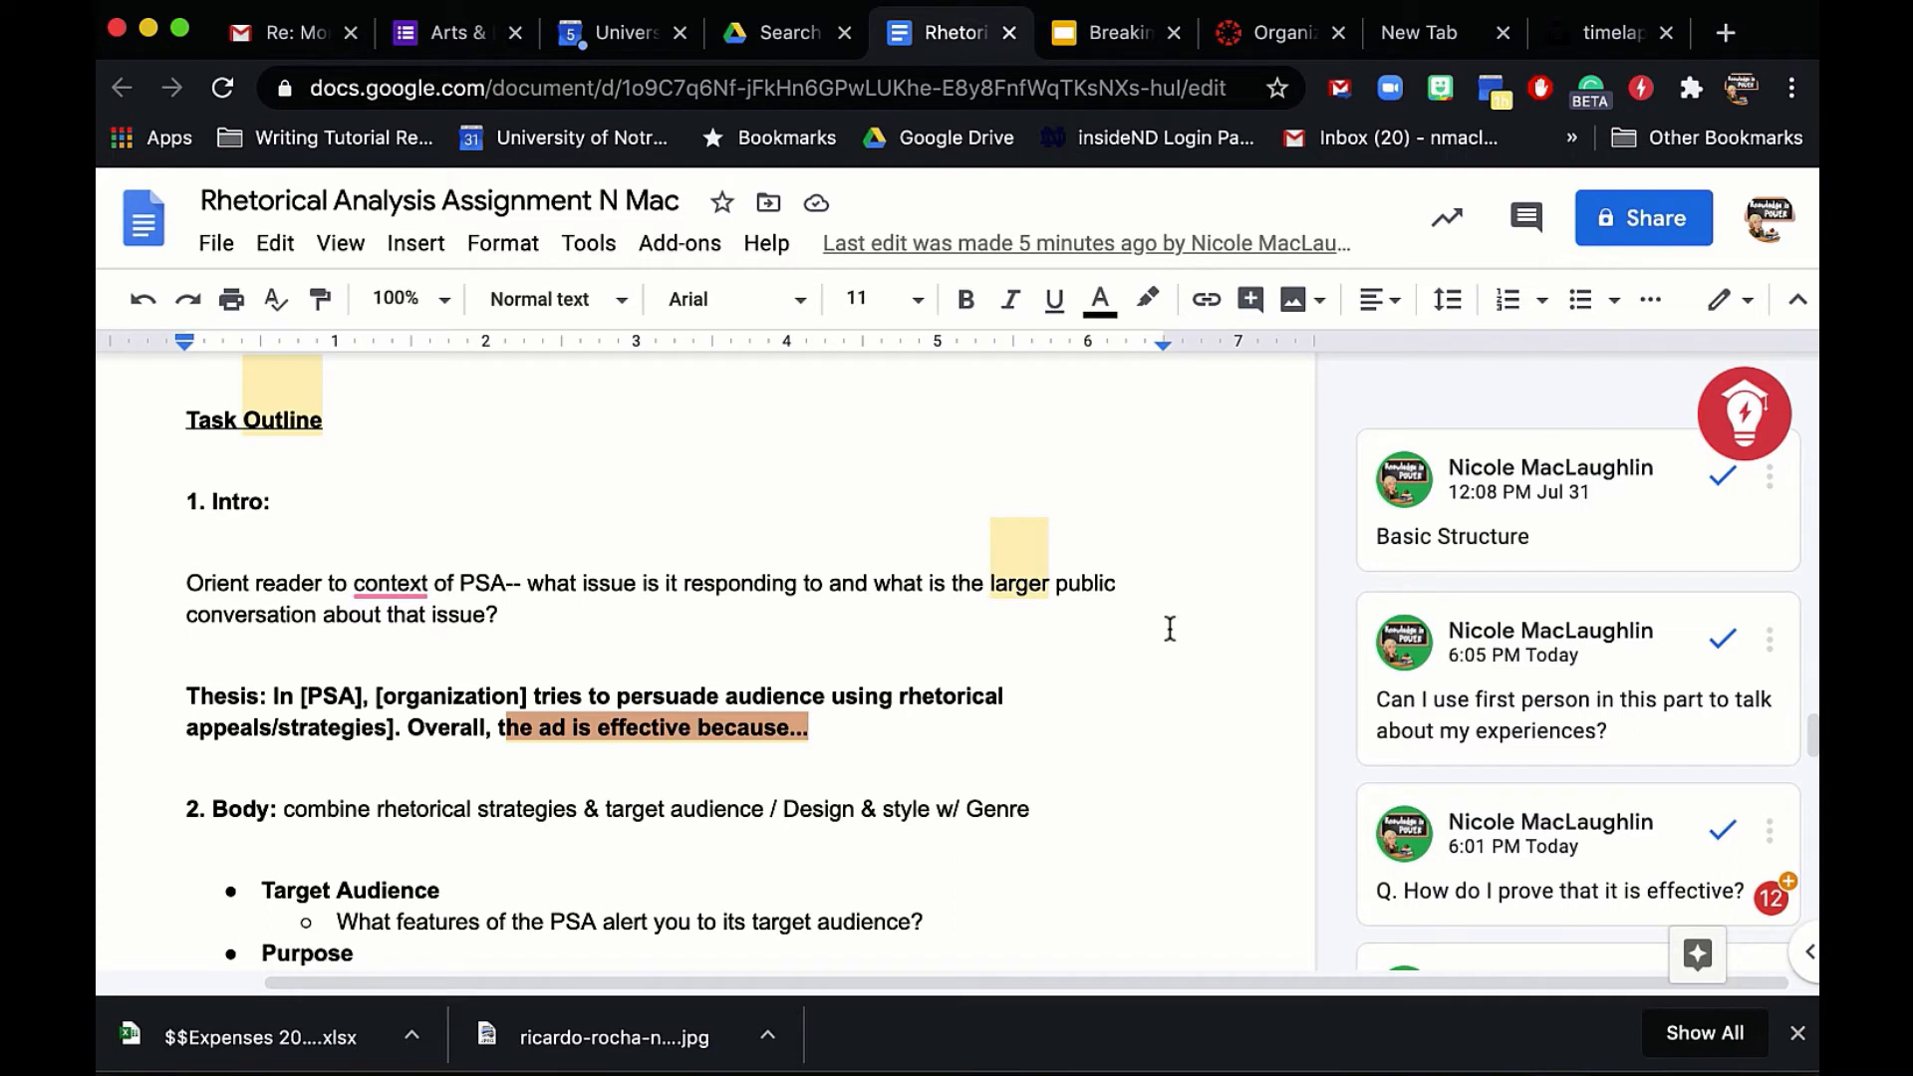
{"action": "left_click", "coordinate": [990, 584]}
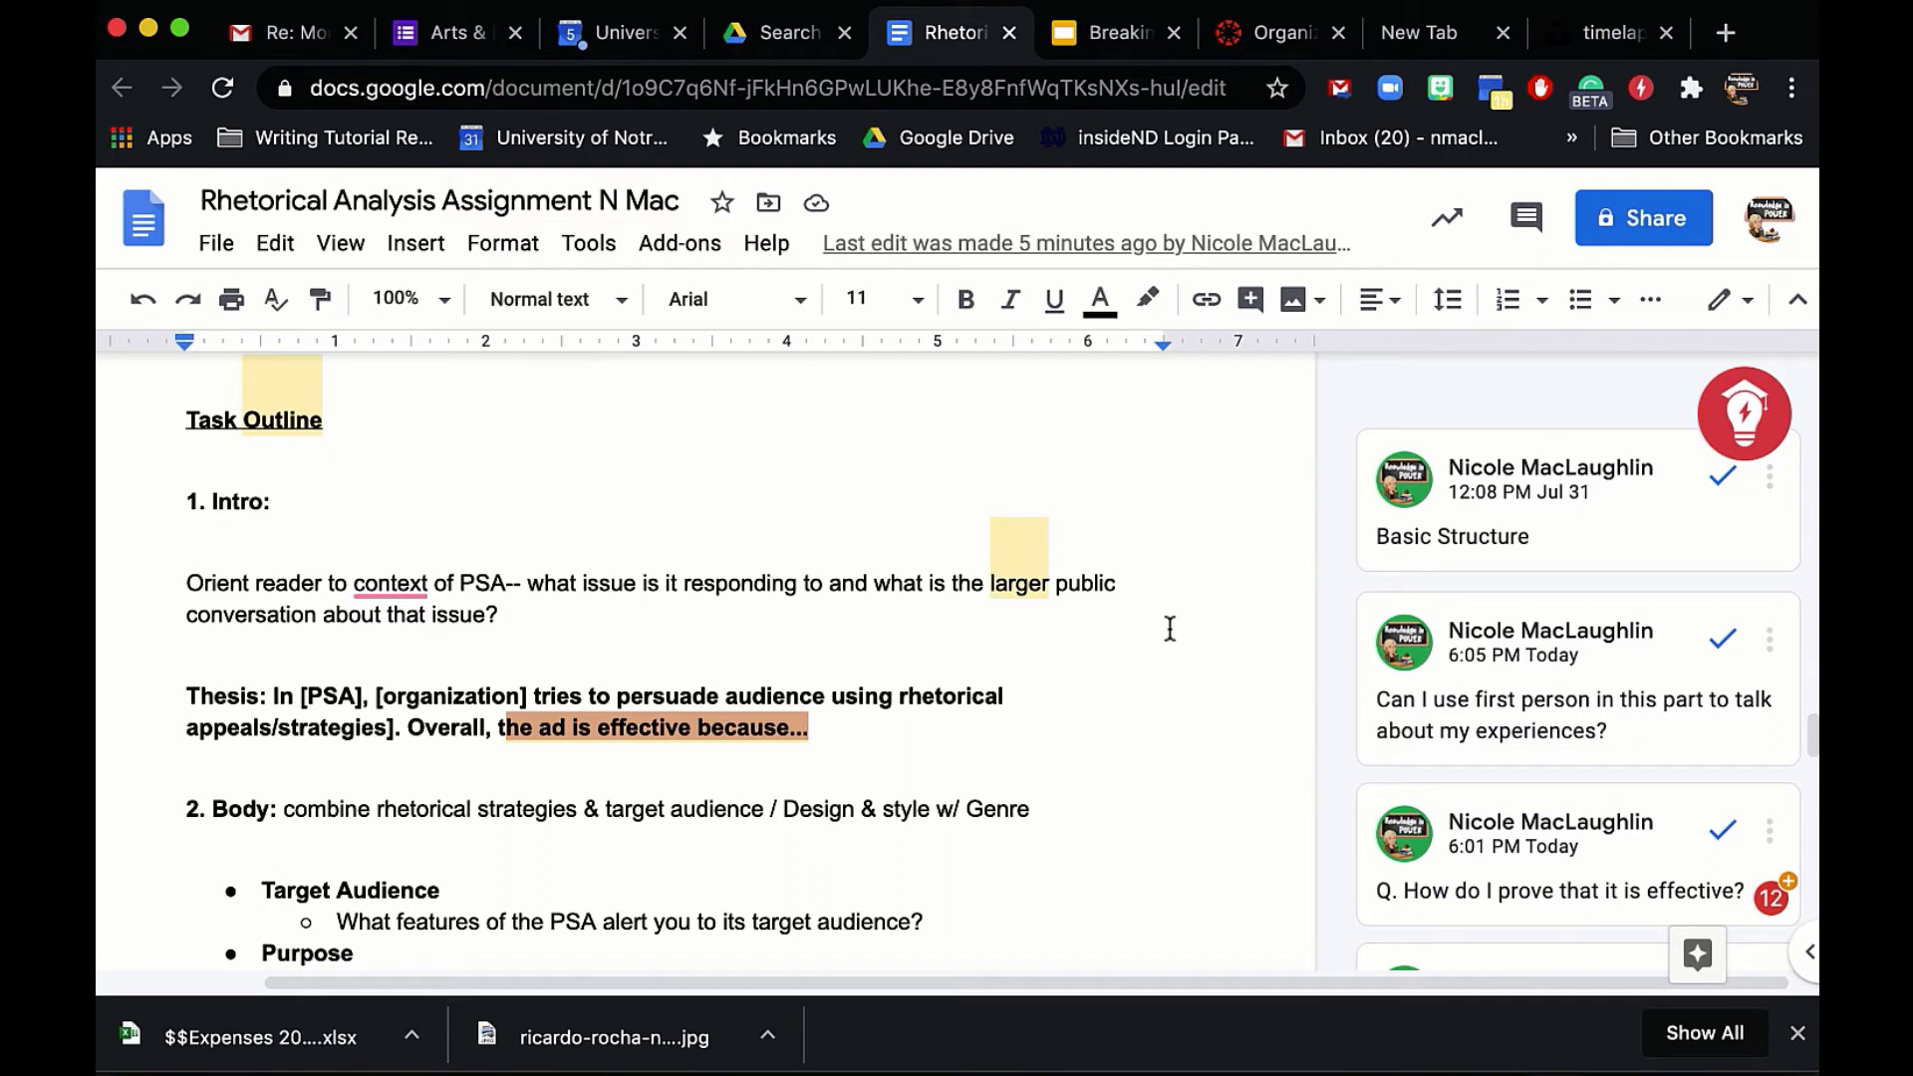
{"action": "left_click", "coordinate": [990, 584]}
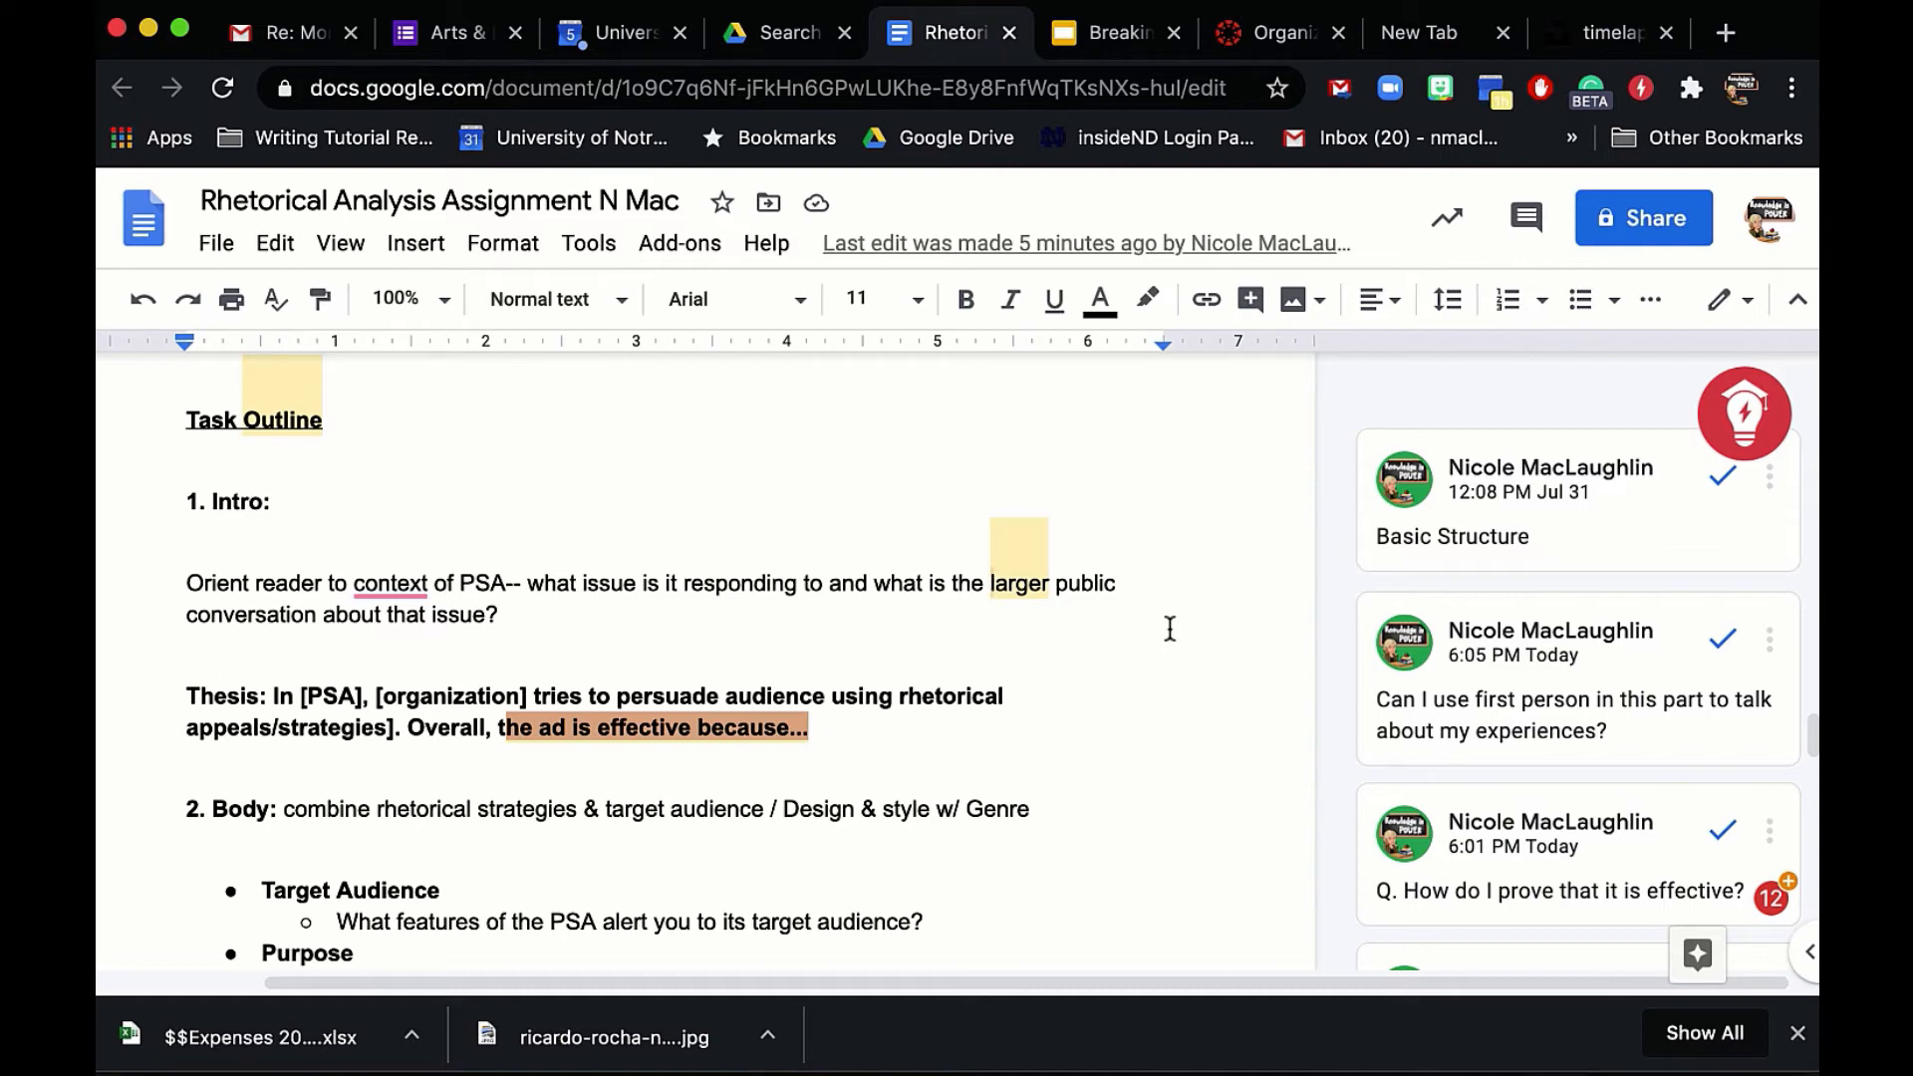
{"action": "scroll", "scroll_direction": "down", "scroll_amount": 3}
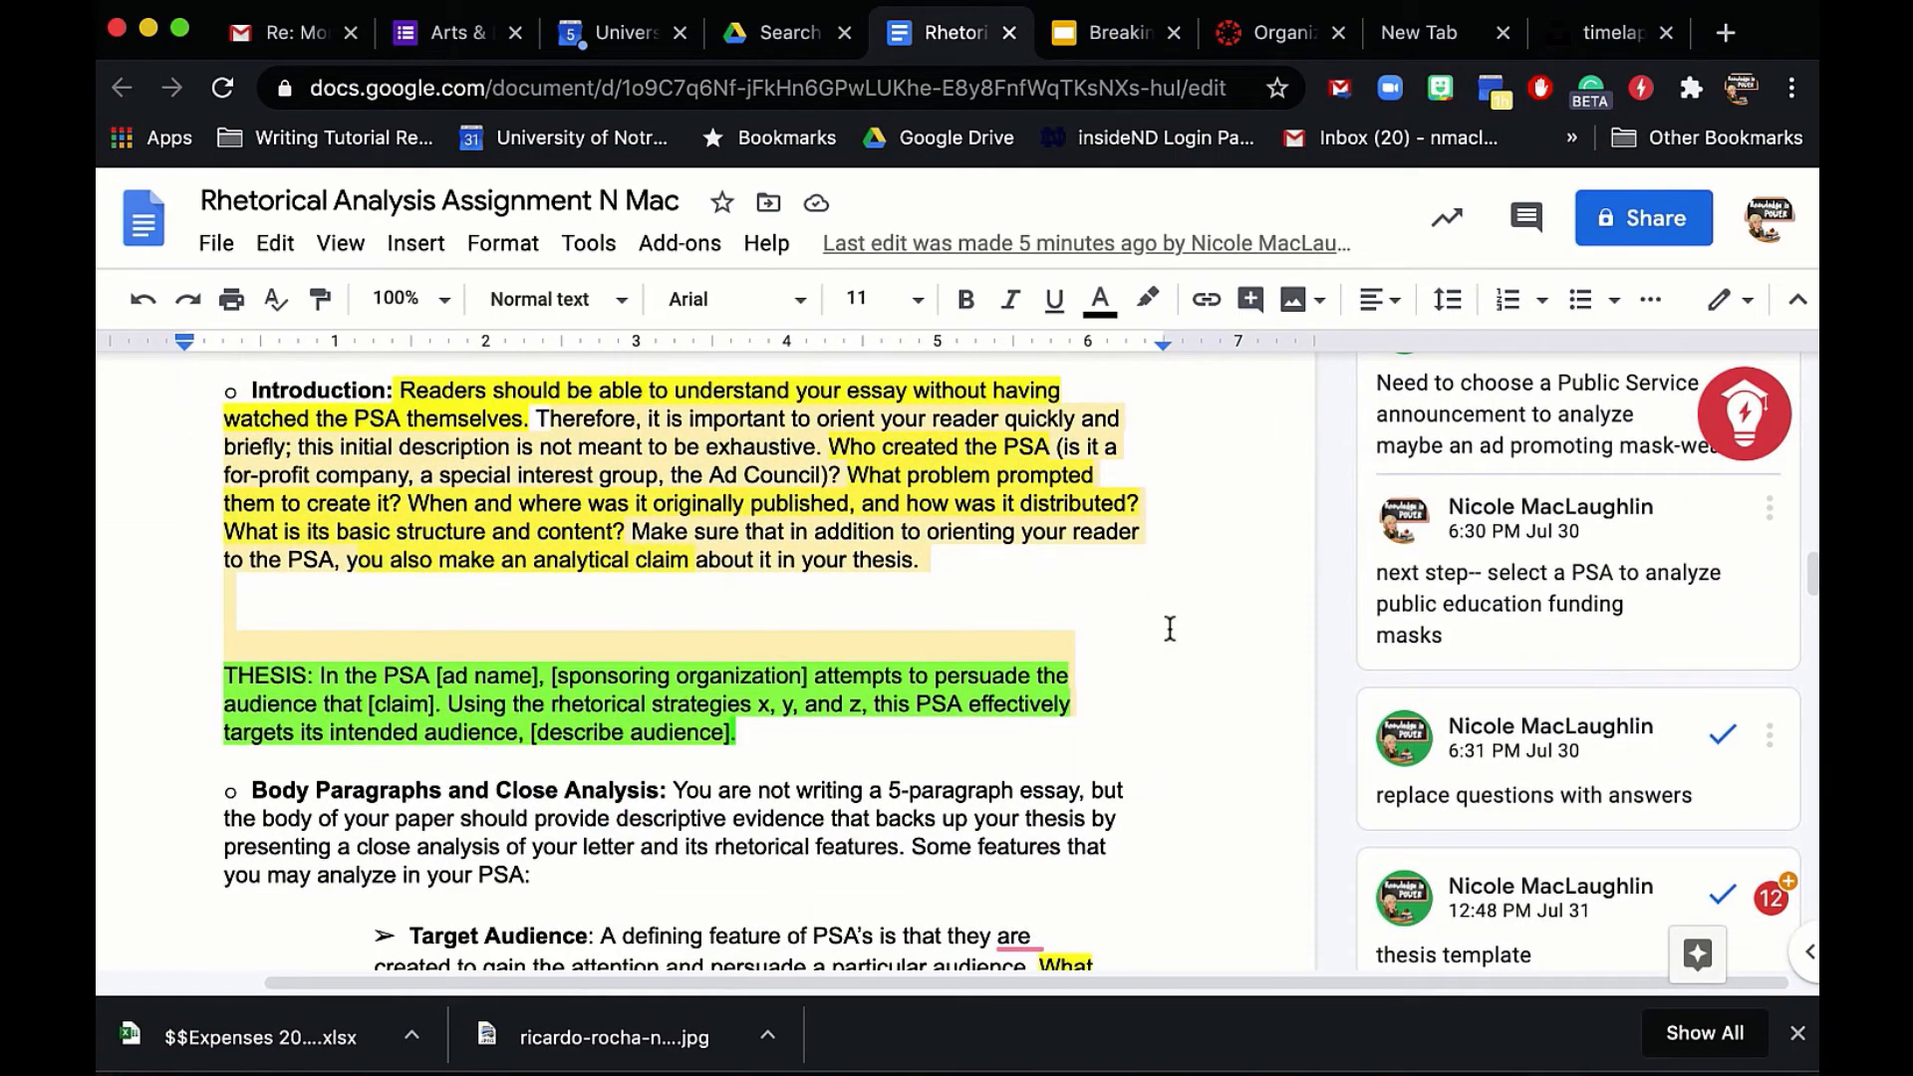
{"action": "scroll", "scroll_direction": "down", "scroll_amount": 3}
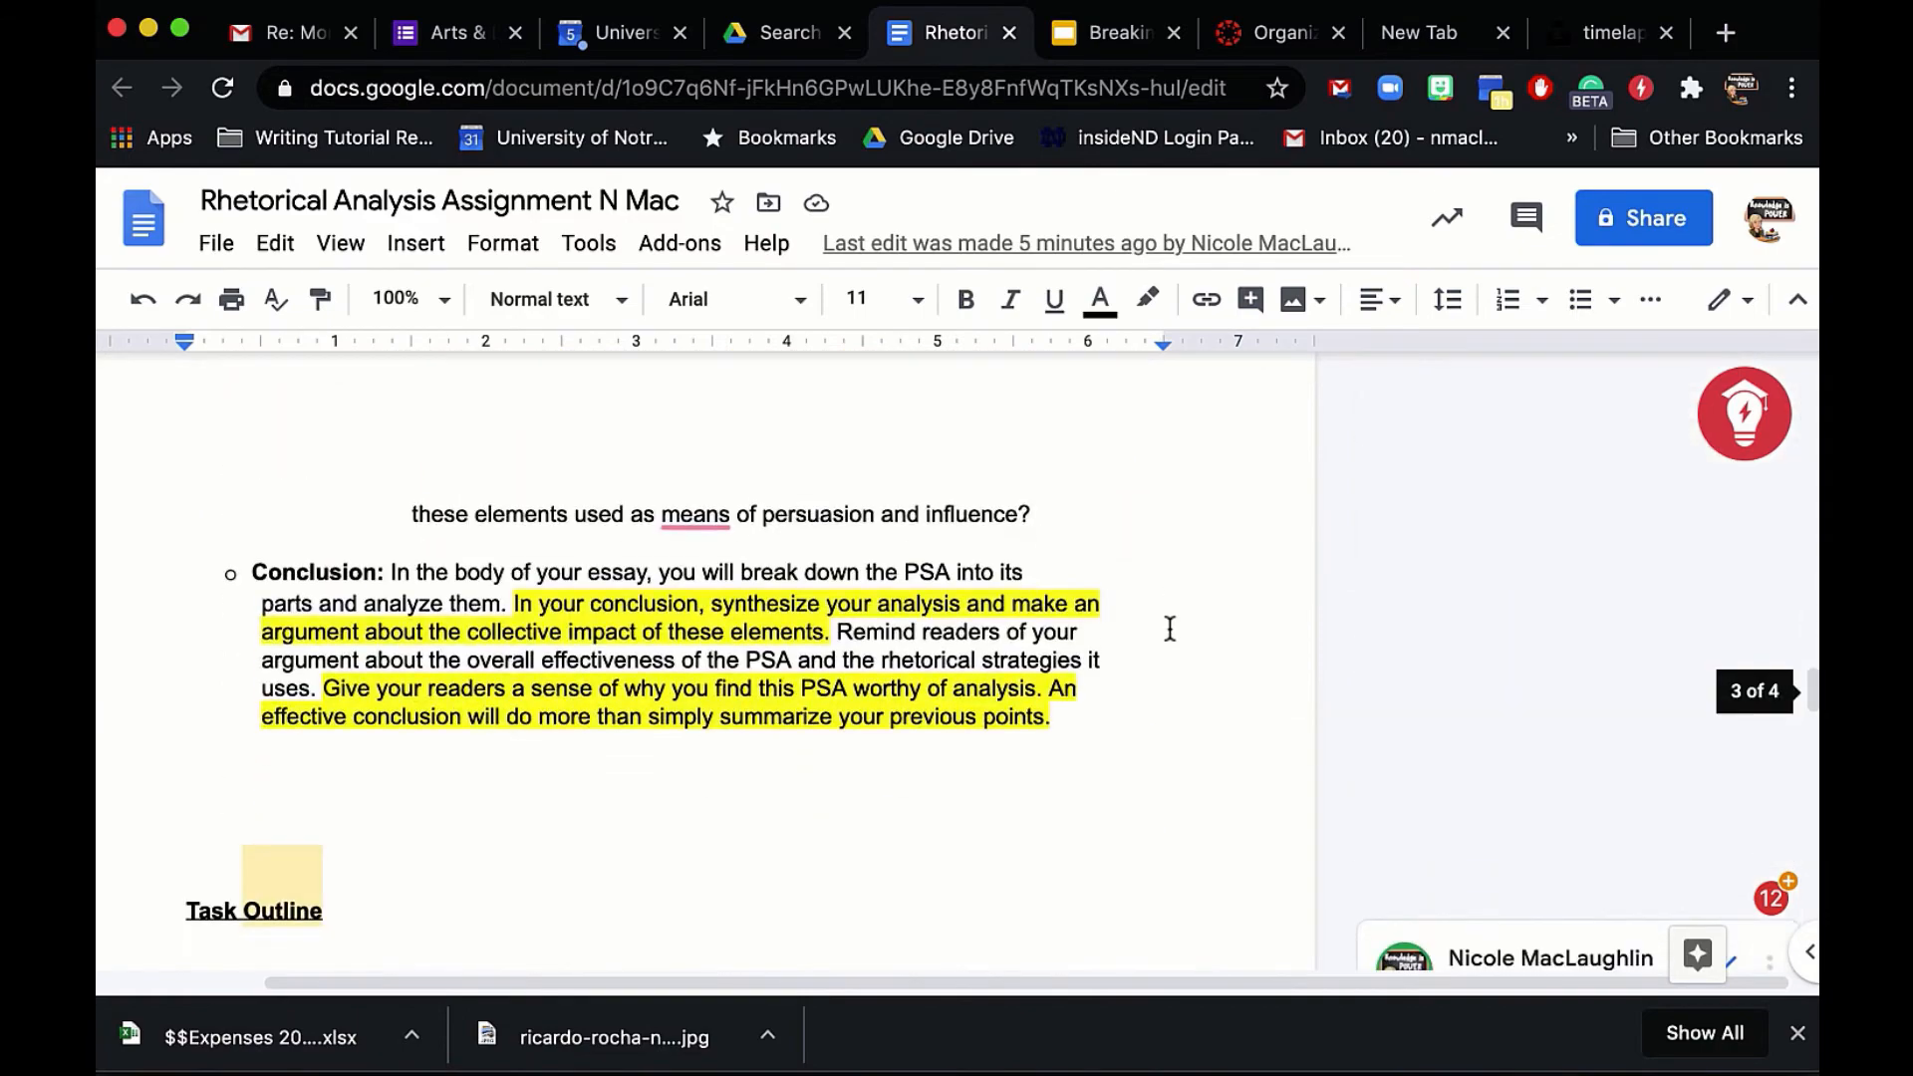
{"action": "scroll", "scroll_direction": "down", "scroll_amount": 3}
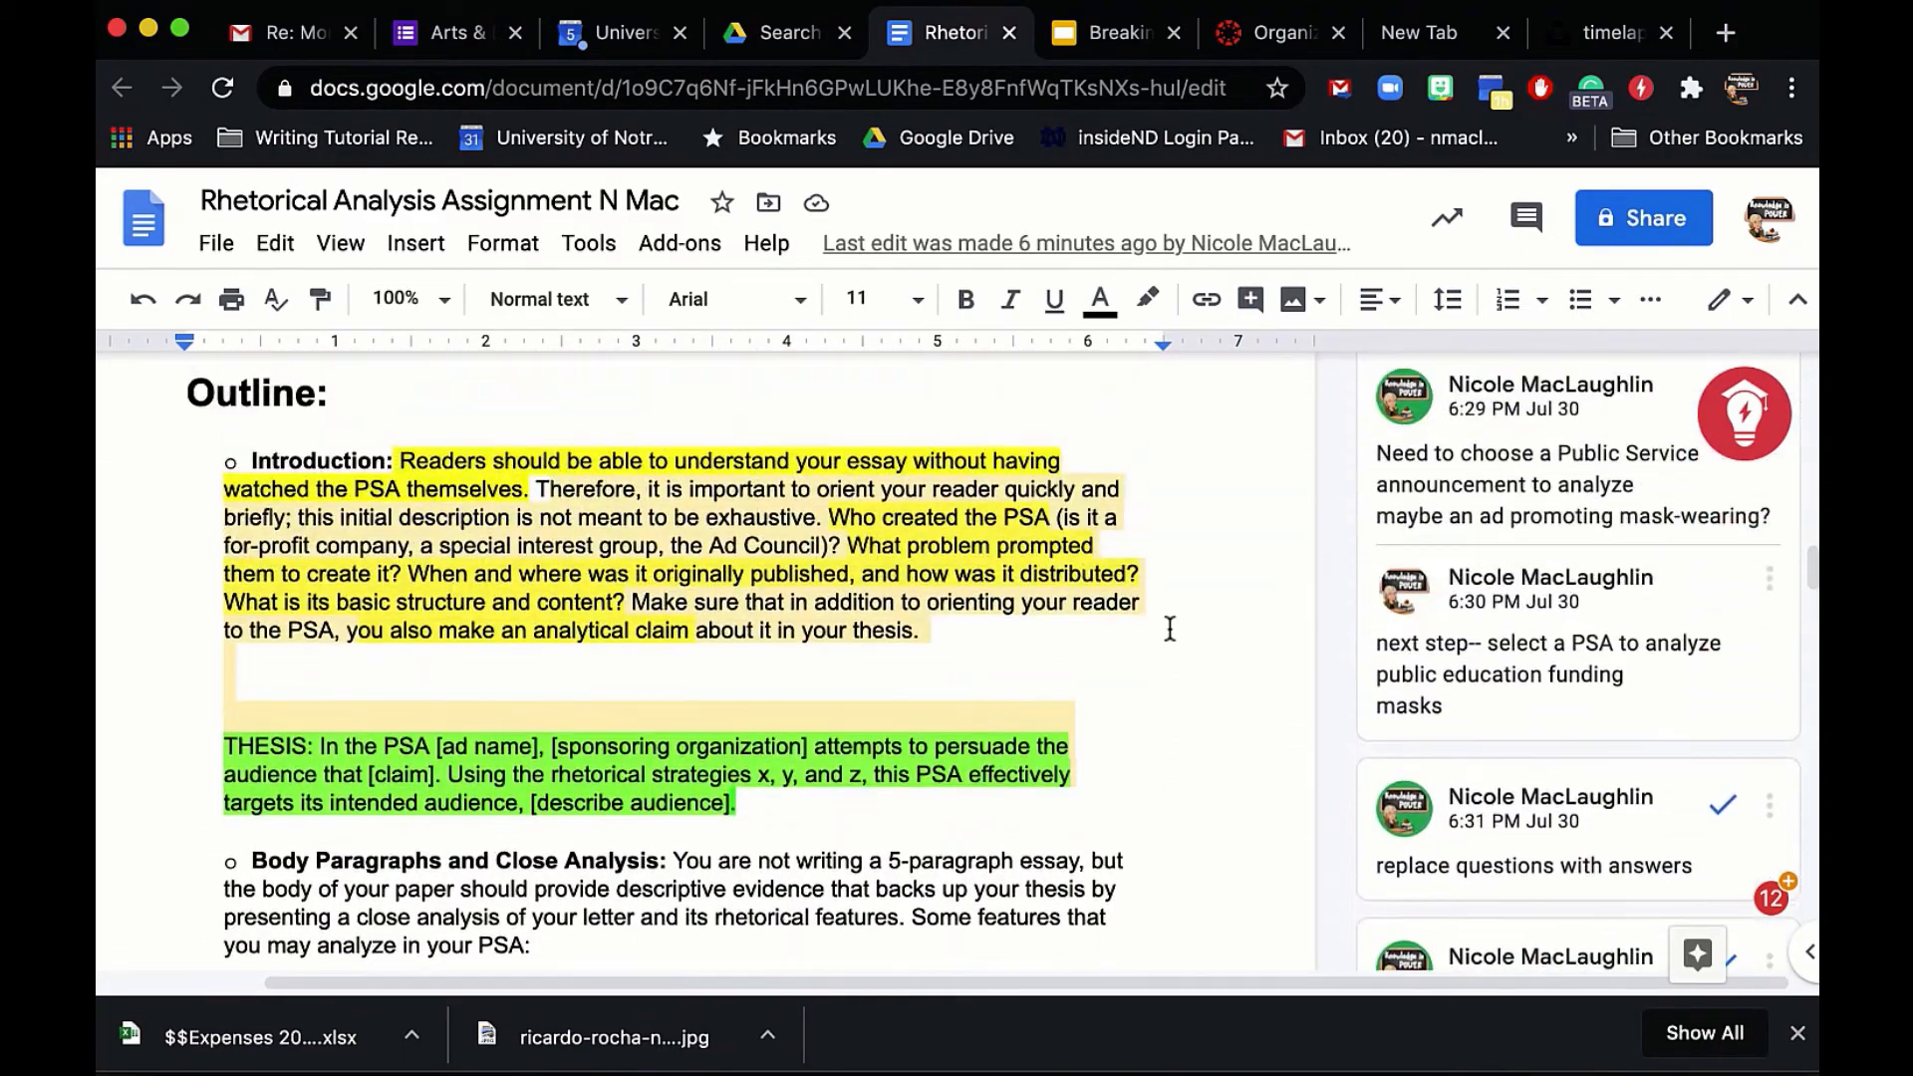
{"action": "scroll", "scroll_direction": "down", "scroll_amount": 3}
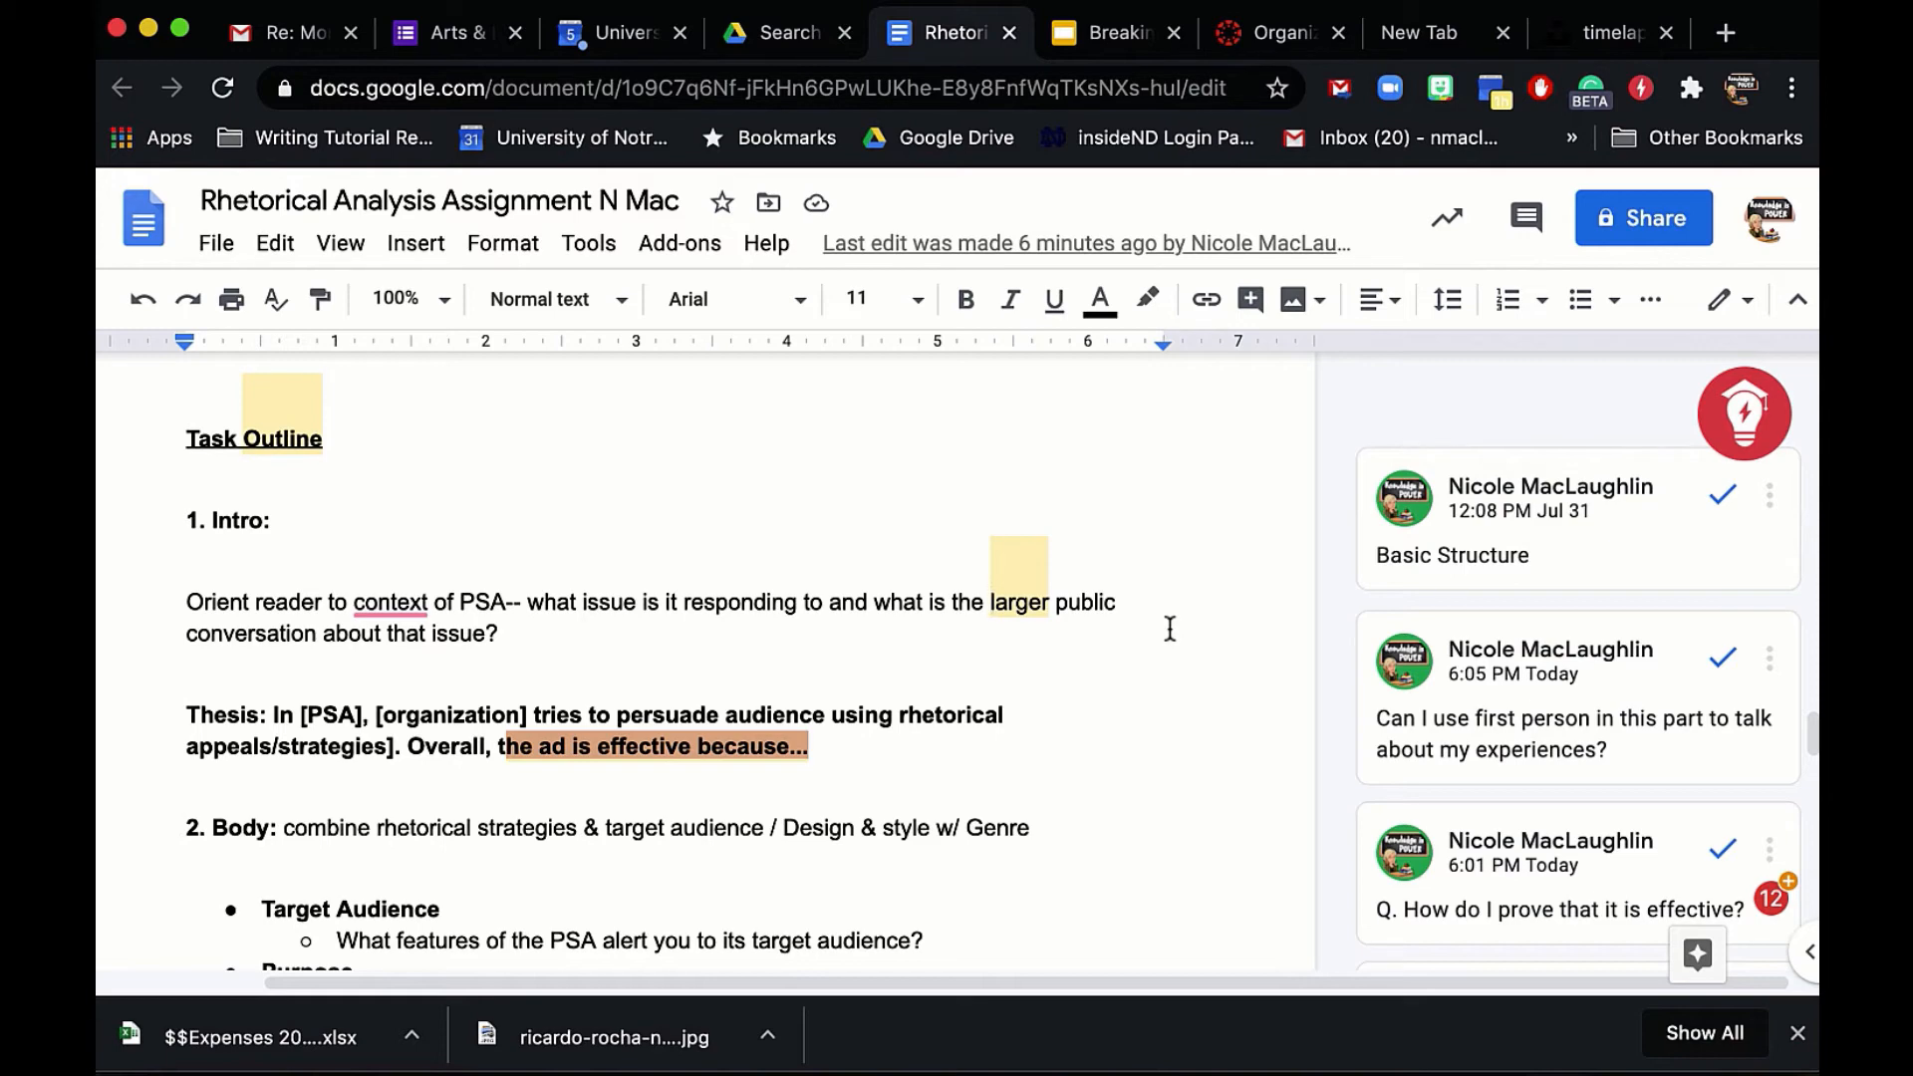
{"action": "scroll", "scroll_direction": "down", "scroll_amount": 3}
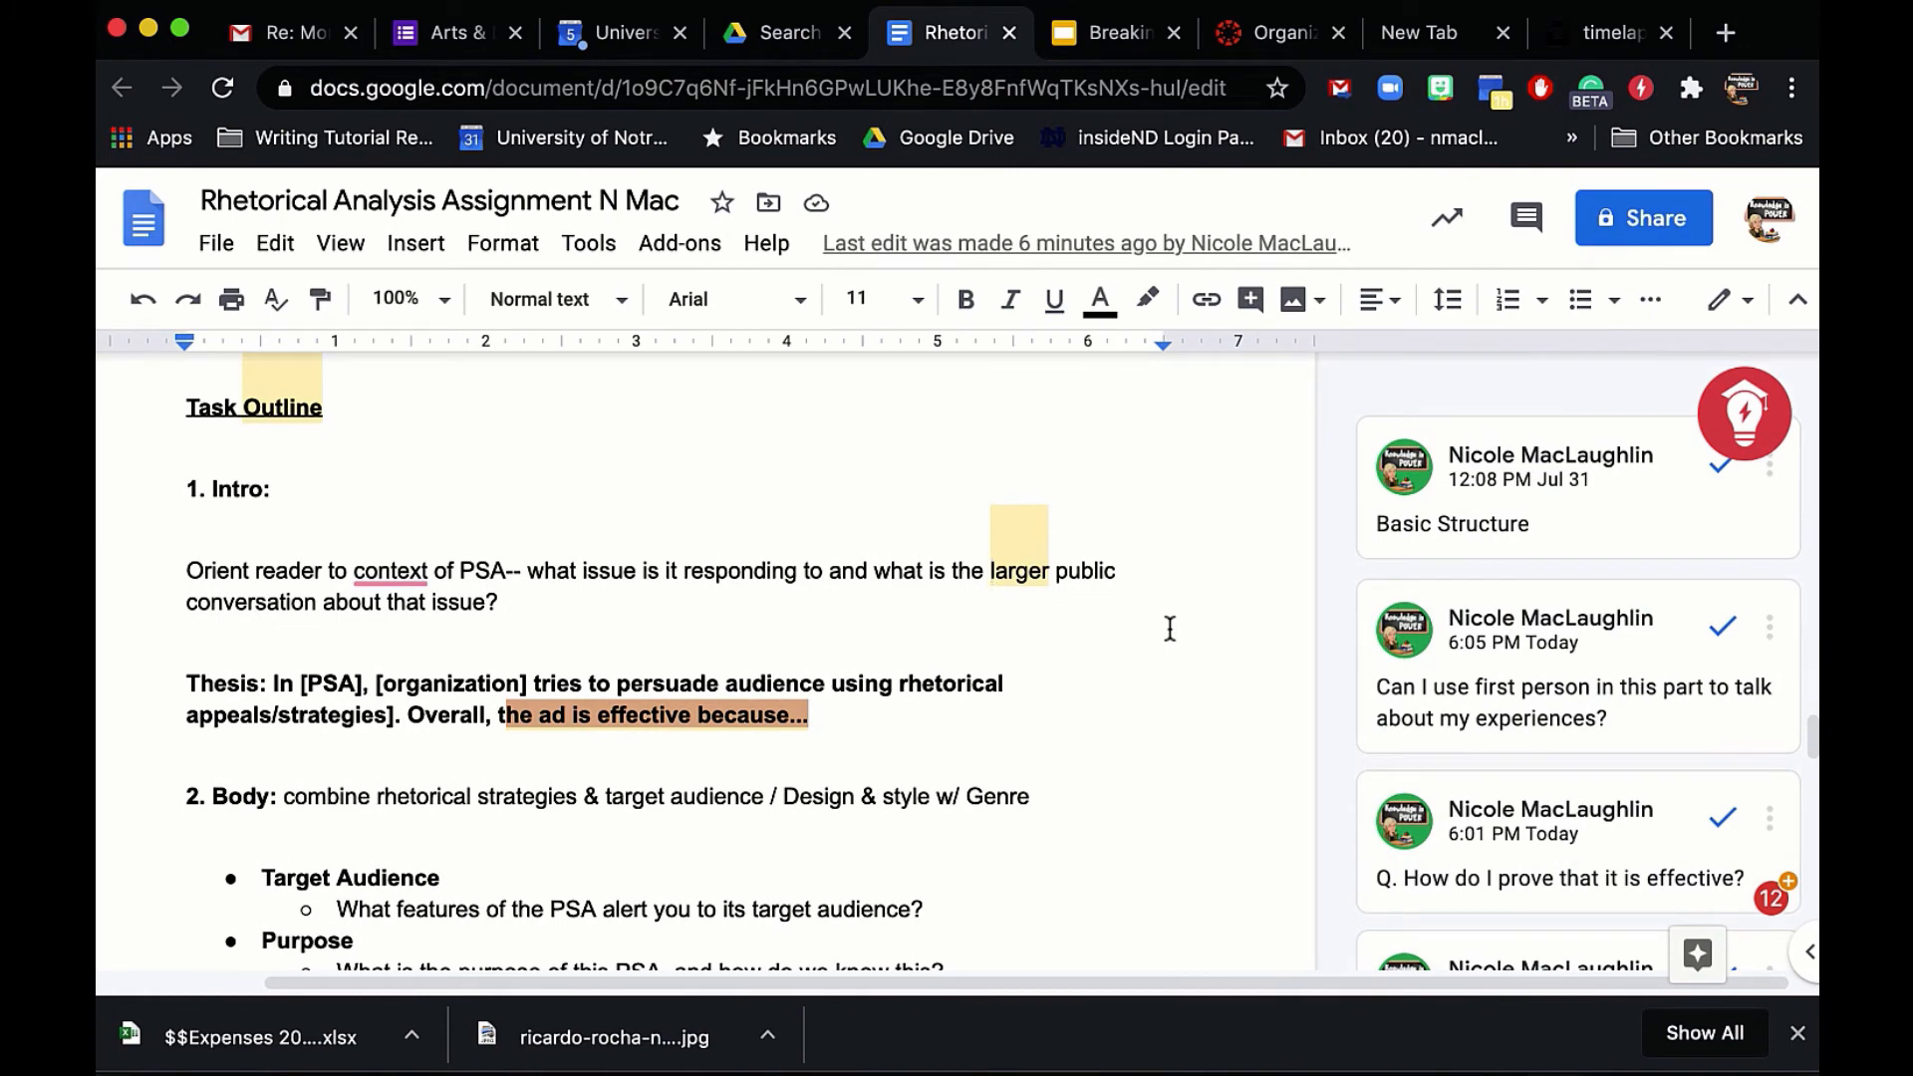
{"action": "left_click", "coordinate": [990, 572]}
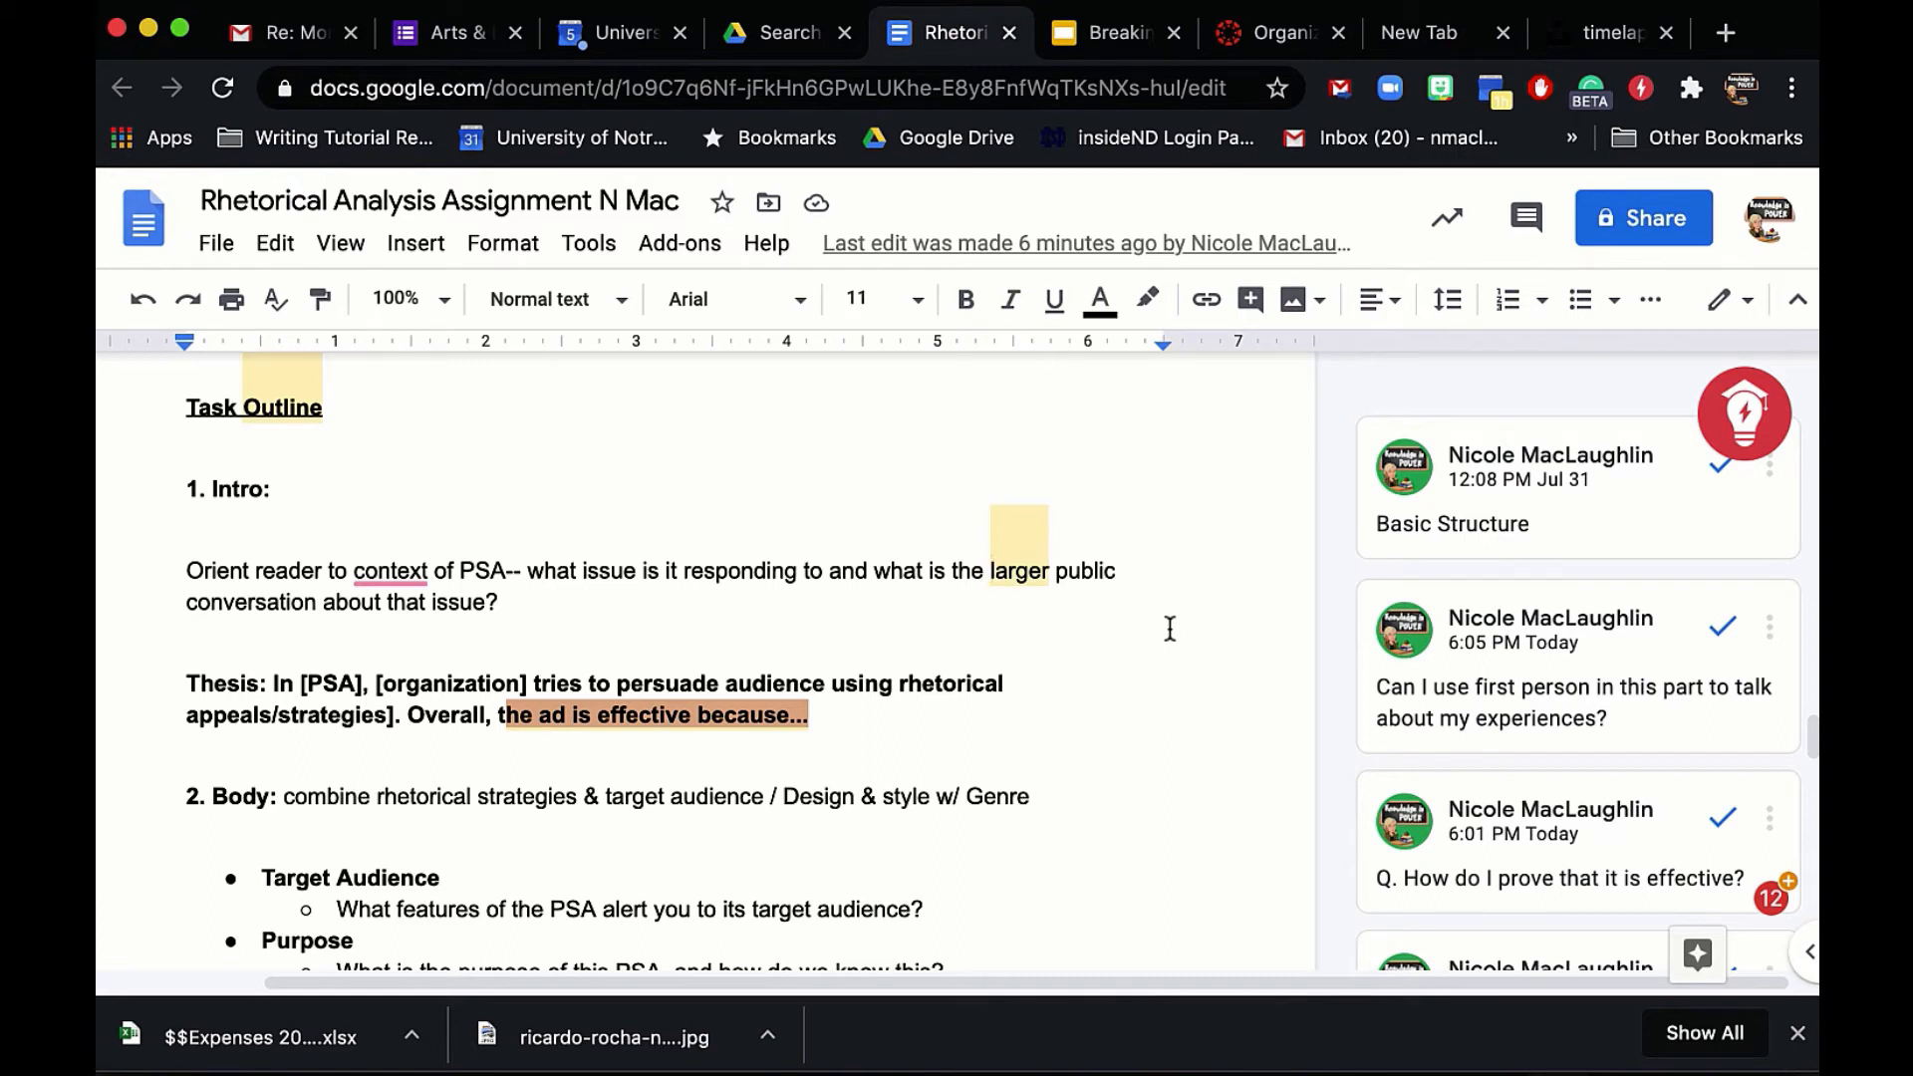
{"action": "left_click", "coordinate": [992, 570]}
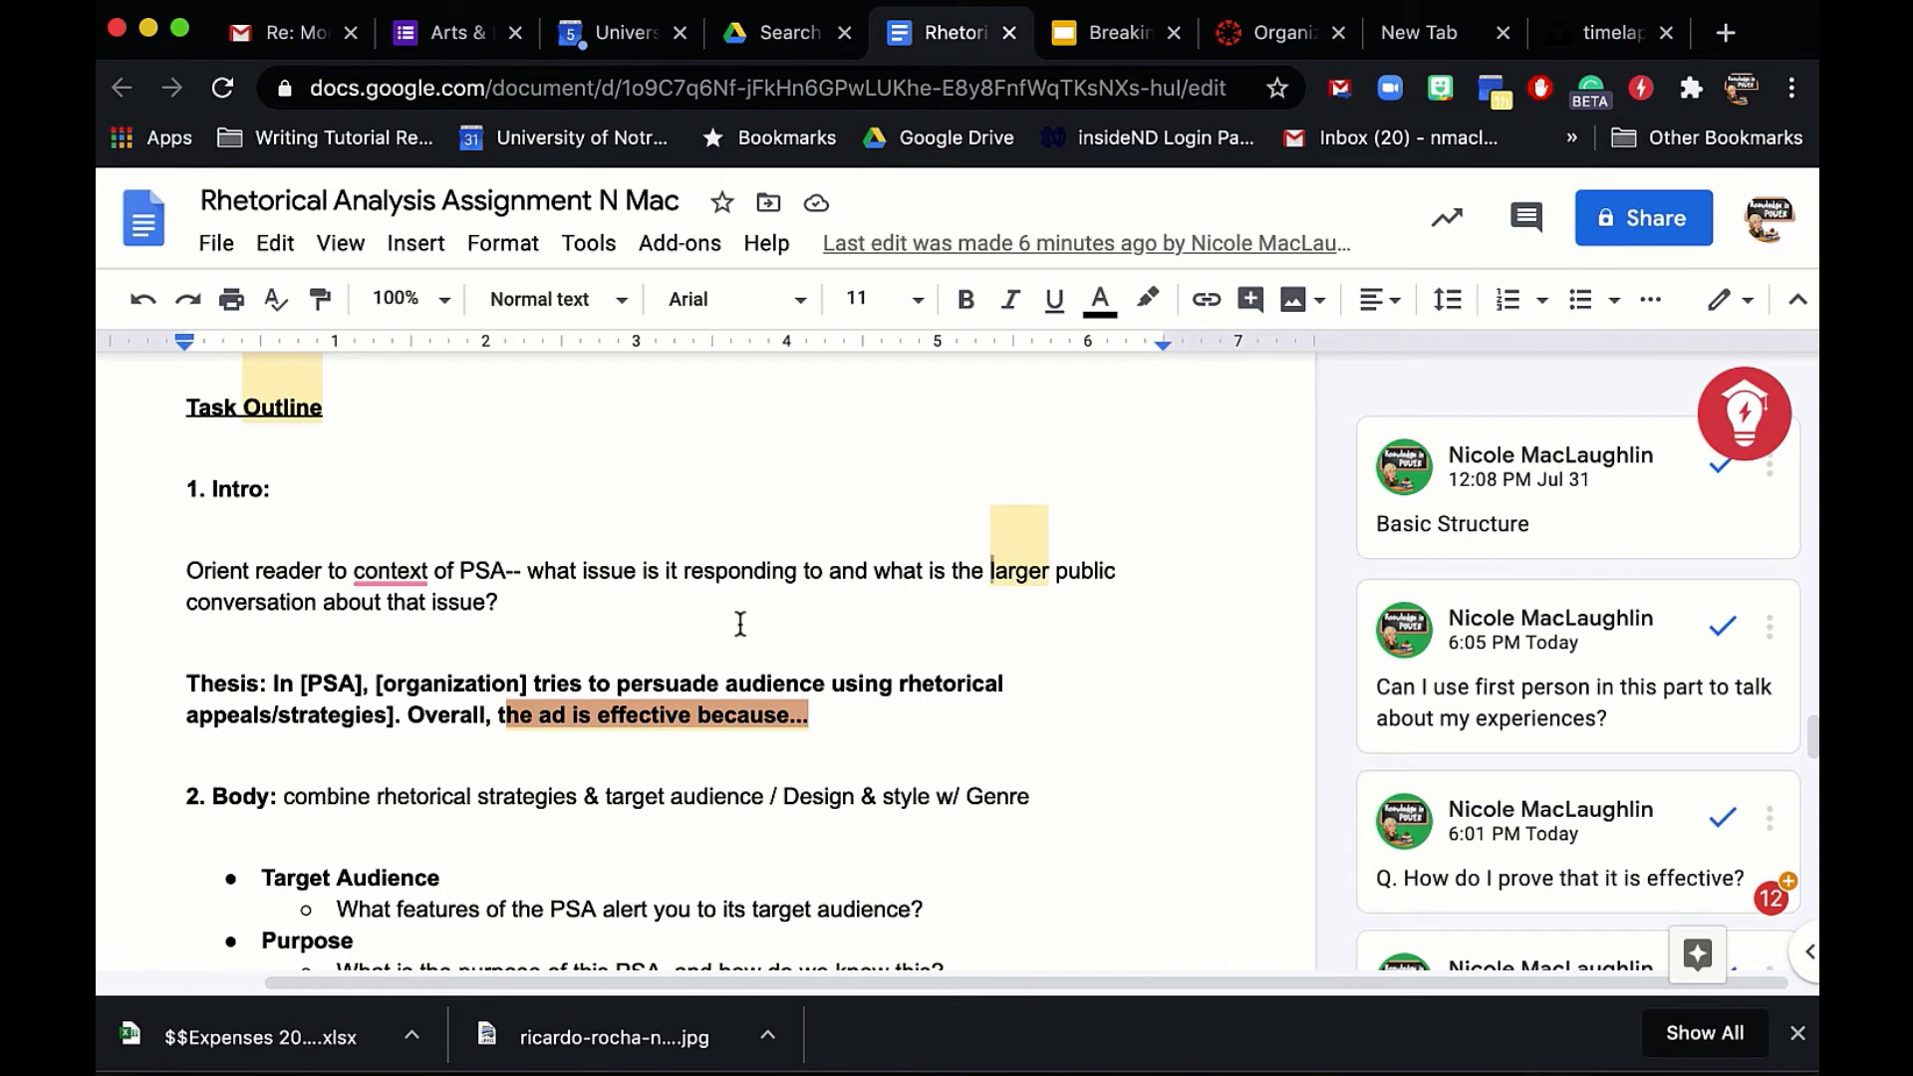
{"action": "scroll", "scroll_direction": "down", "scroll_amount": 3}
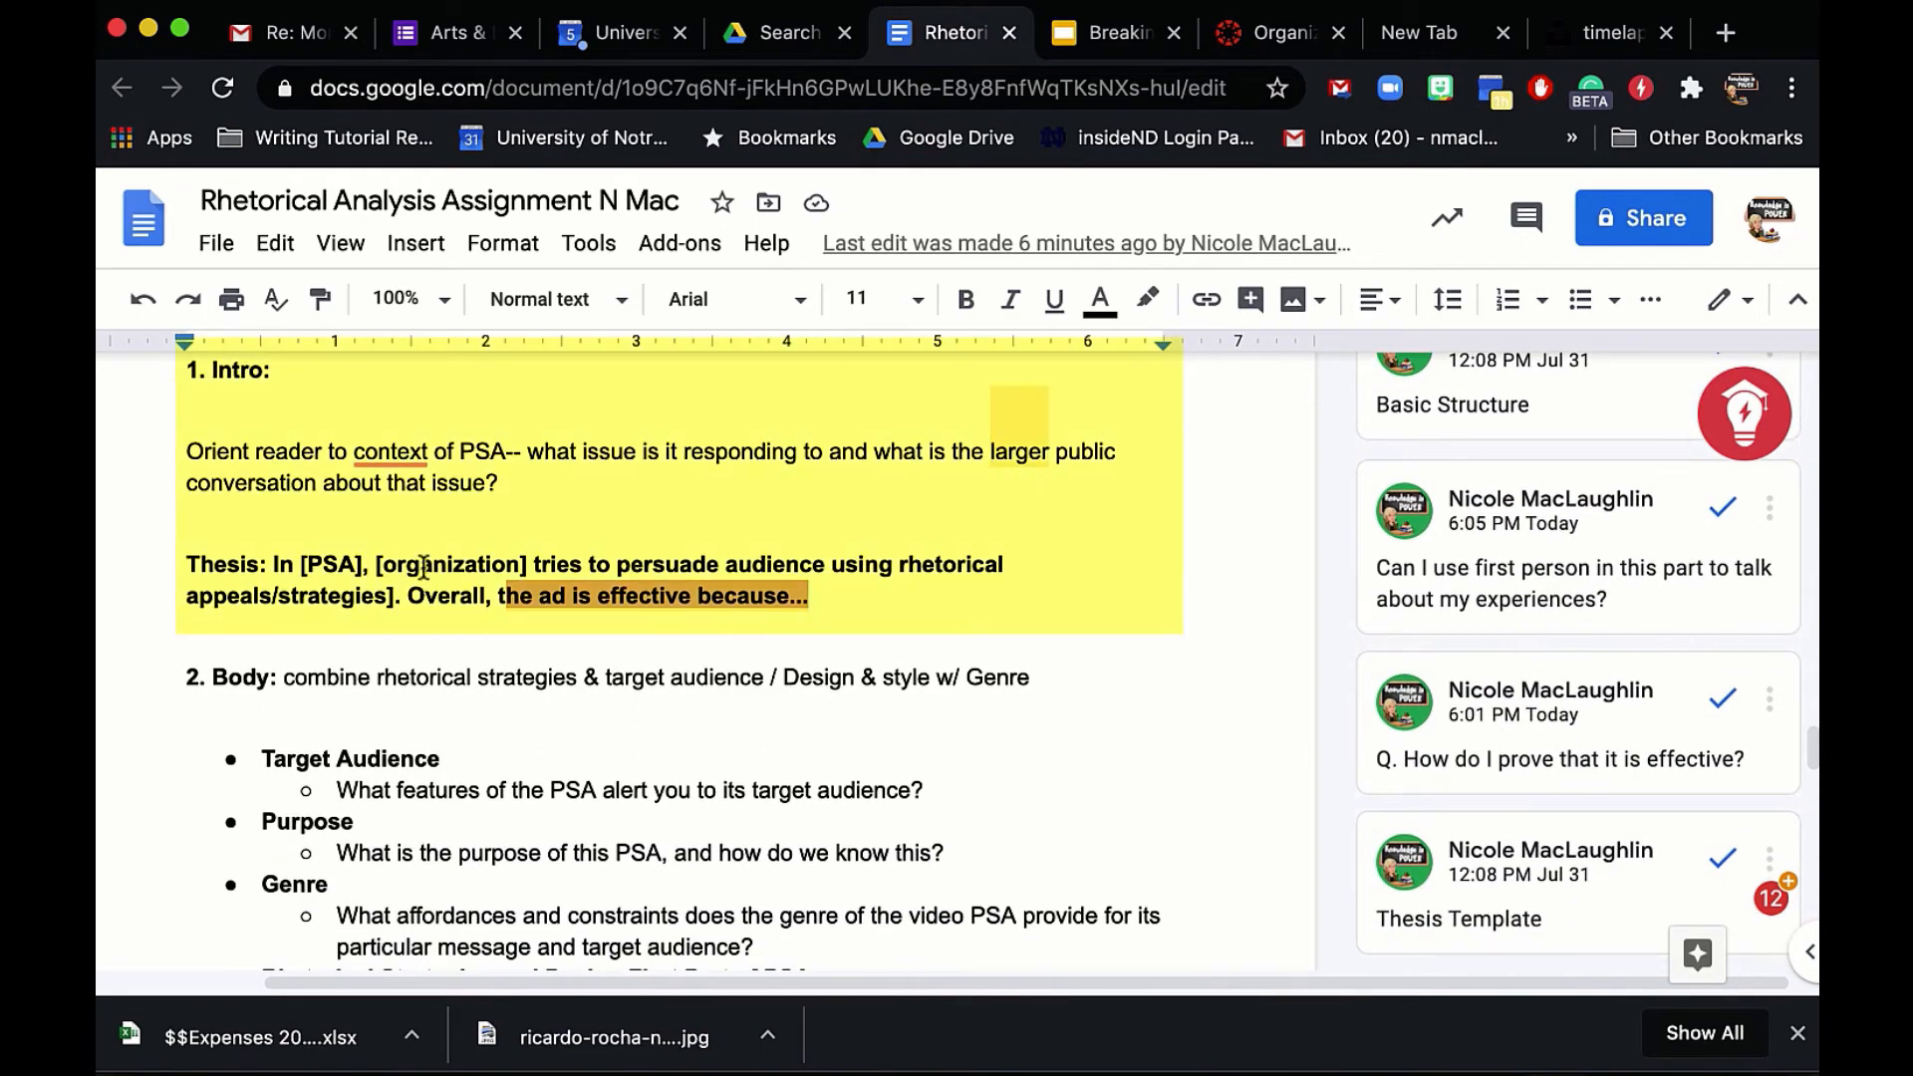
{"action": "left_click", "coordinate": [990, 452]}
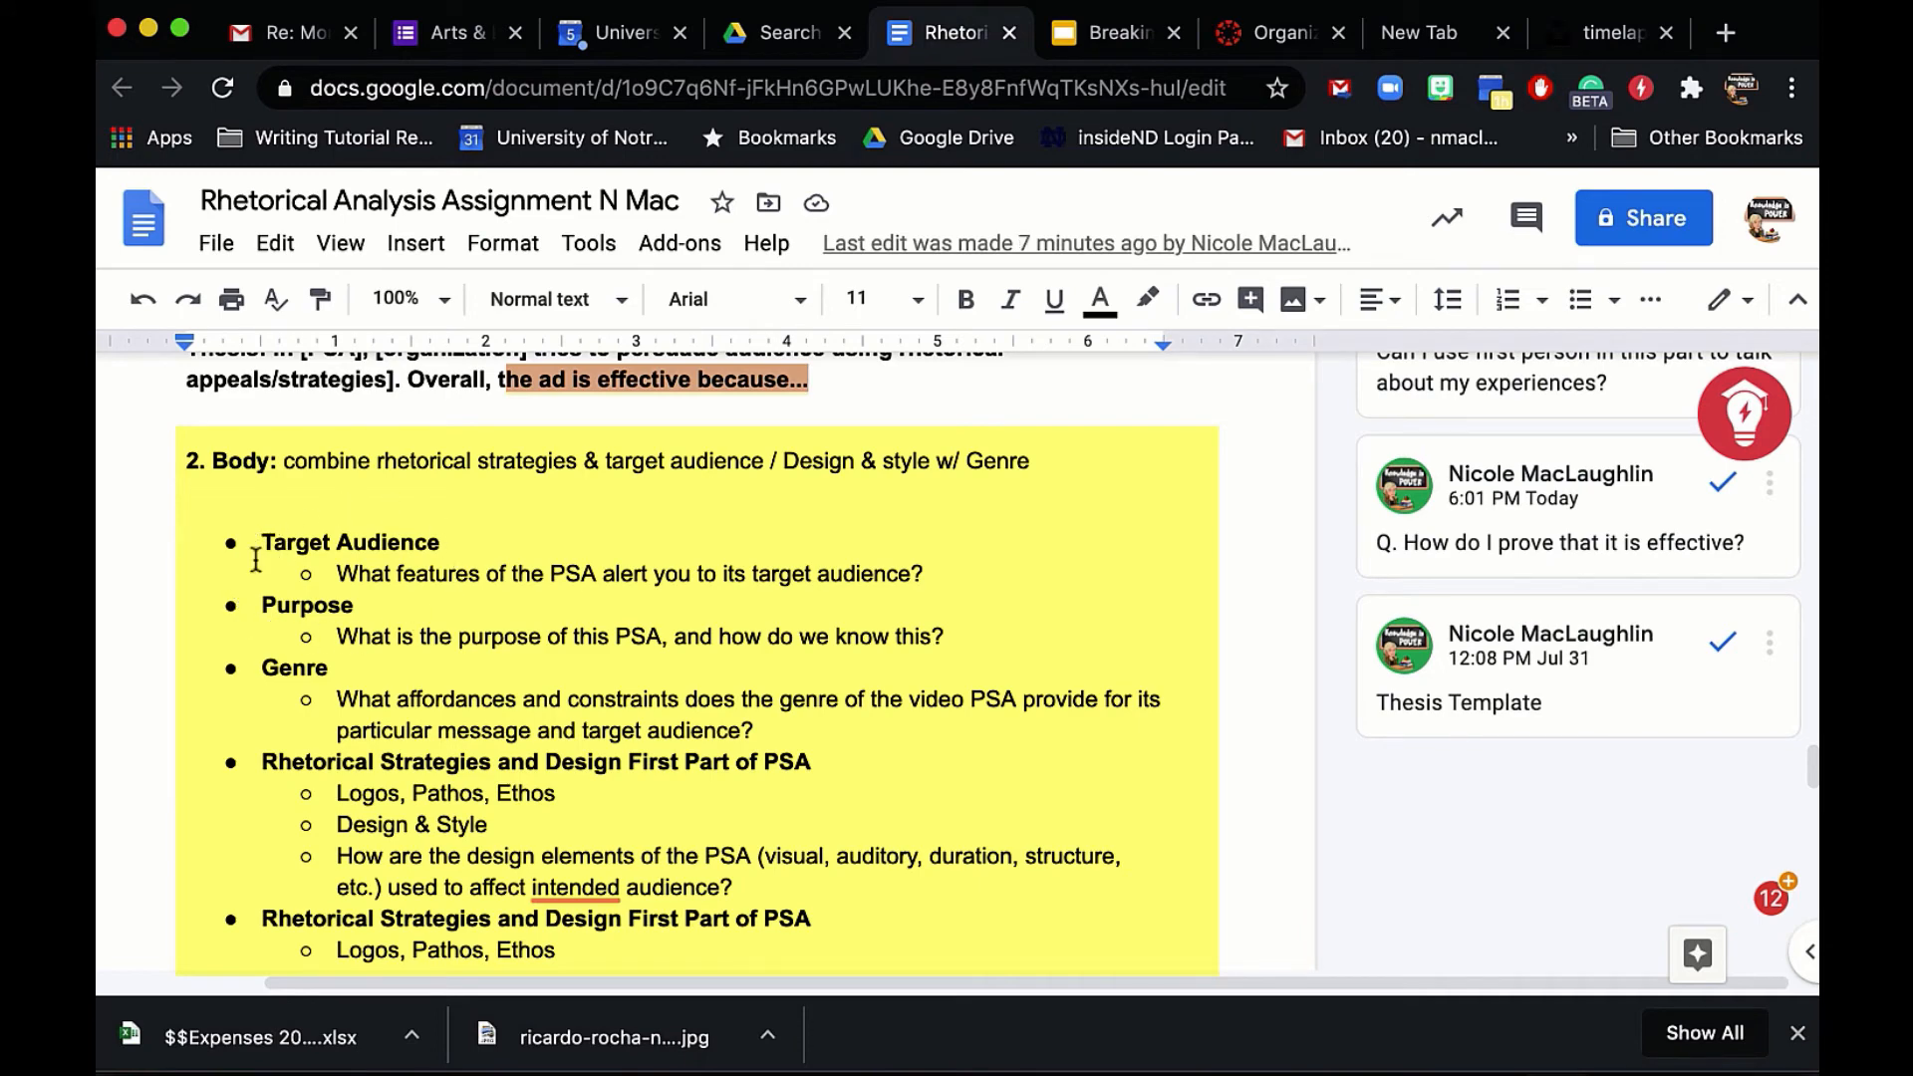
{"action": "mouse_move", "coordinate": [305, 704]}
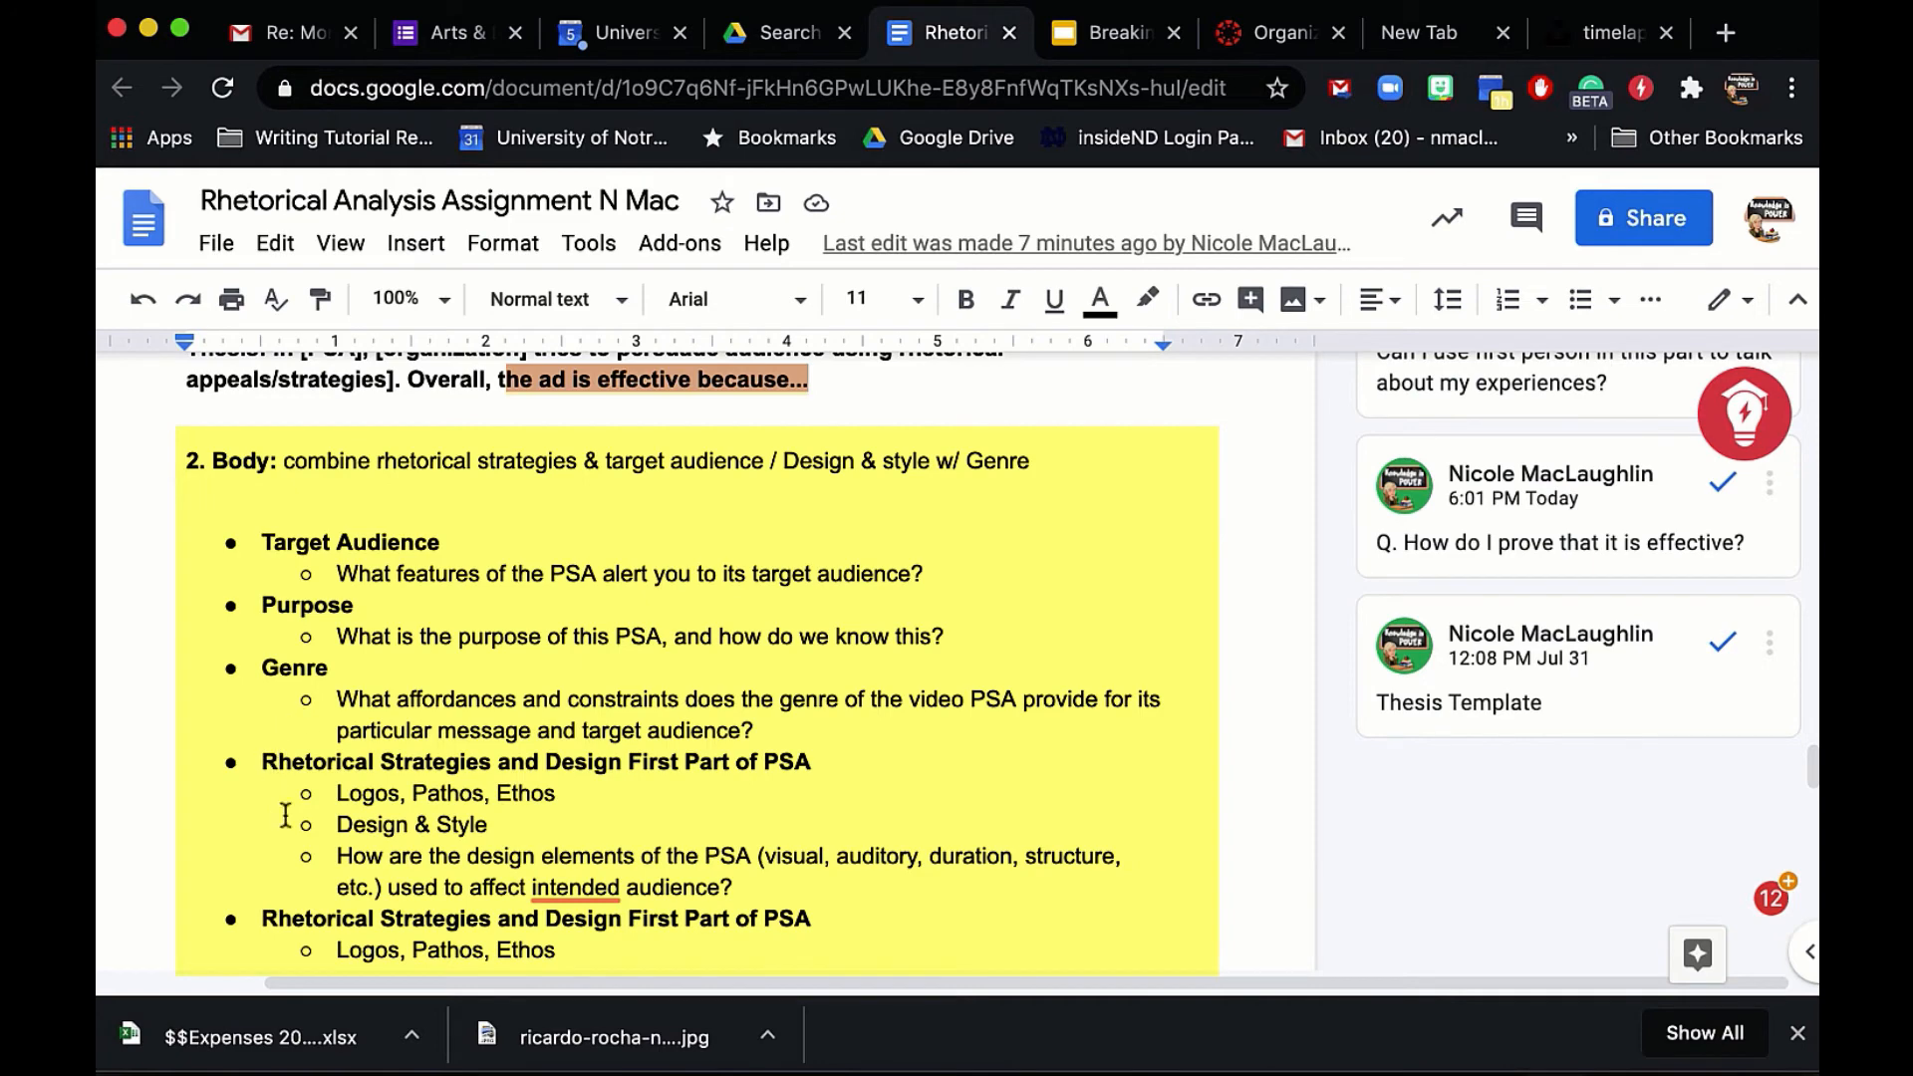
{"action": "scroll", "scroll_direction": "down", "scroll_amount": 3}
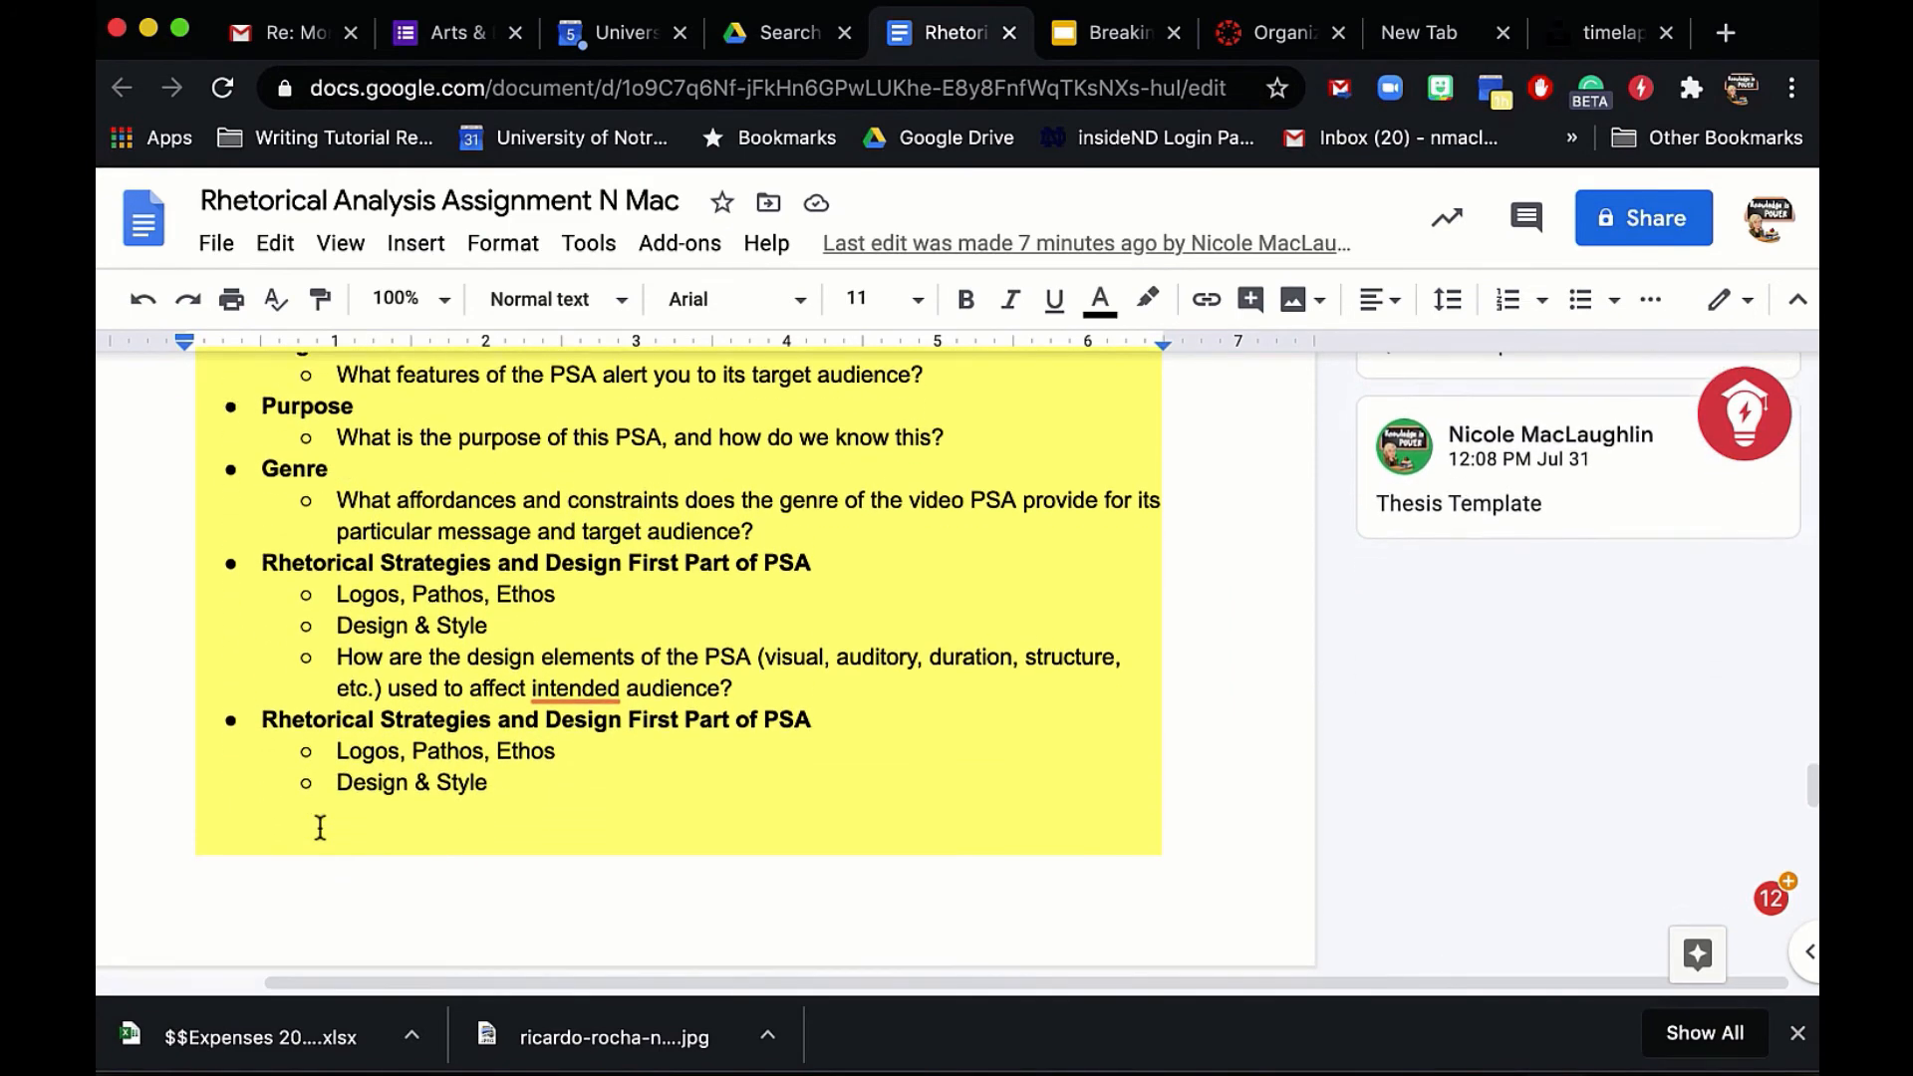
{"action": "scroll", "scroll_direction": "down", "scroll_amount": 3}
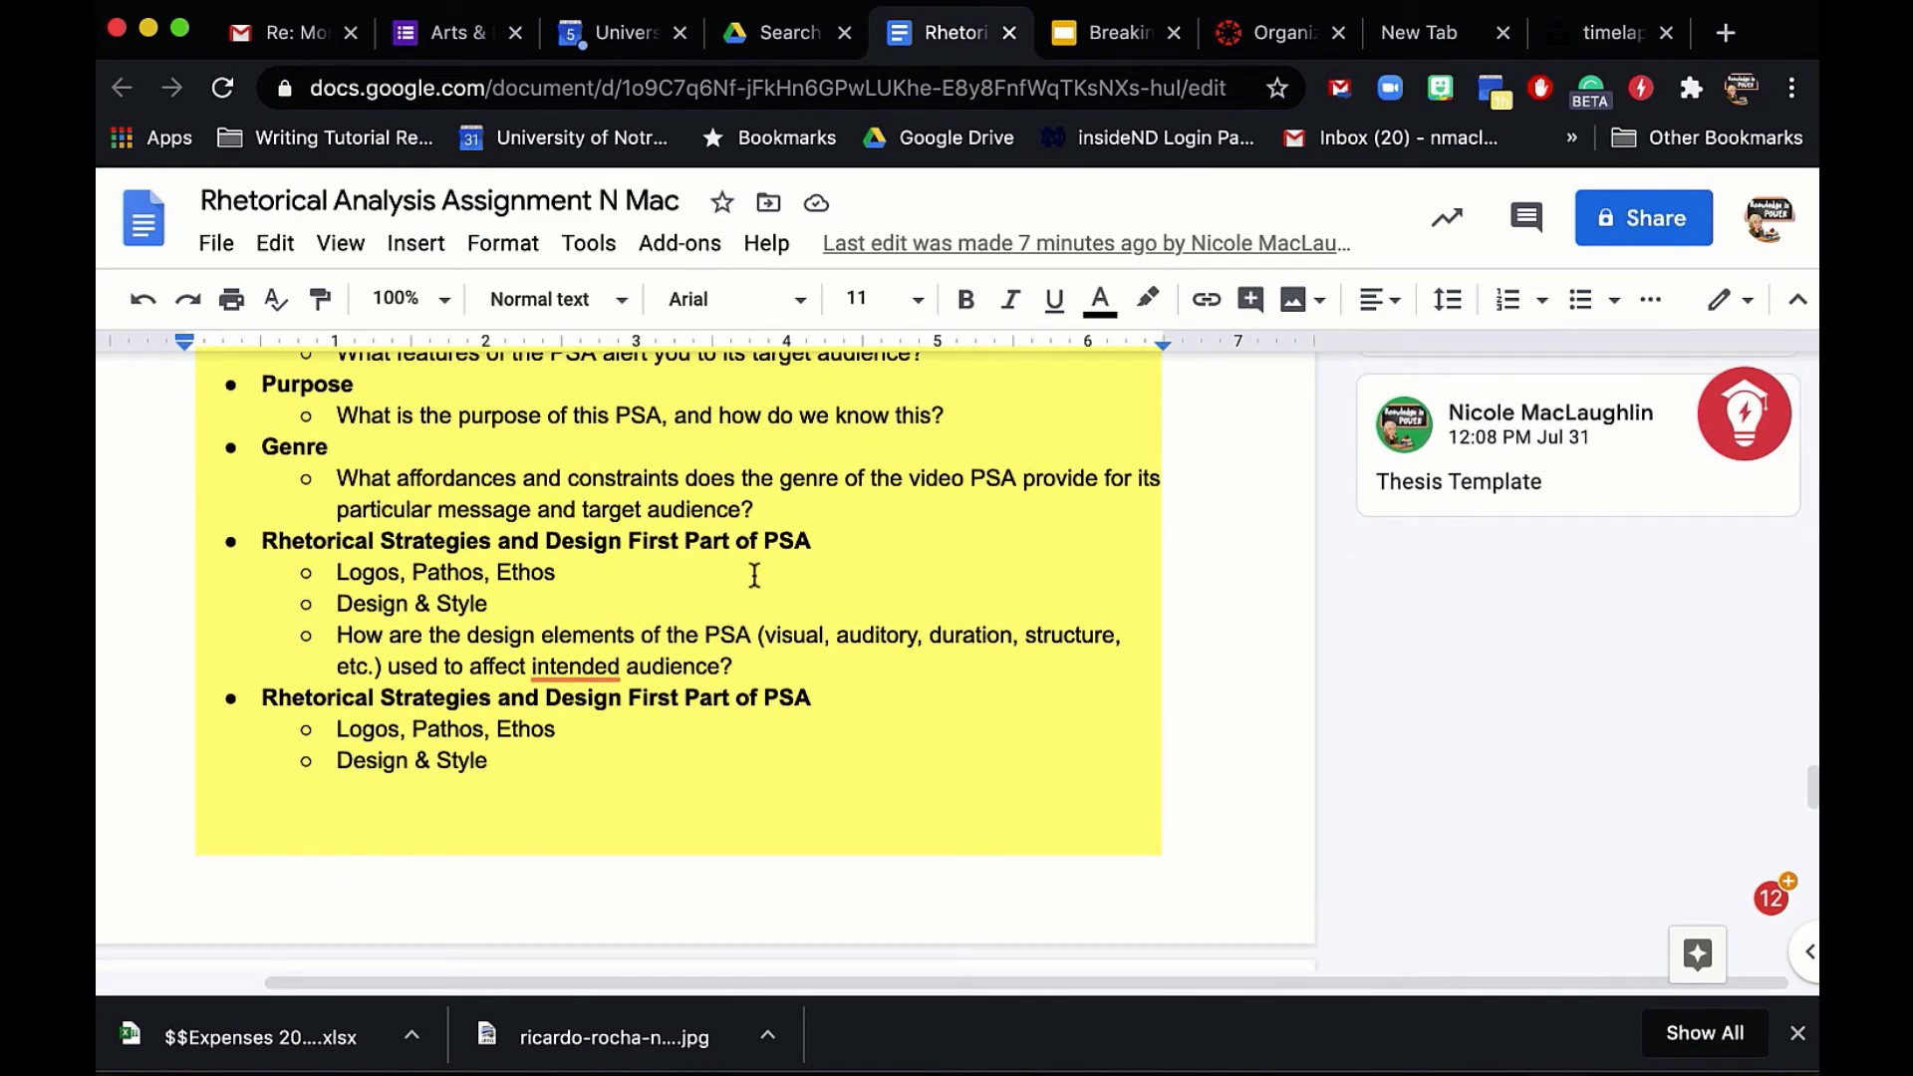
{"action": "scroll", "scroll_direction": "down", "scroll_amount": 3}
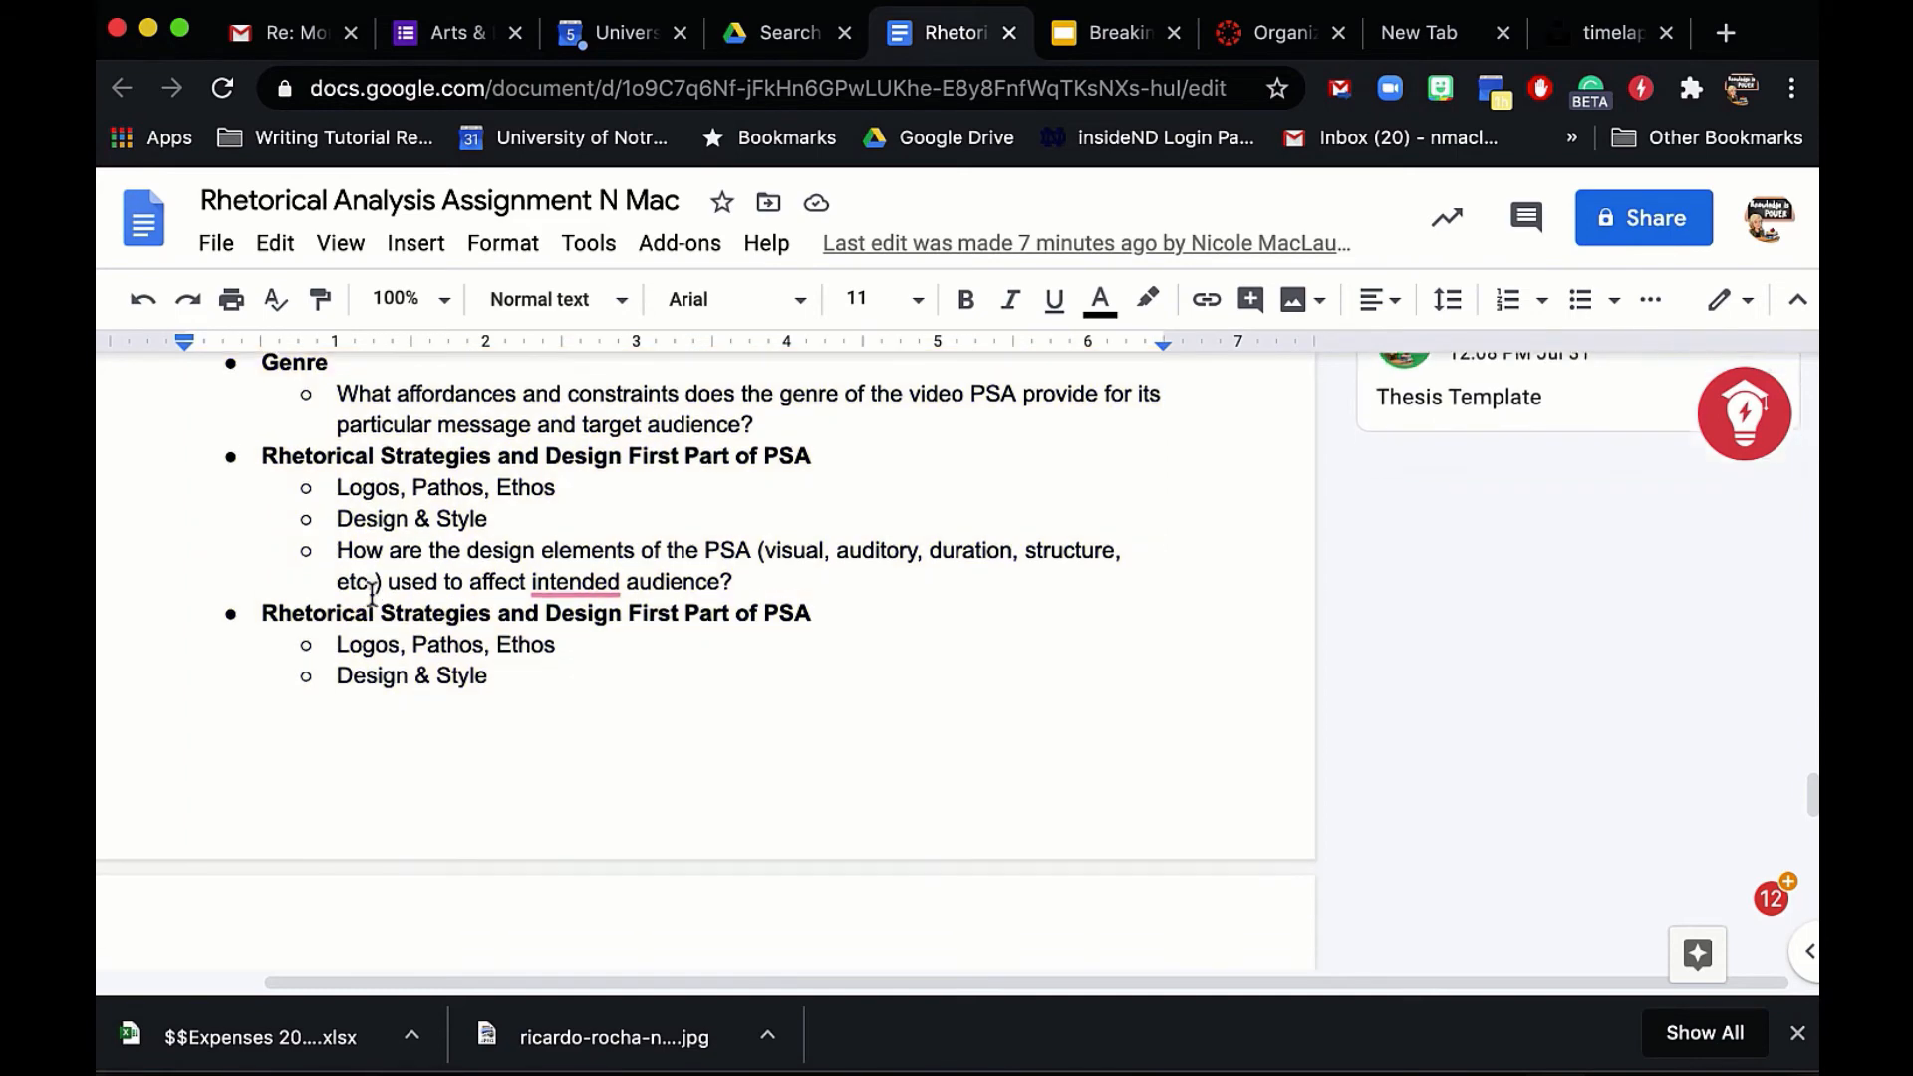
{"action": "scroll", "scroll_direction": "down", "scroll_amount": 3}
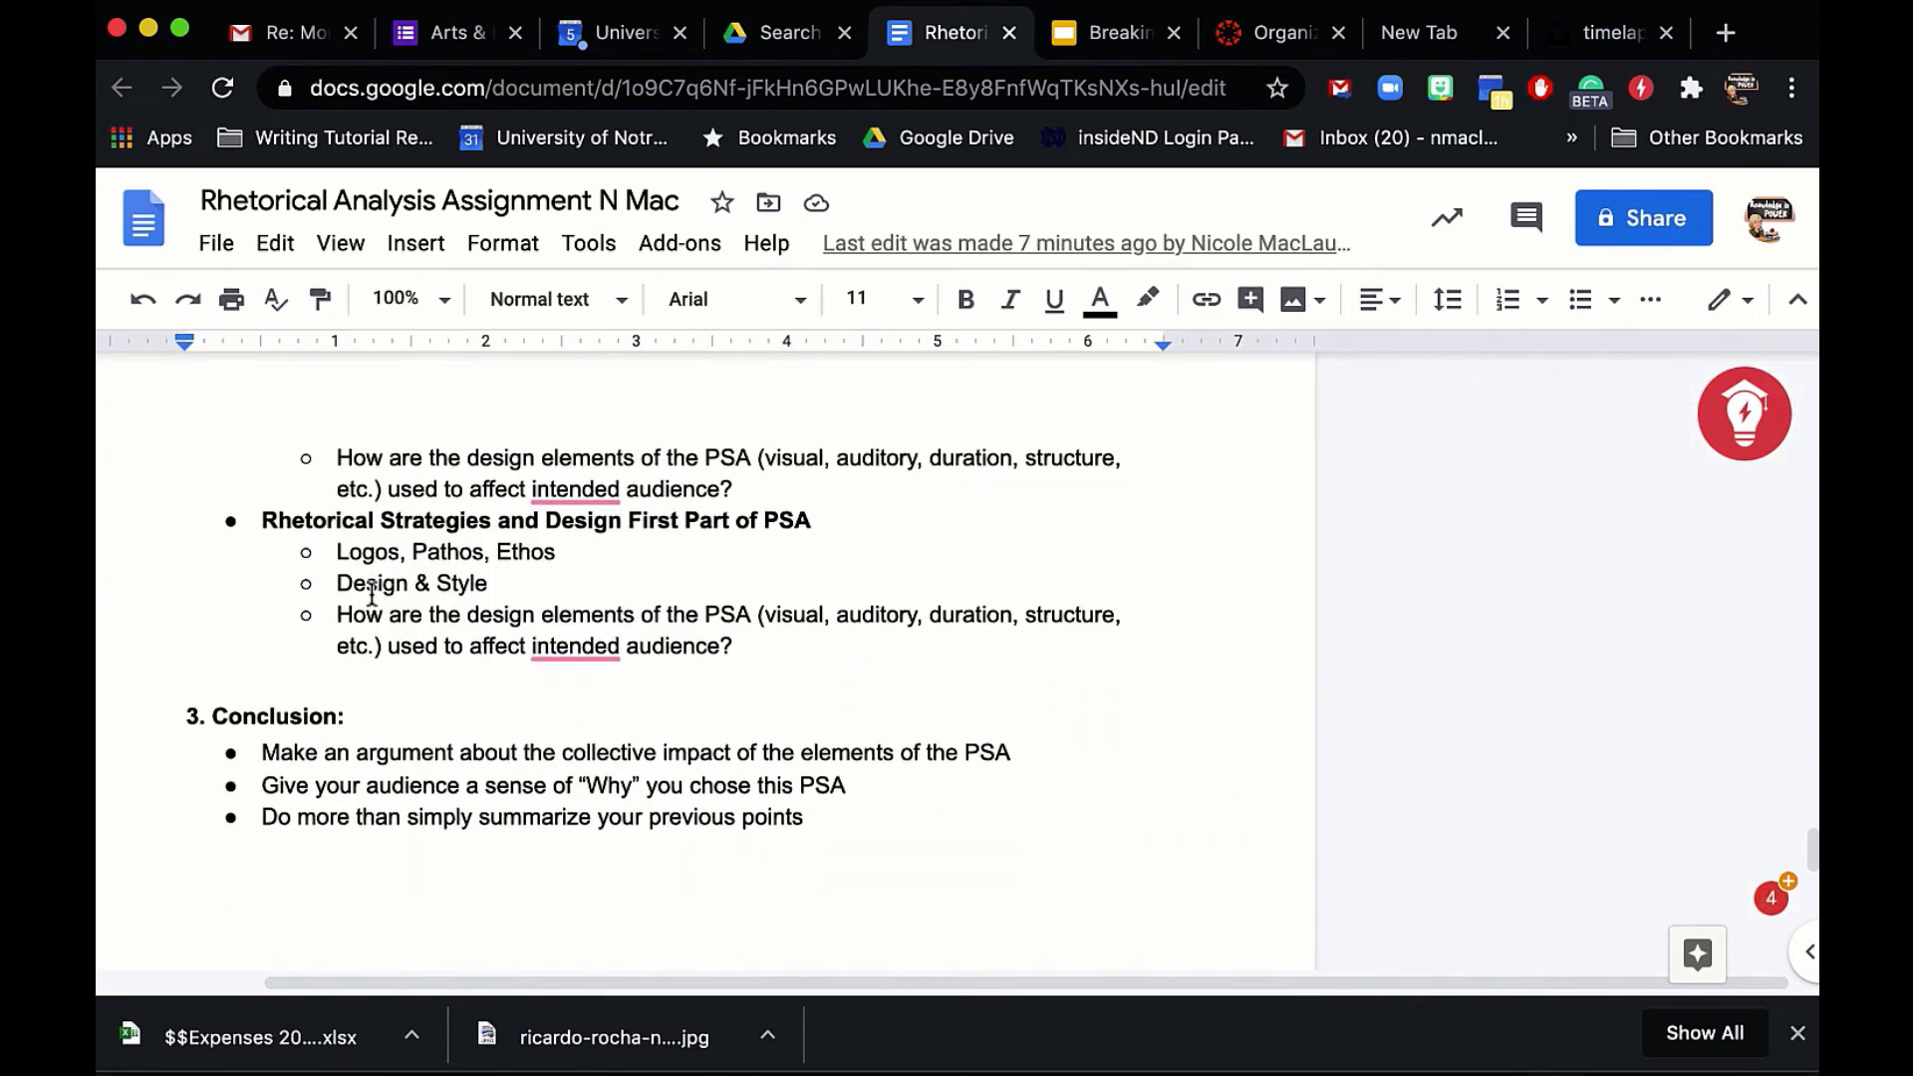
{"action": "scroll", "scroll_direction": "down", "scroll_amount": 3}
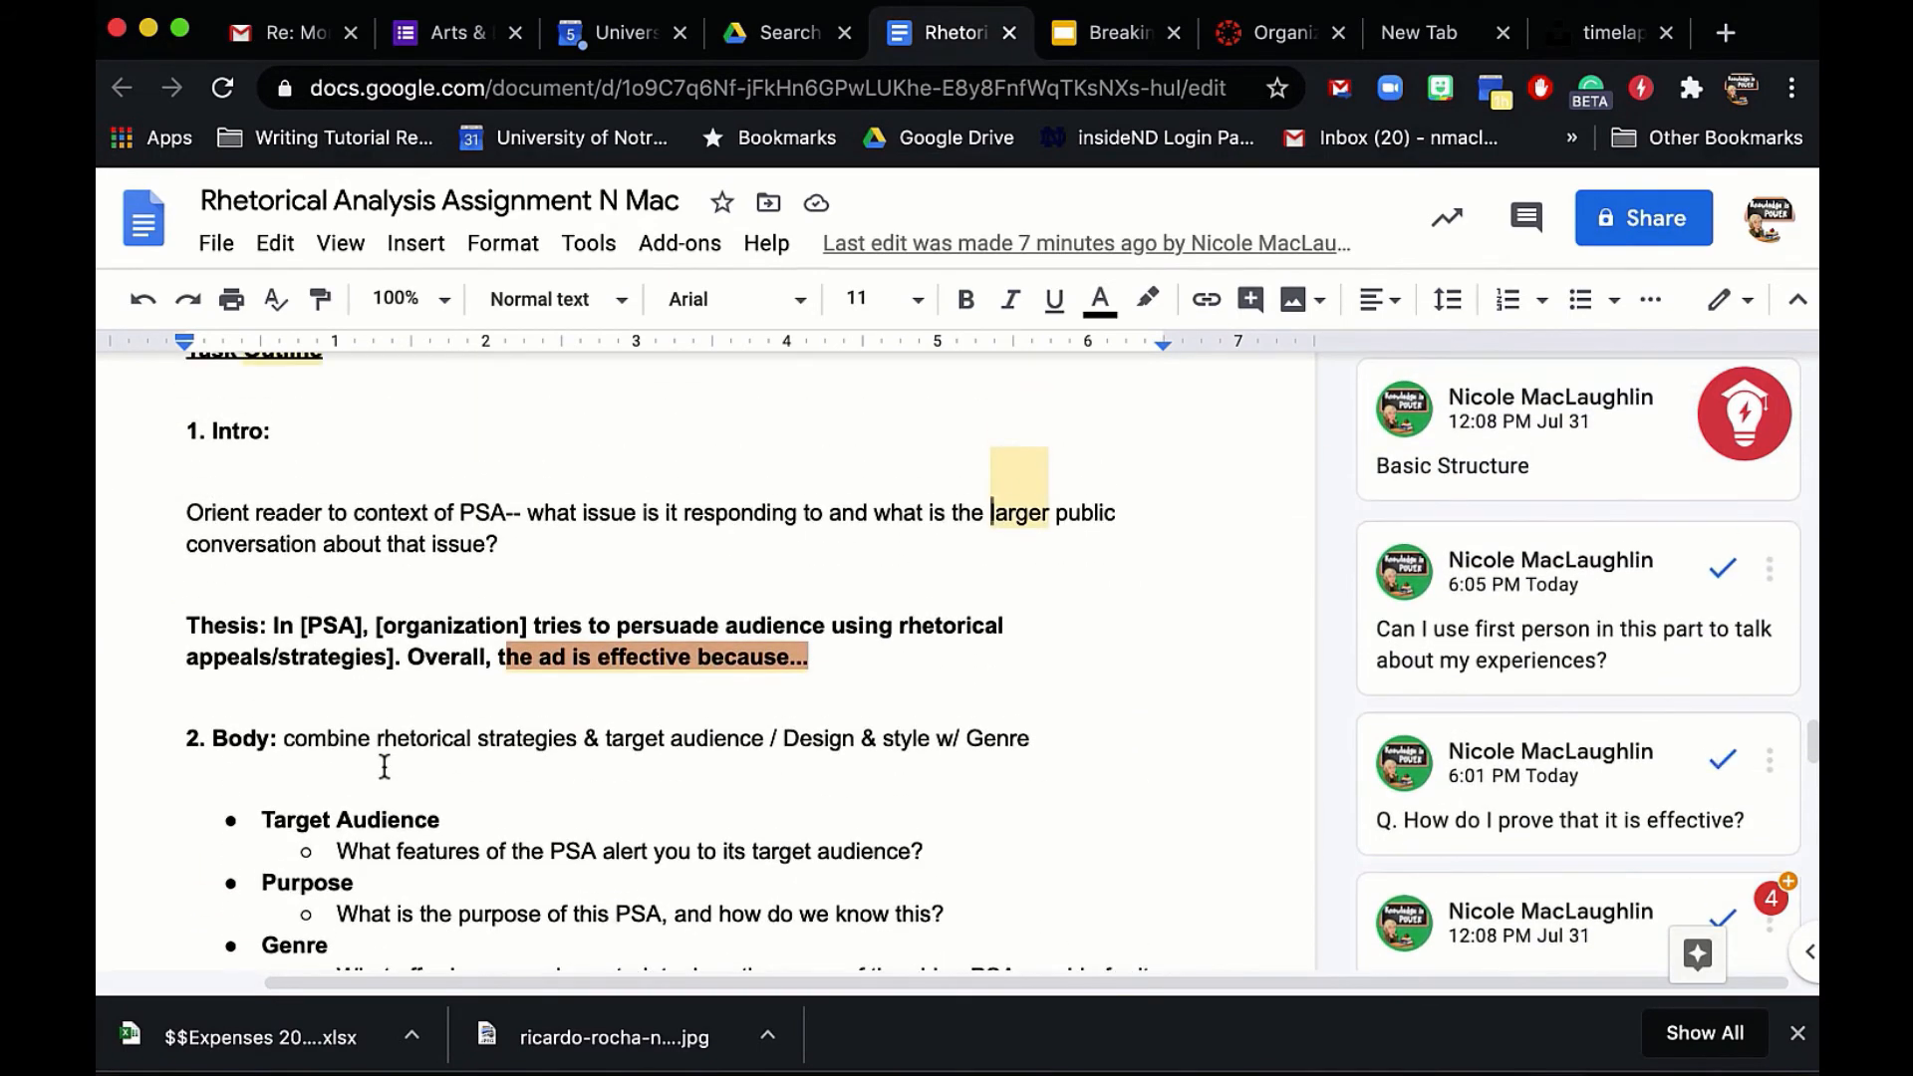
{"action": "scroll", "scroll_direction": "down", "scroll_amount": 3}
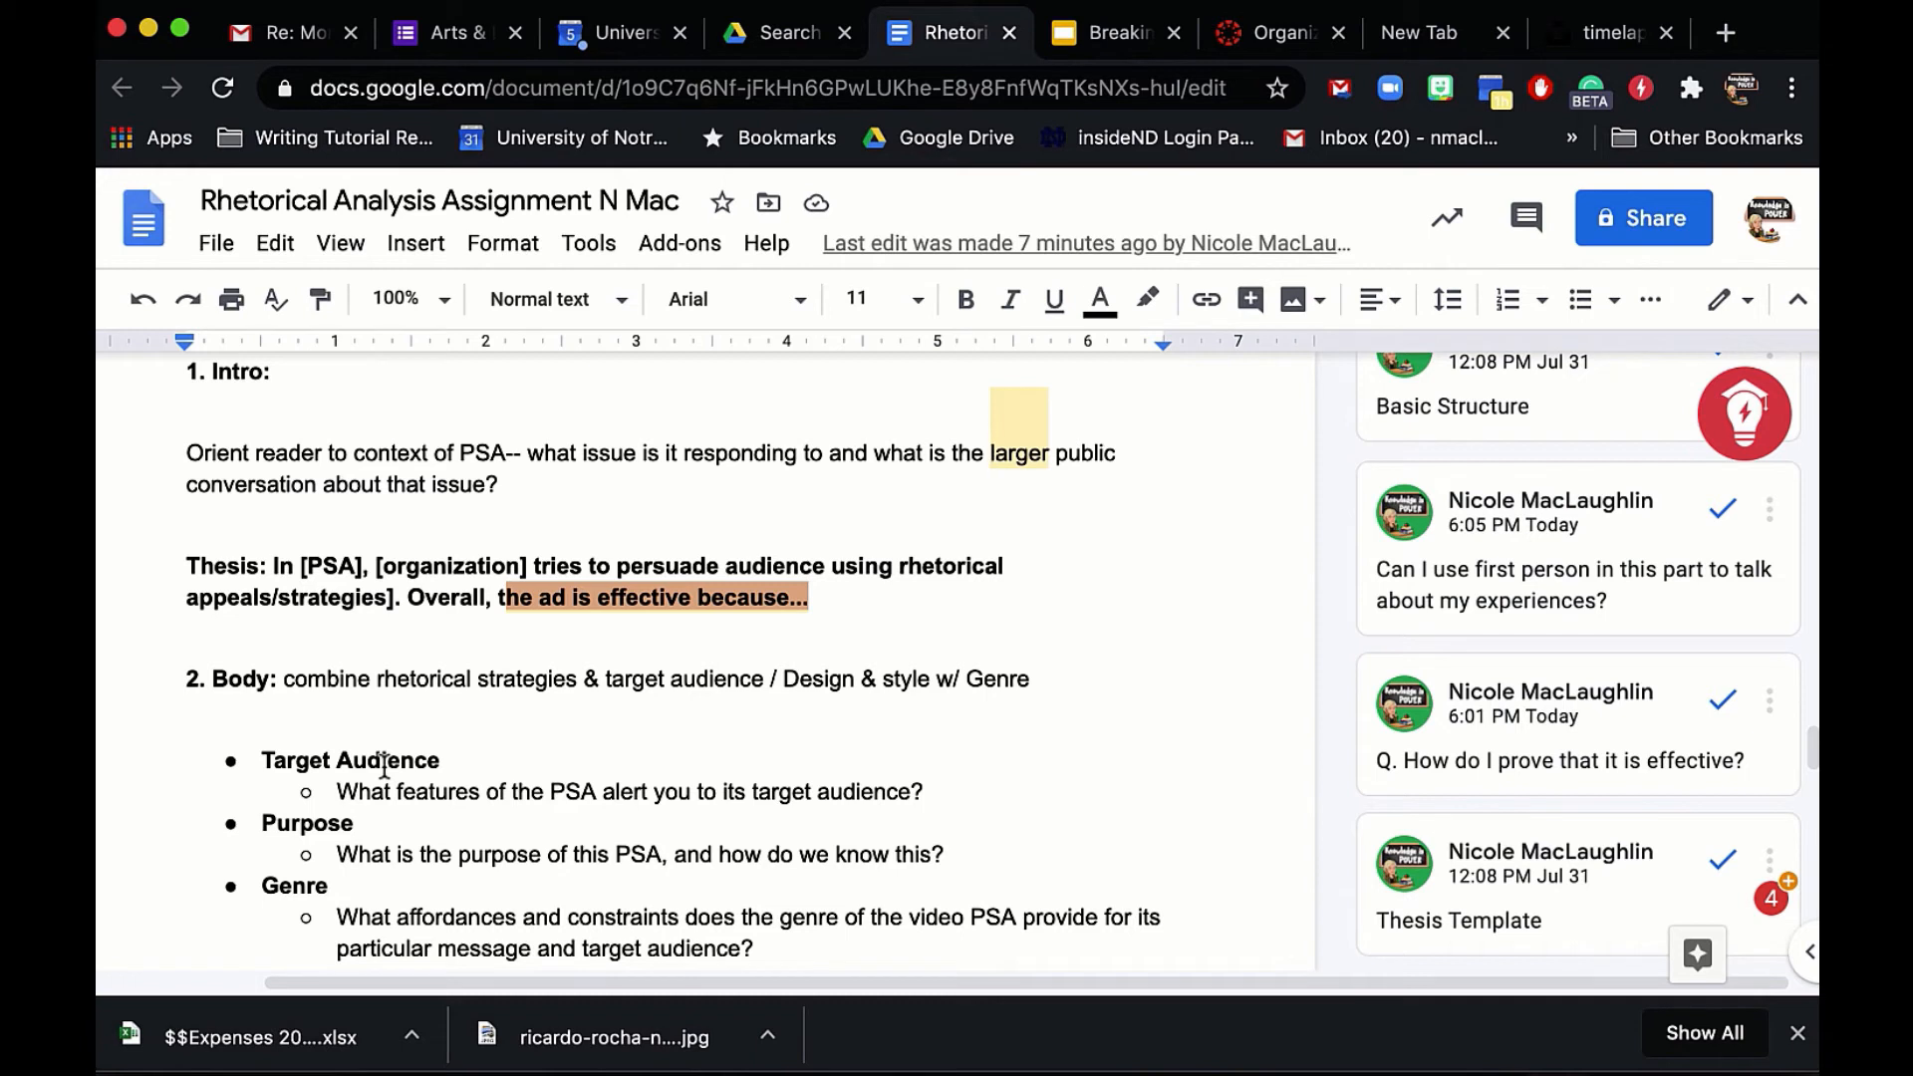
{"action": "left_click", "coordinate": [990, 452]}
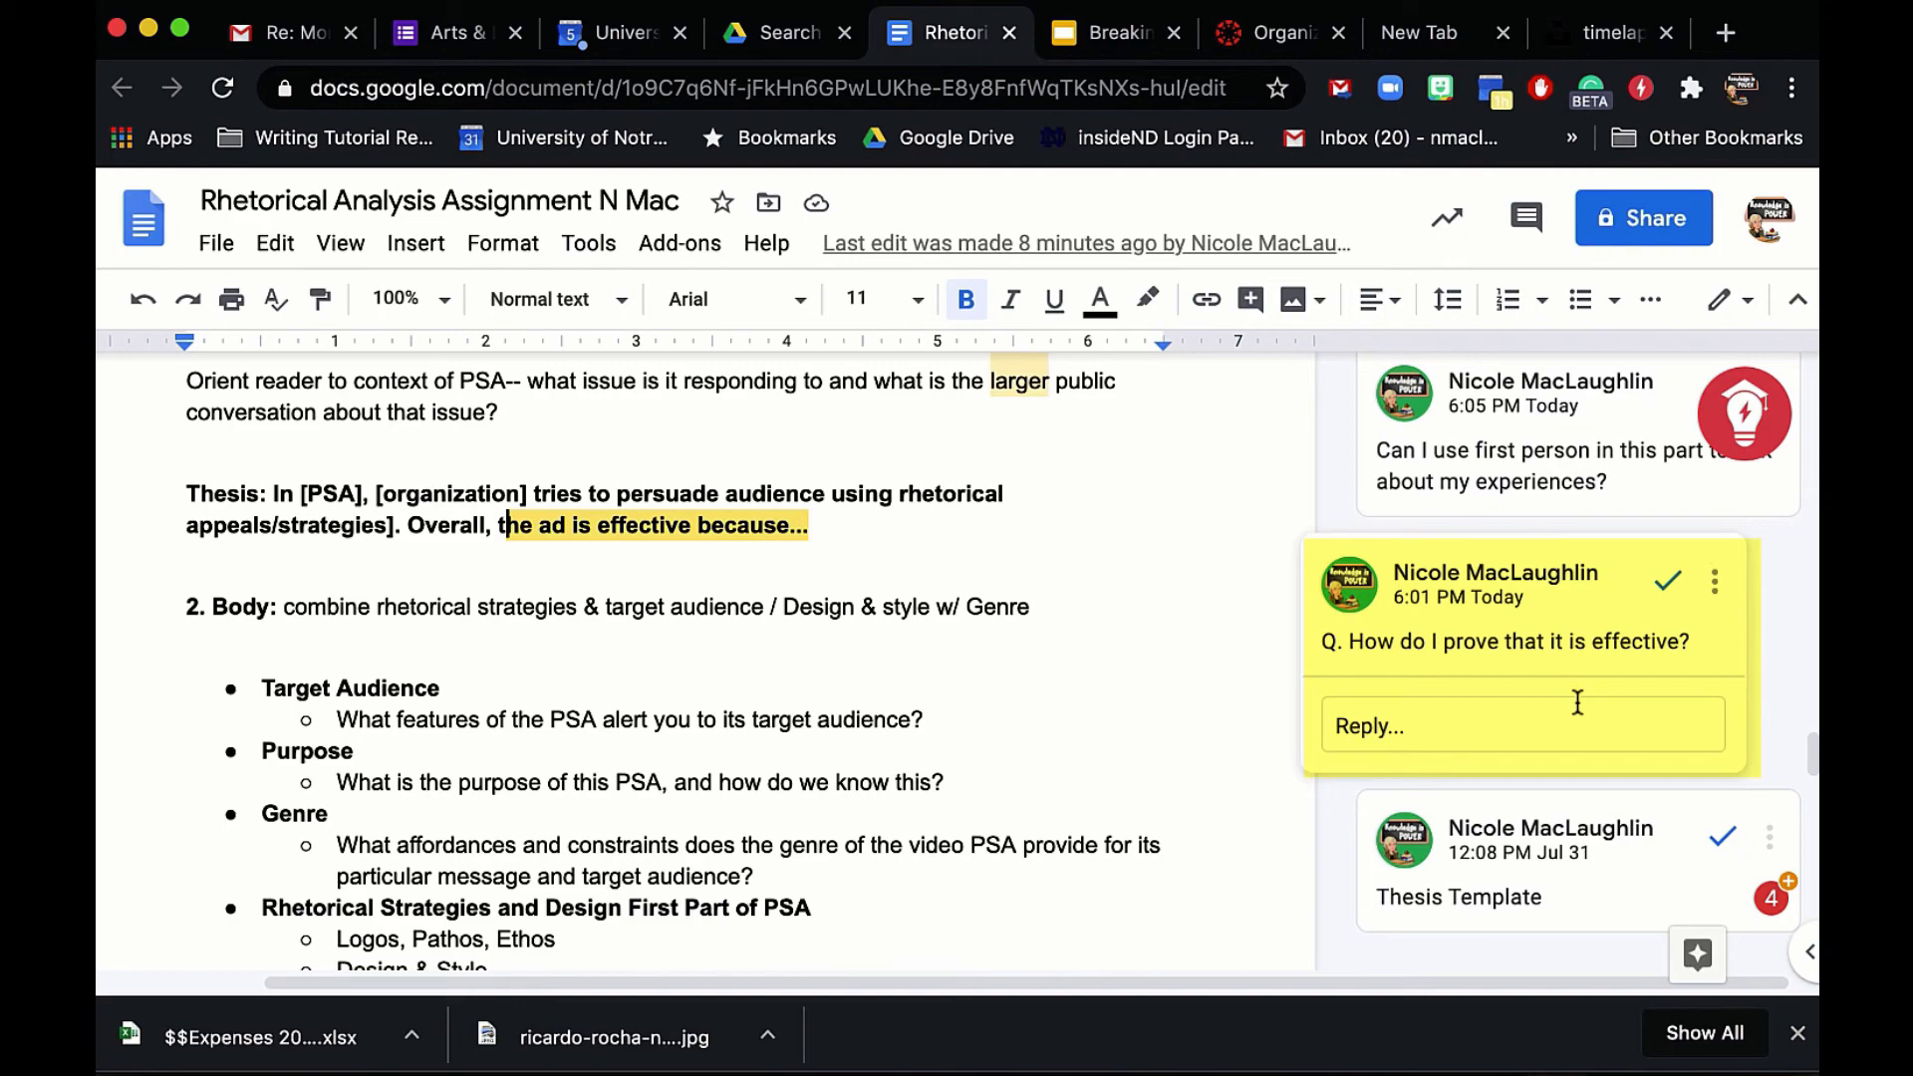
{"action": "scroll", "scroll_direction": "down", "scroll_amount": 3}
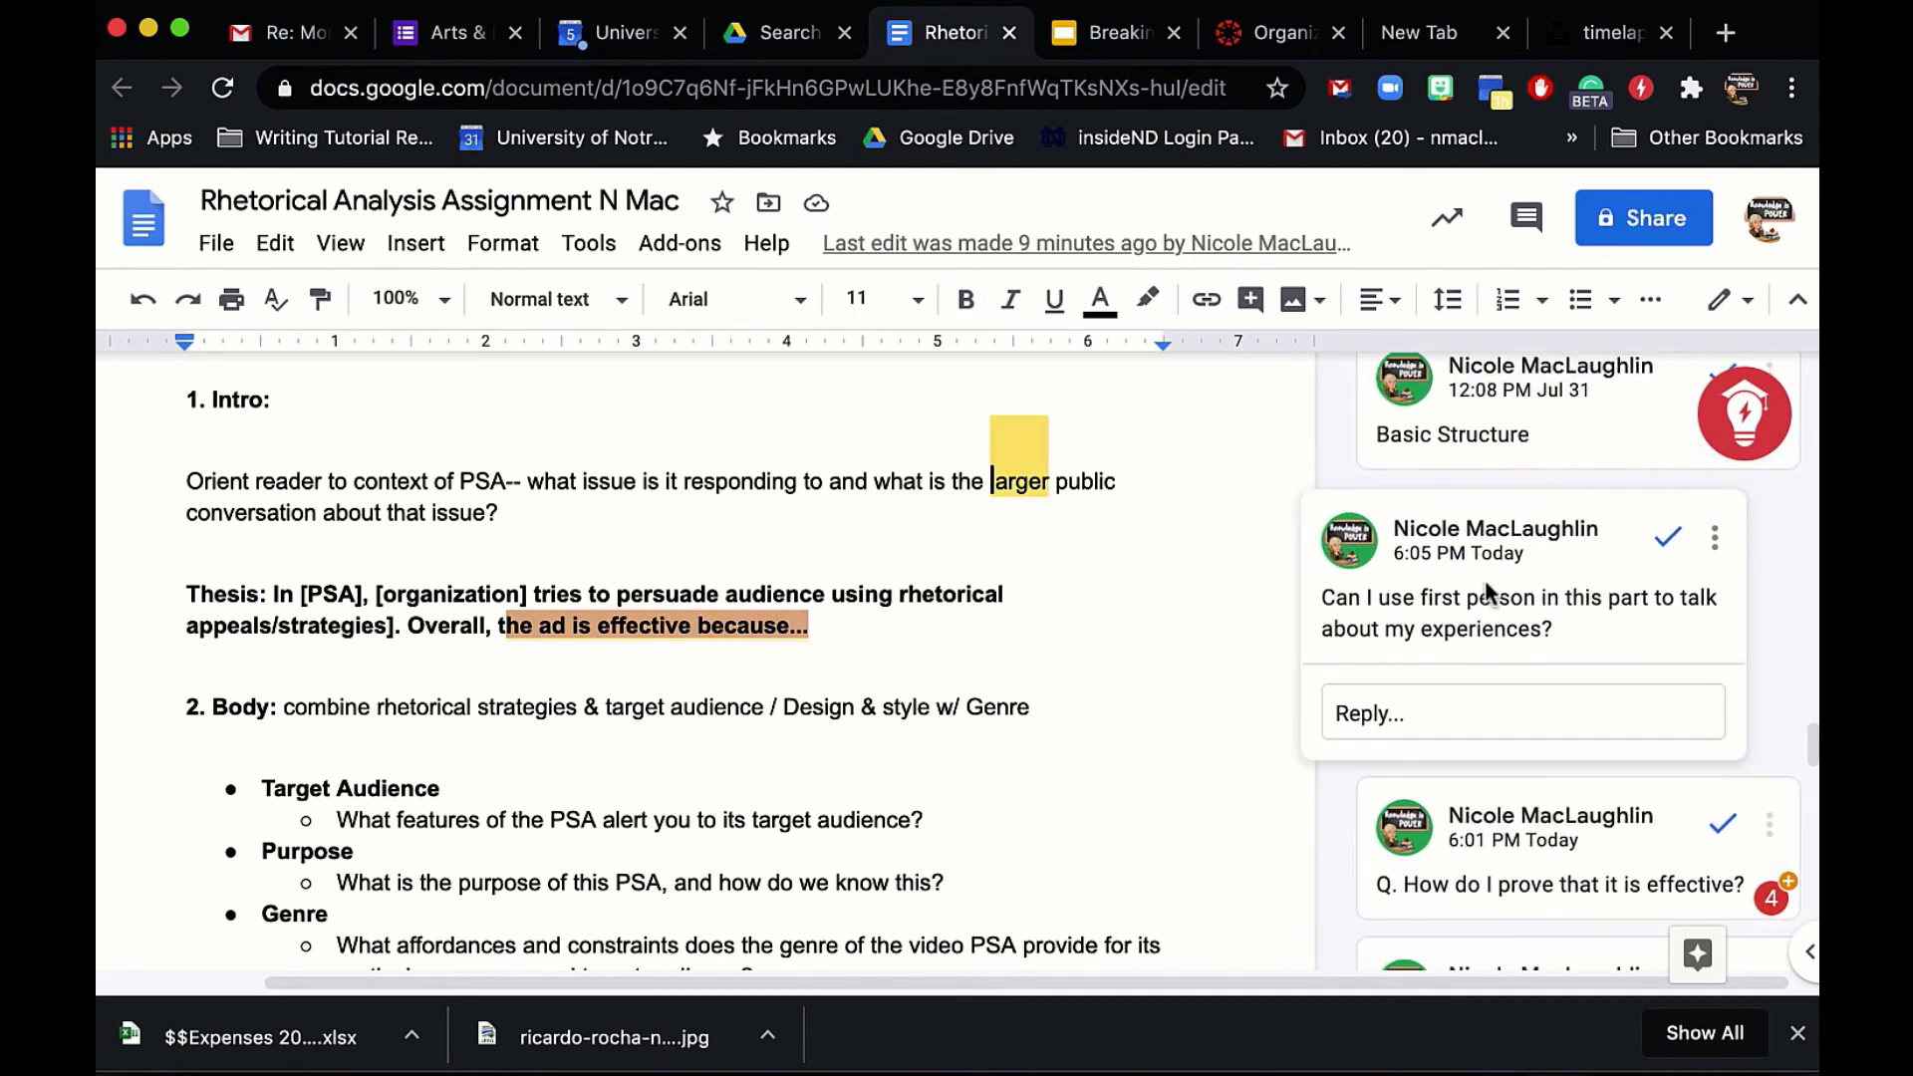
{"action": "scroll", "scroll_direction": "down", "scroll_amount": 3}
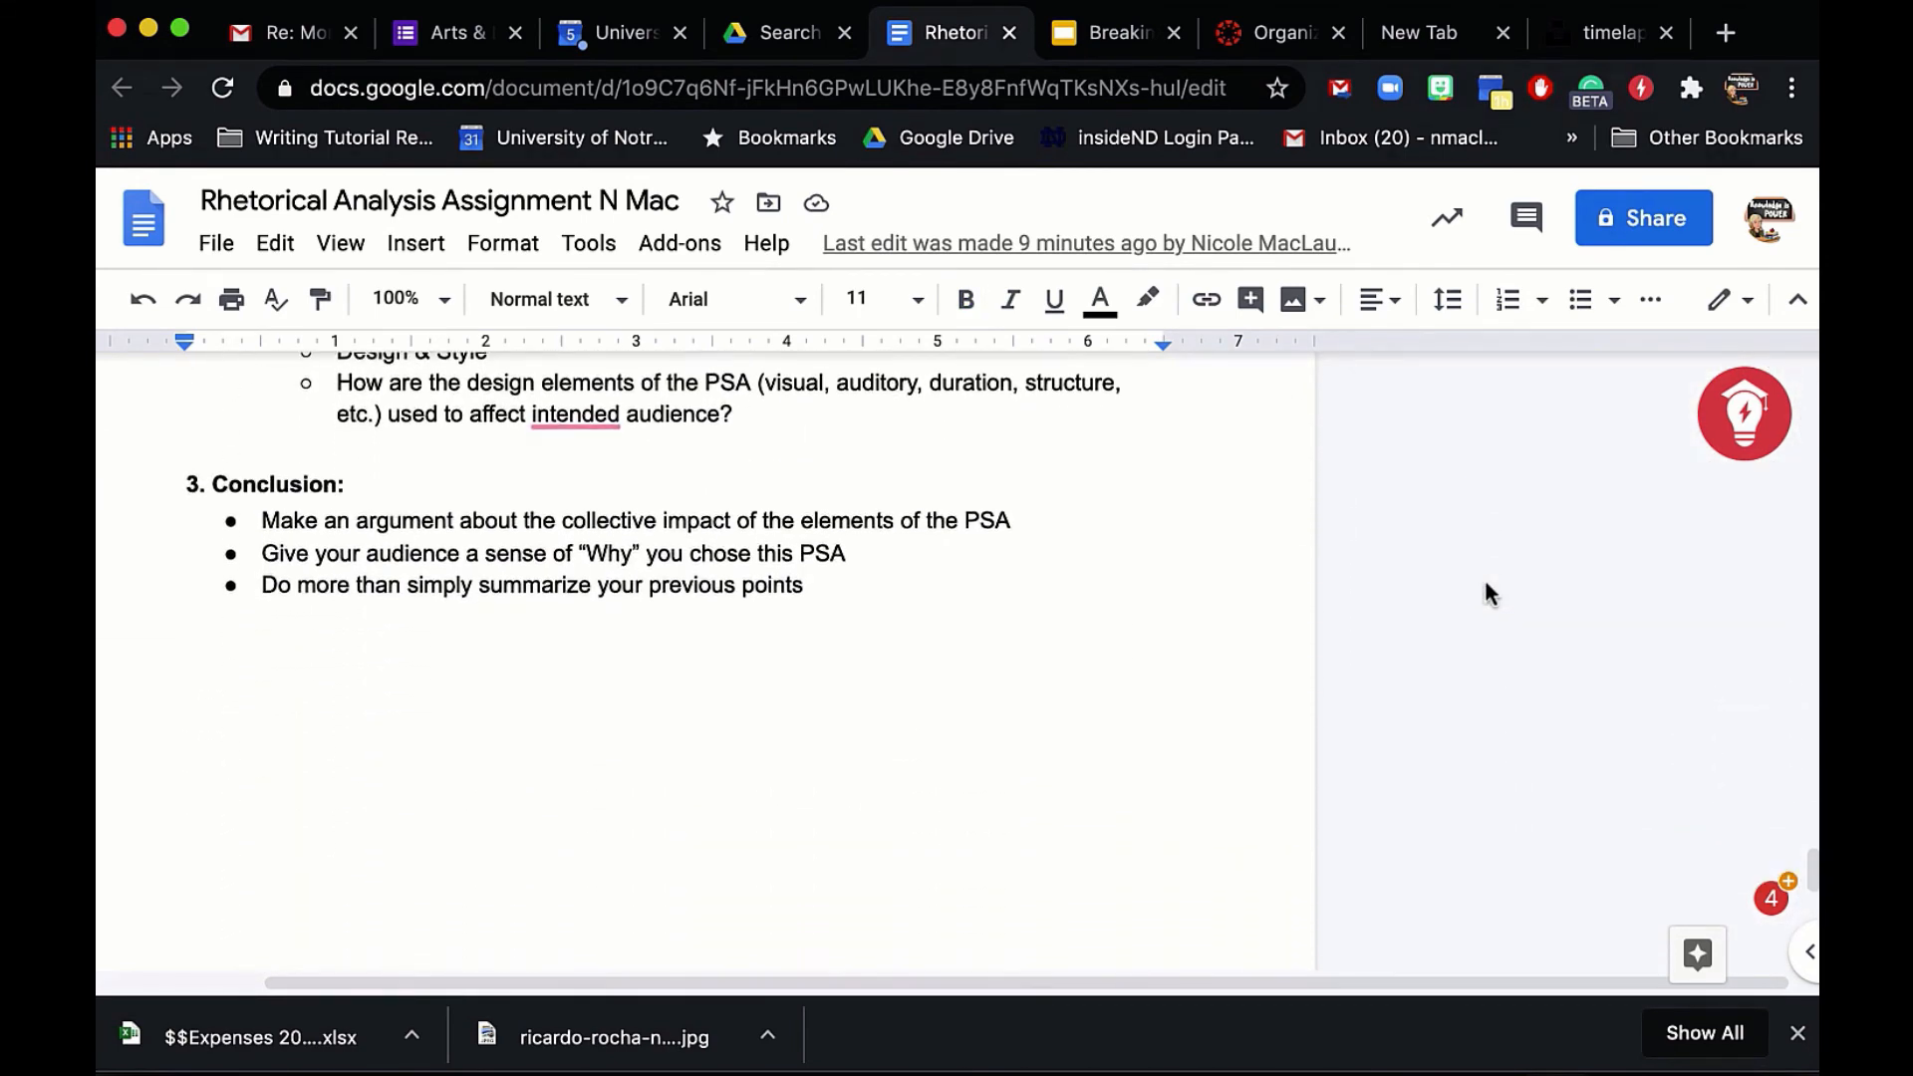